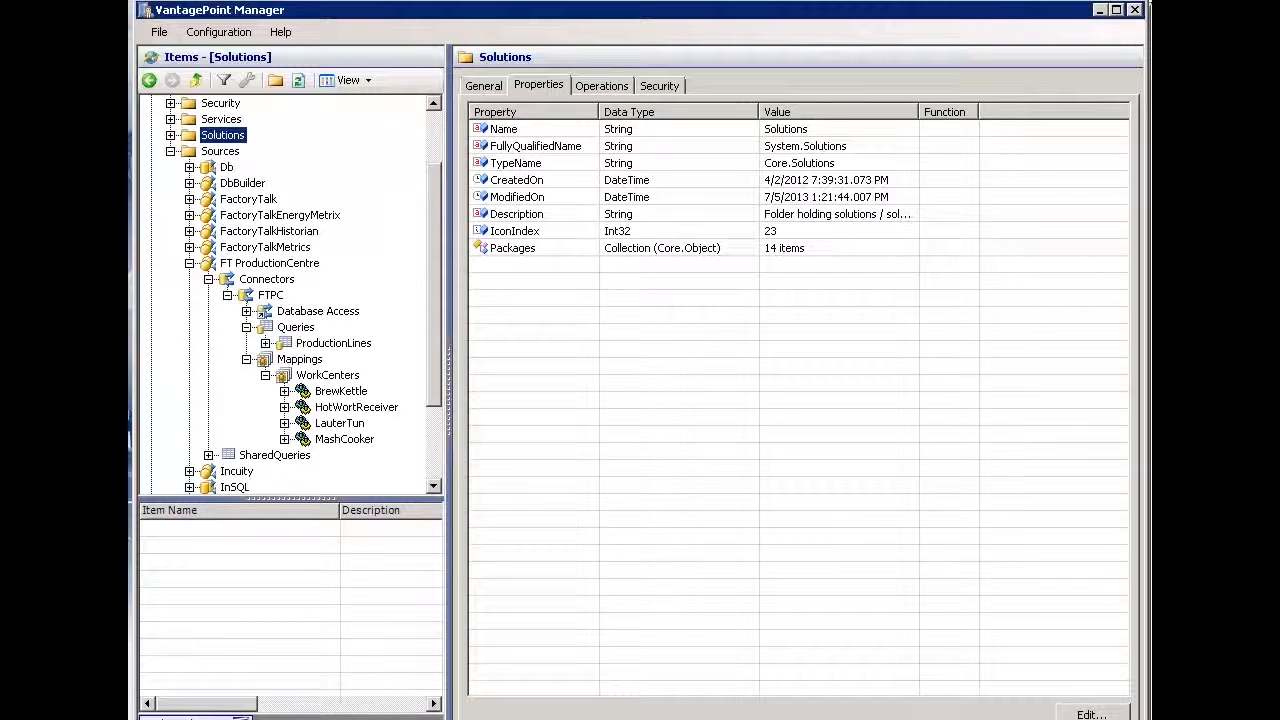
Step: View the properties of FT ProductionCentre, then ProductionLines, then the WorkCenters mapping
left_click(269, 263)
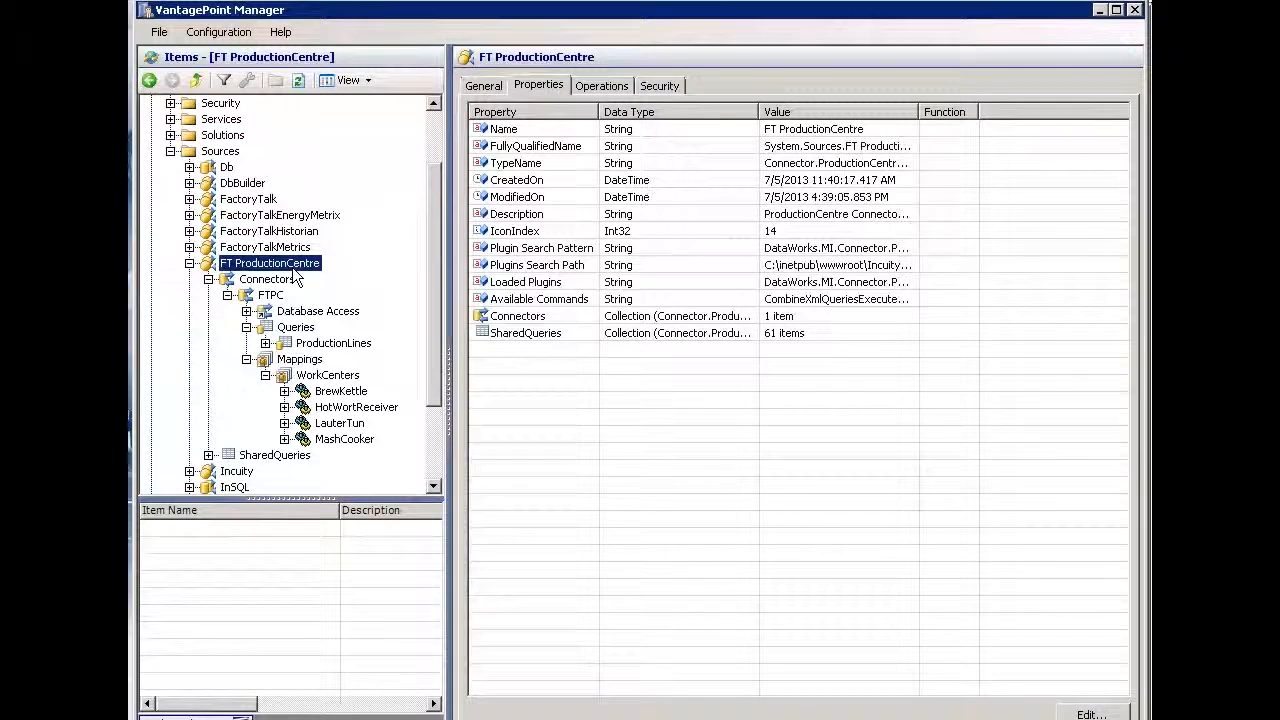
left_click(333, 343)
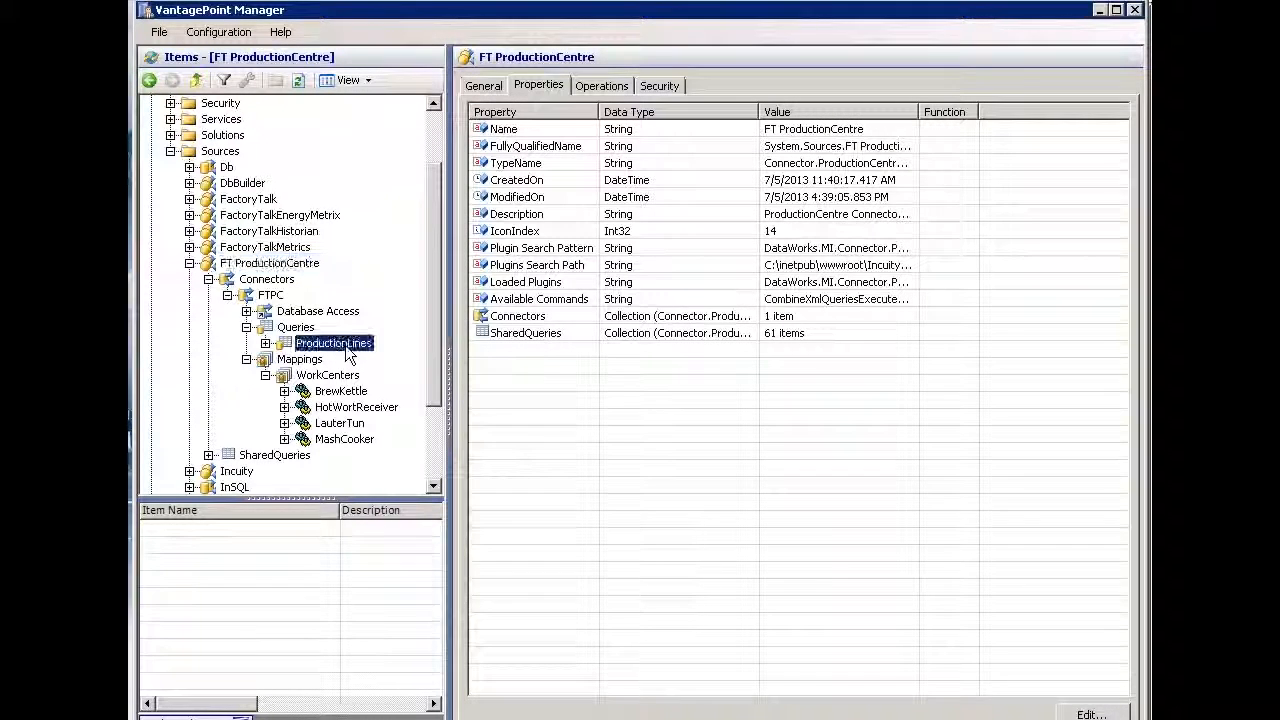
left_click(333, 342)
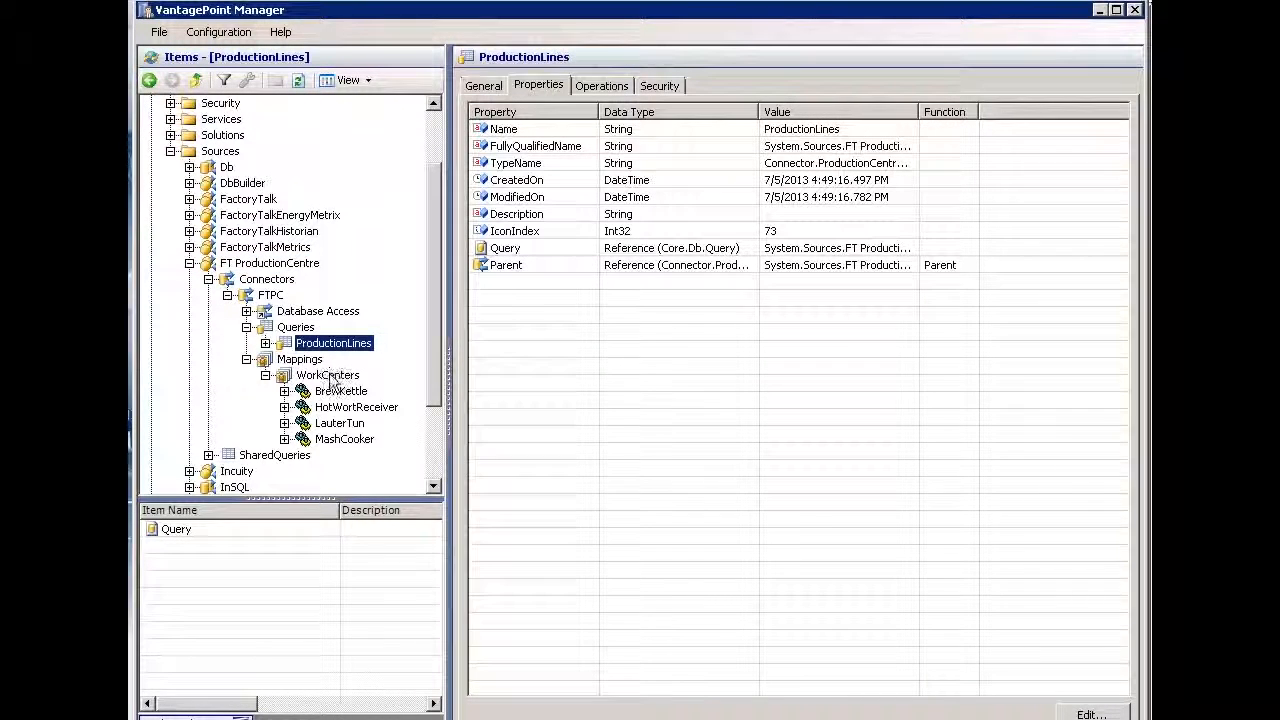
left_click(327, 375)
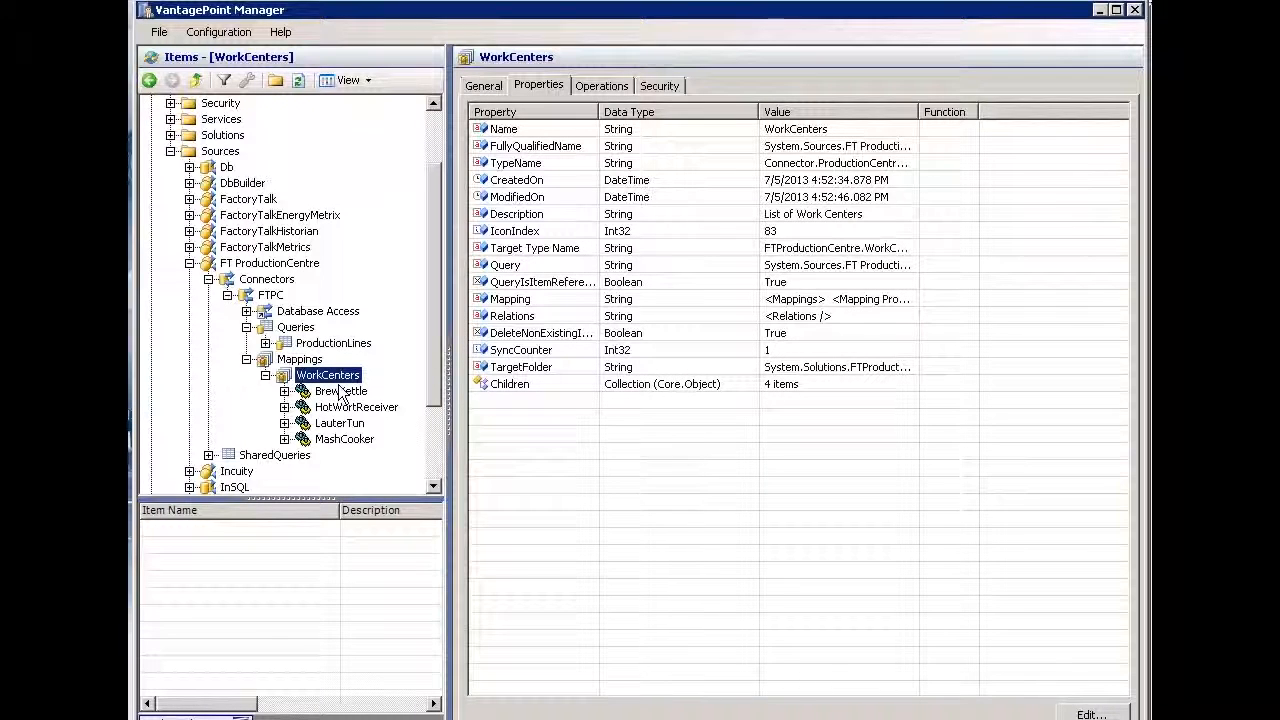
mouse_move(347, 407)
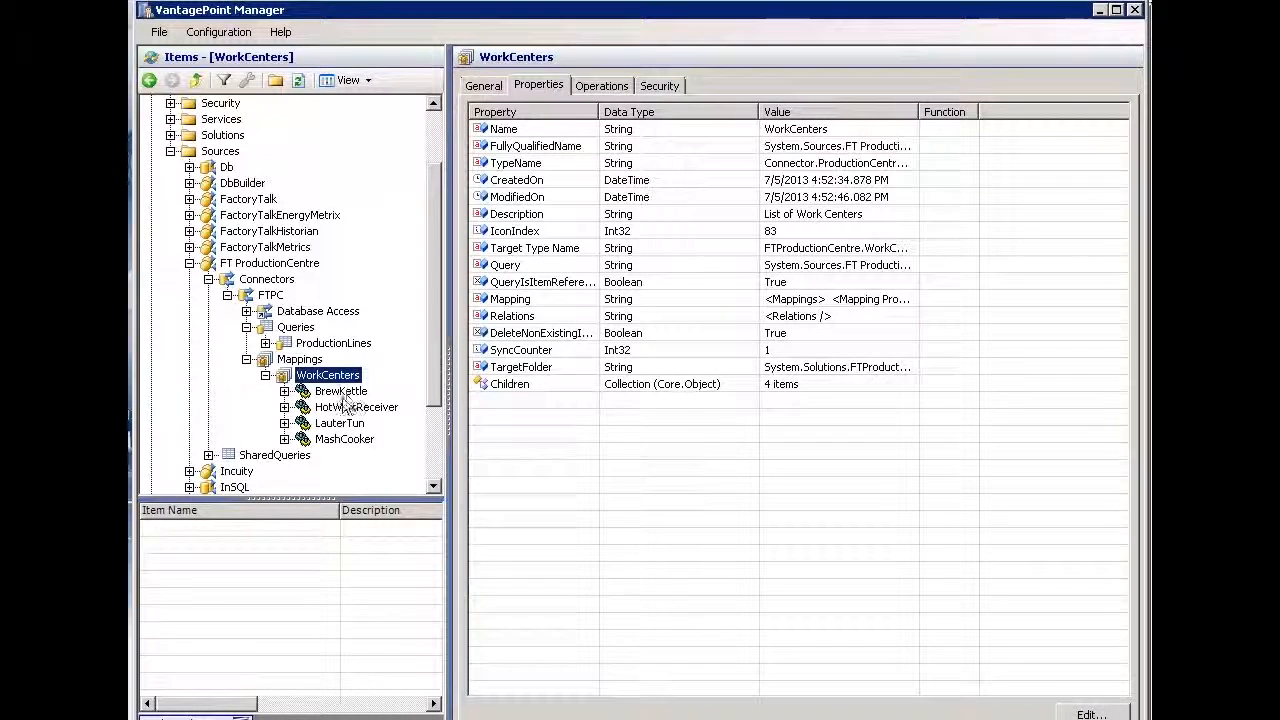
mouse_move(352, 450)
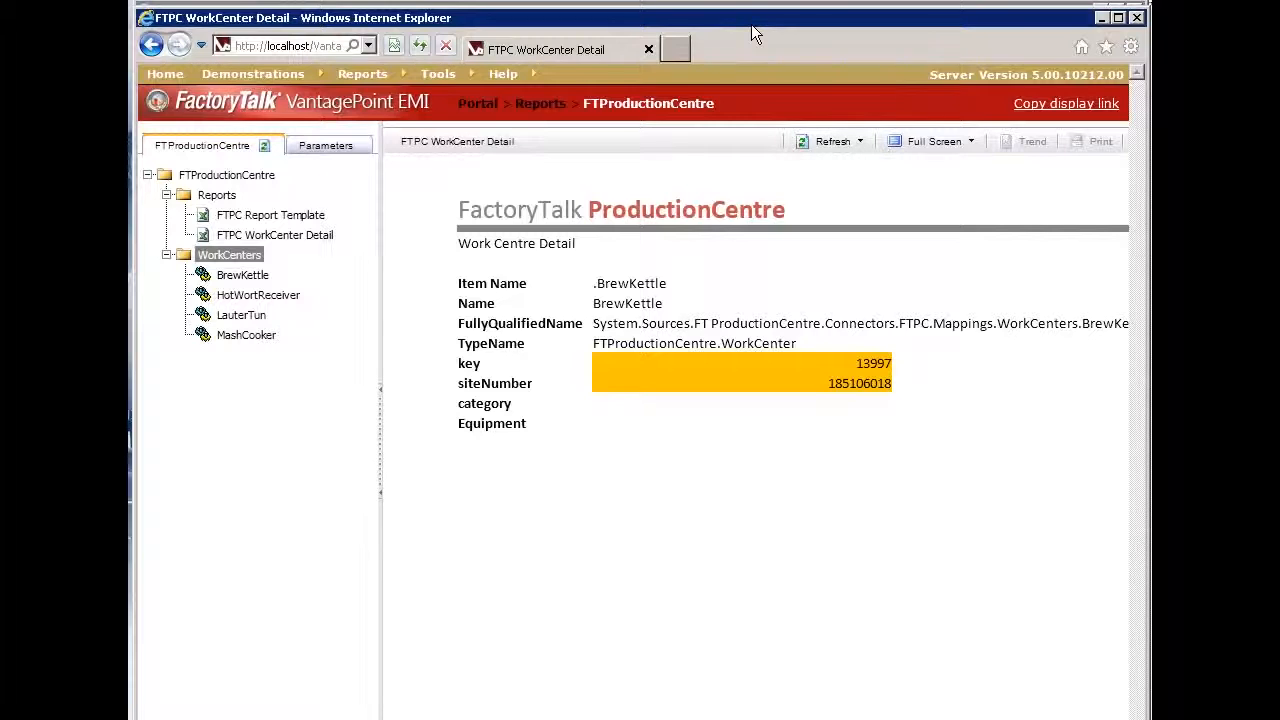
mouse_move(793, 262)
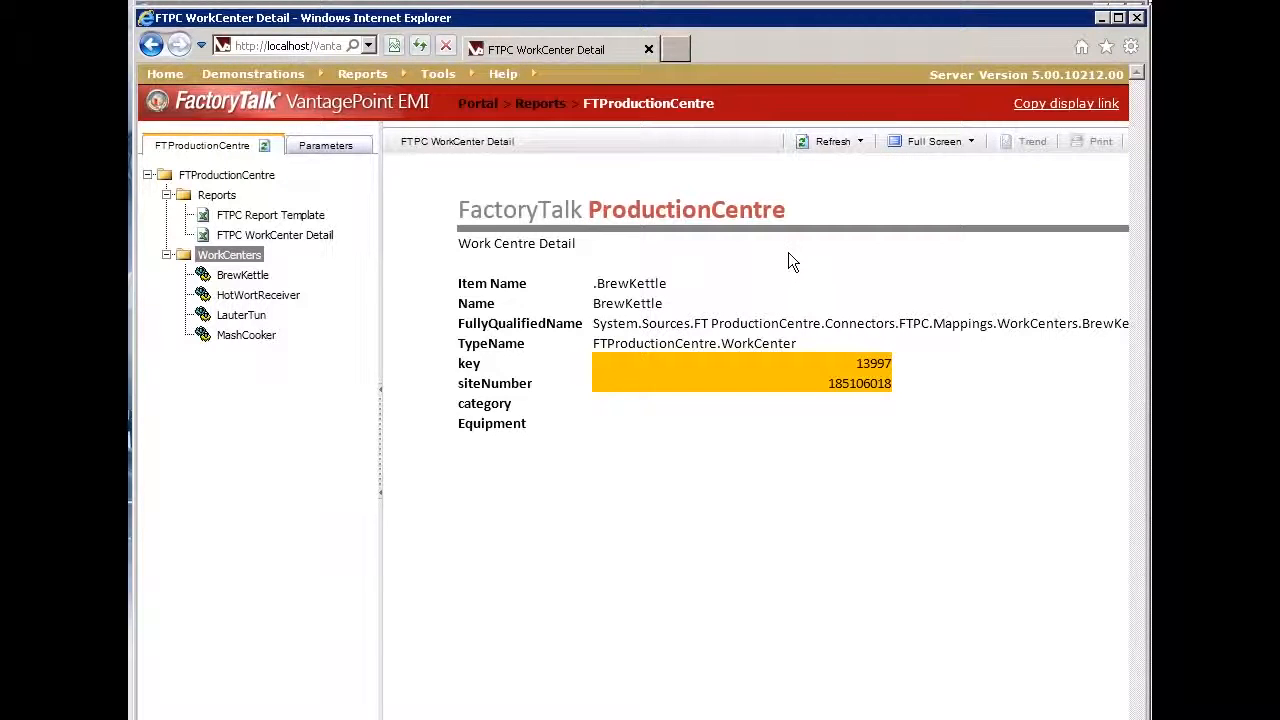
mouse_move(226, 175)
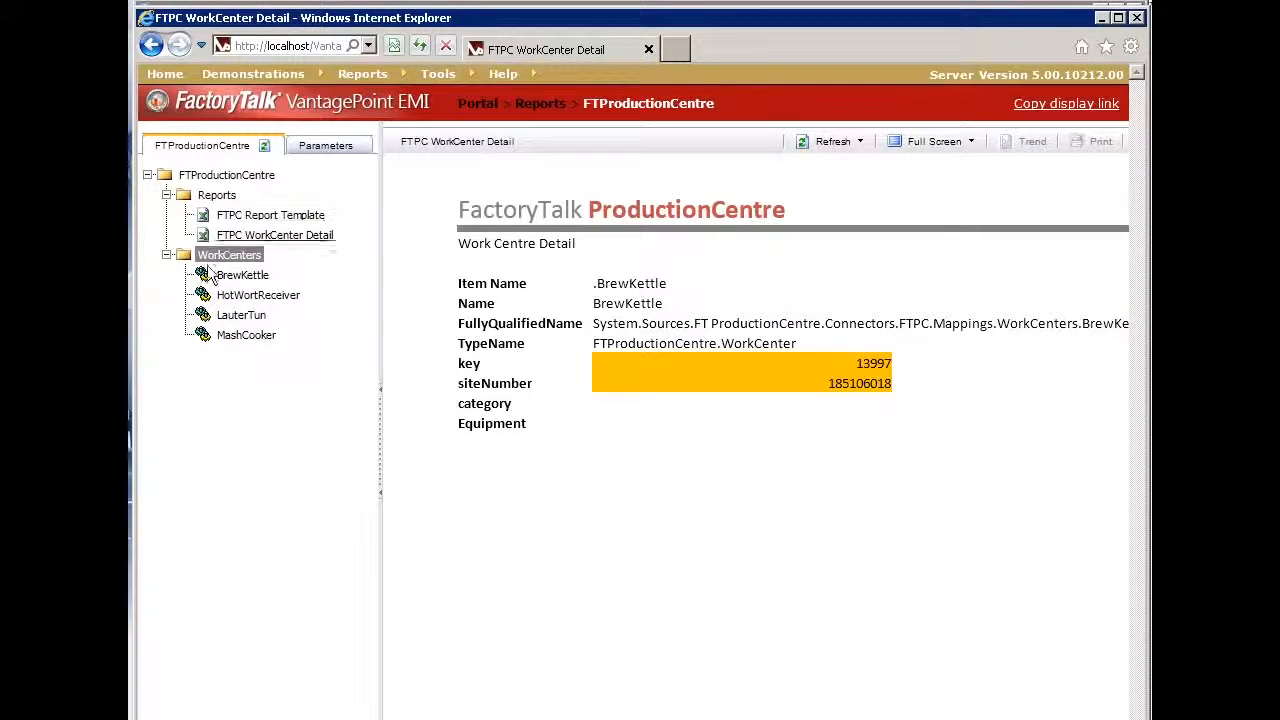
mouse_move(242, 275)
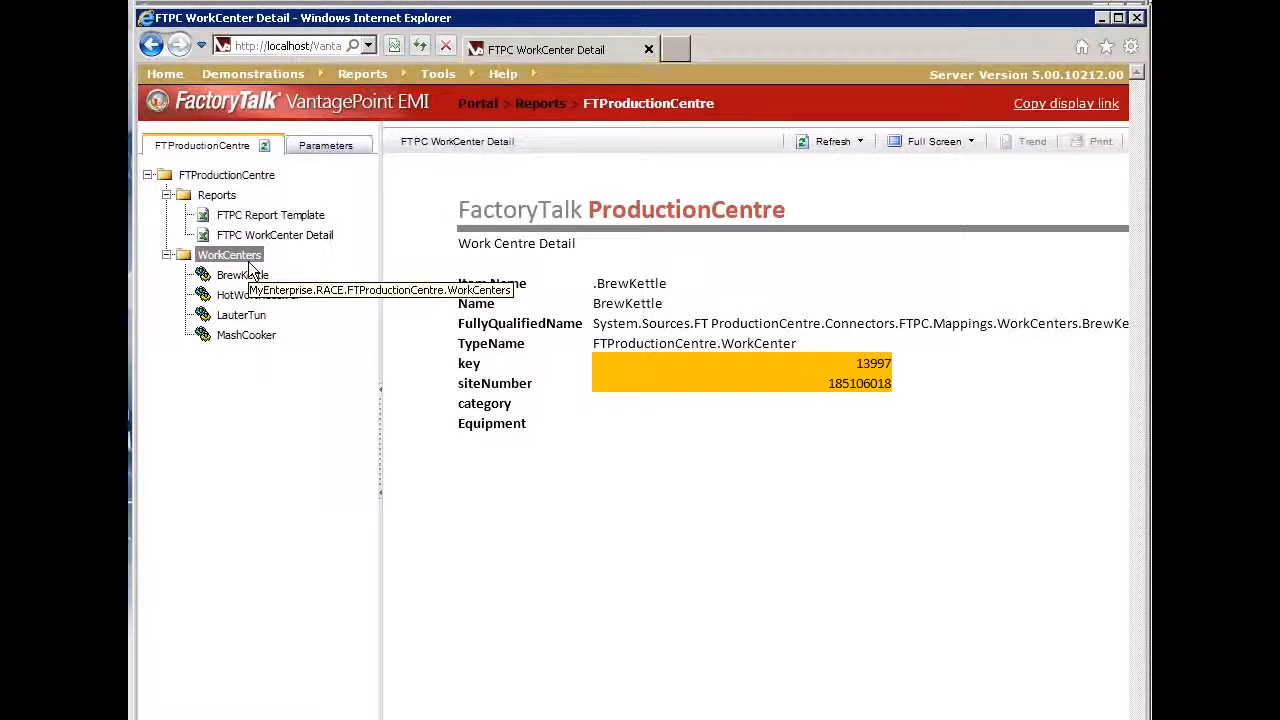
mouse_move(280, 245)
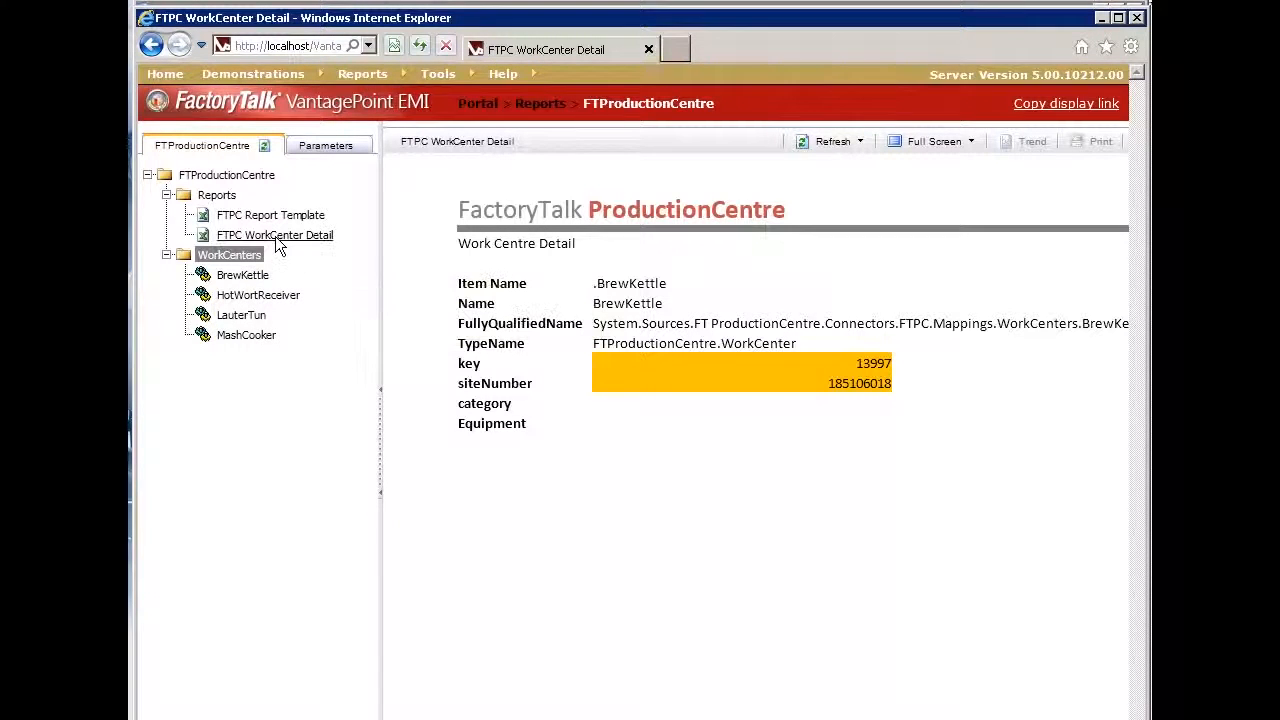
mouse_move(274, 234)
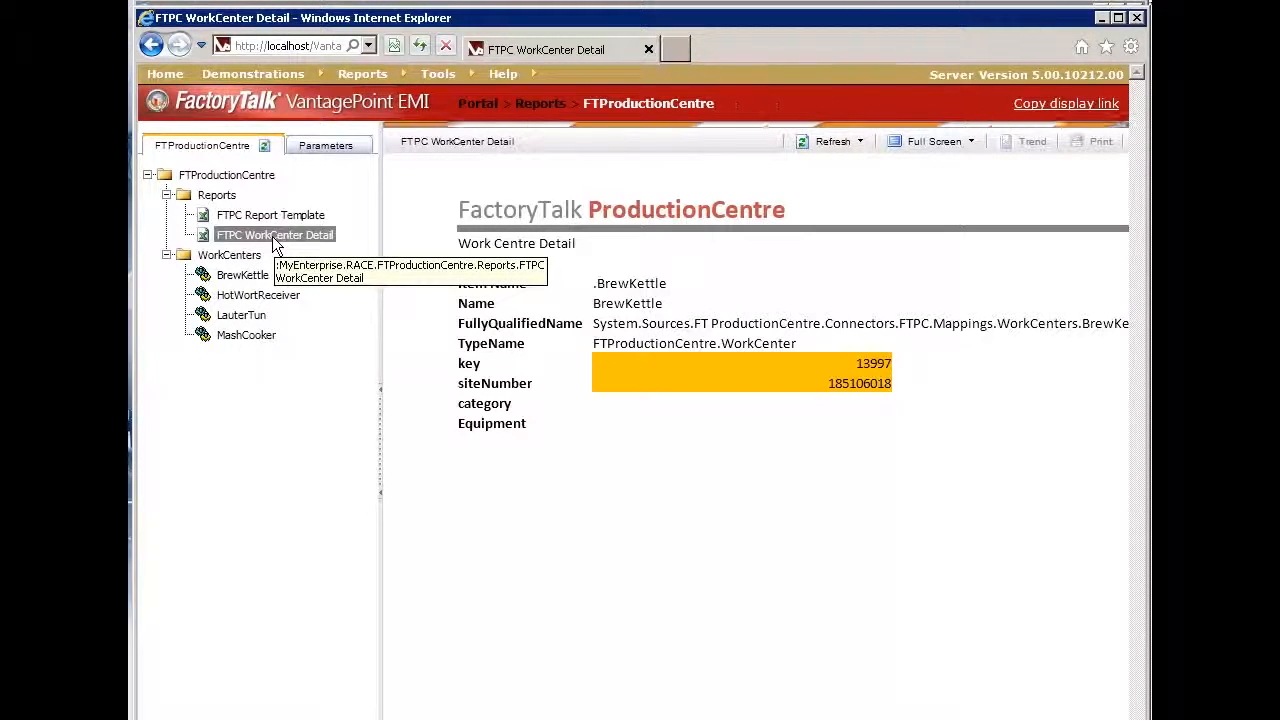
mouse_move(248, 318)
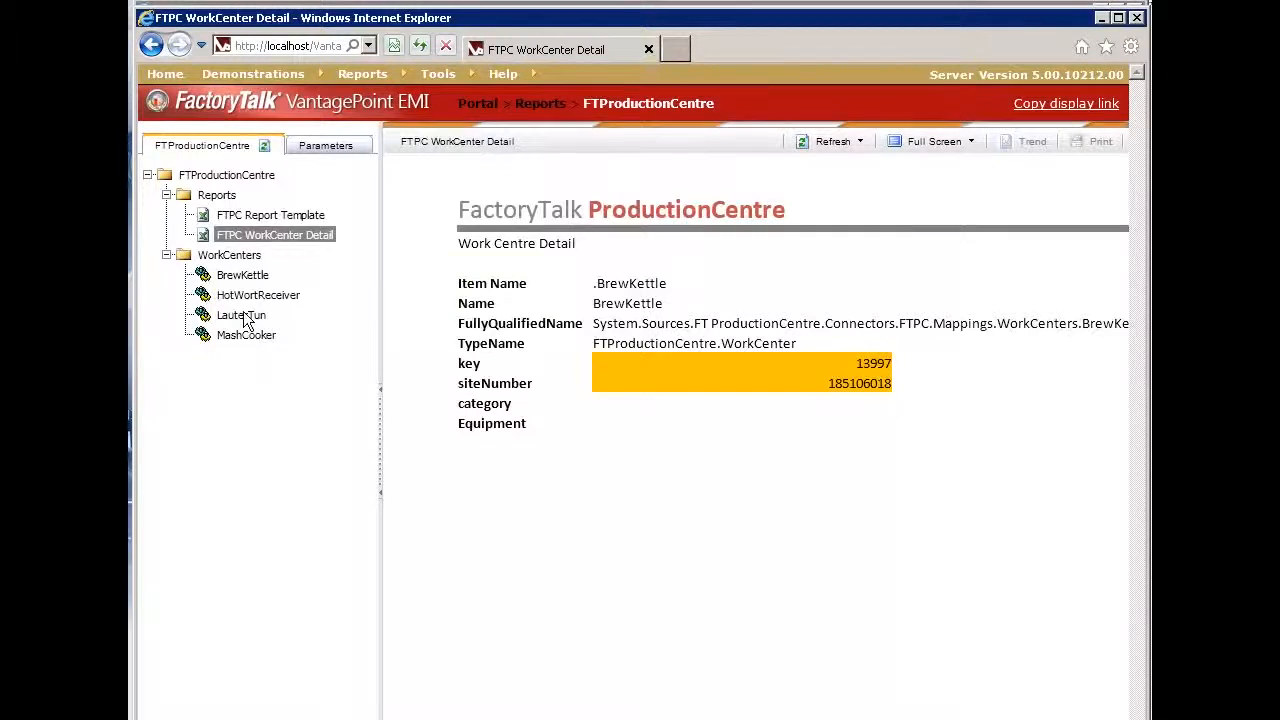
Step: Regenerate the WorkCenter Detail report with BrewKettle as the WorkCenter parameter
left_click(325, 145)
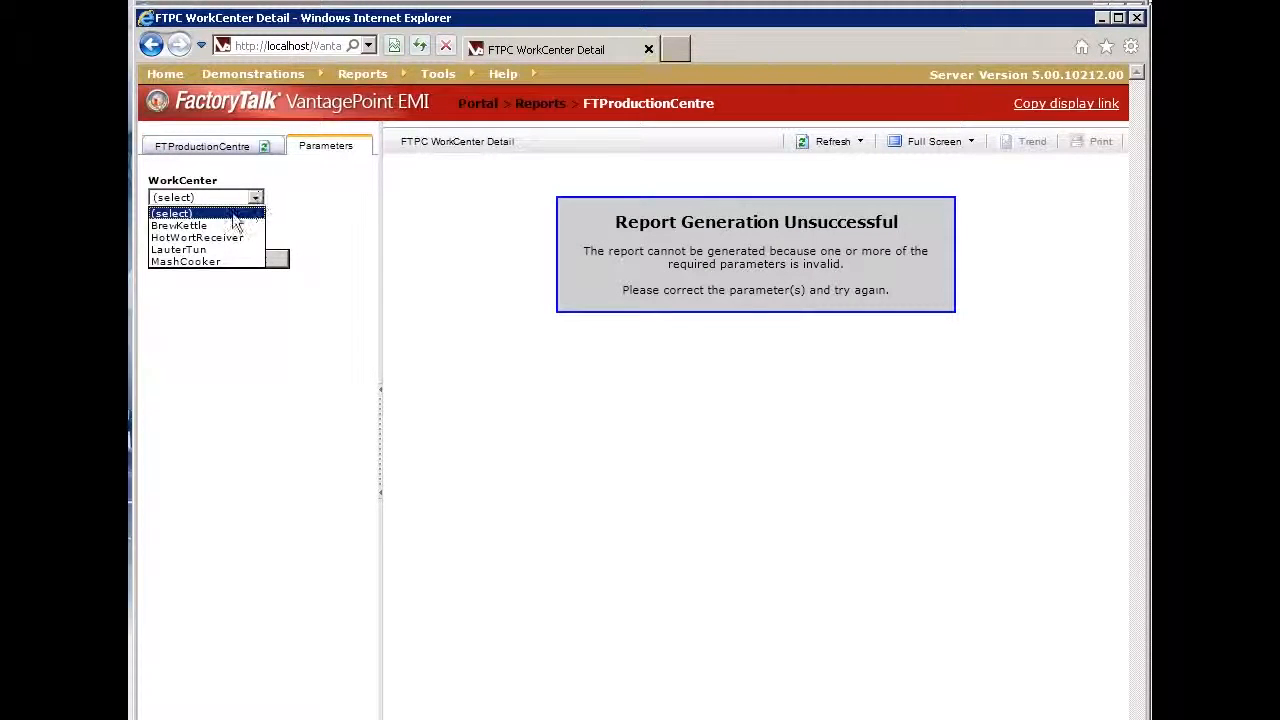
mouse_move(178, 225)
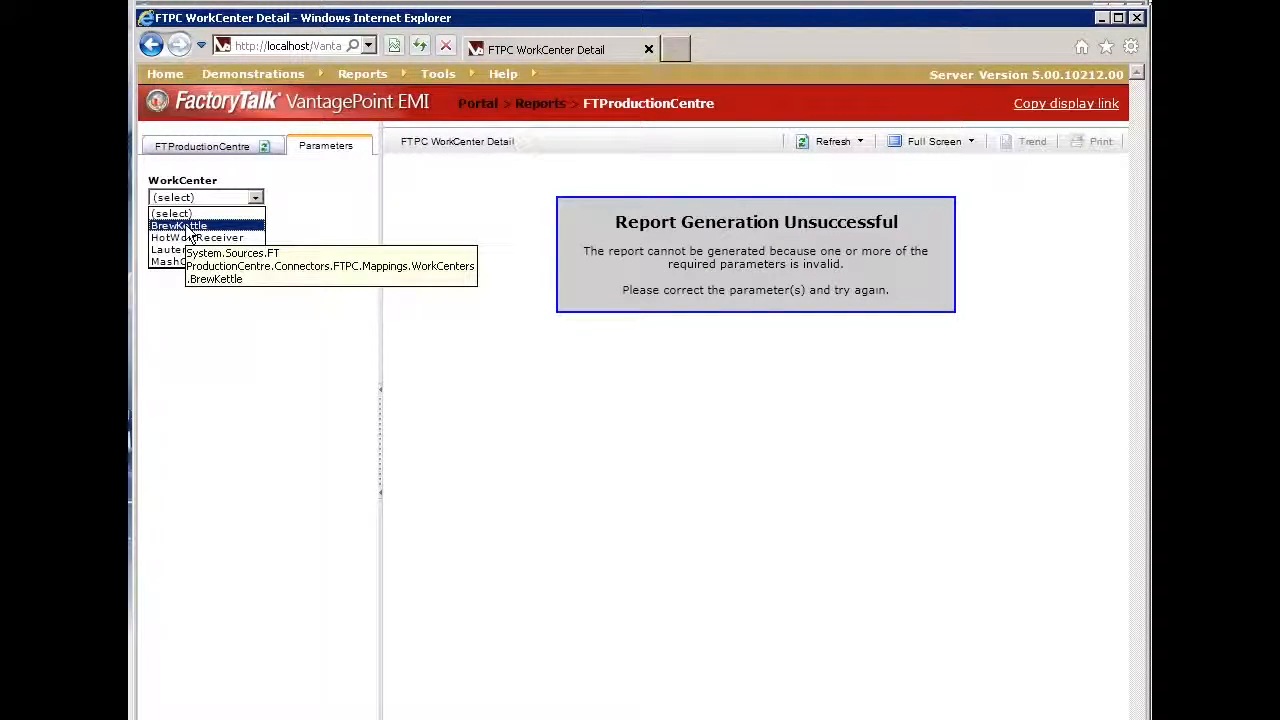
left_click(178, 225)
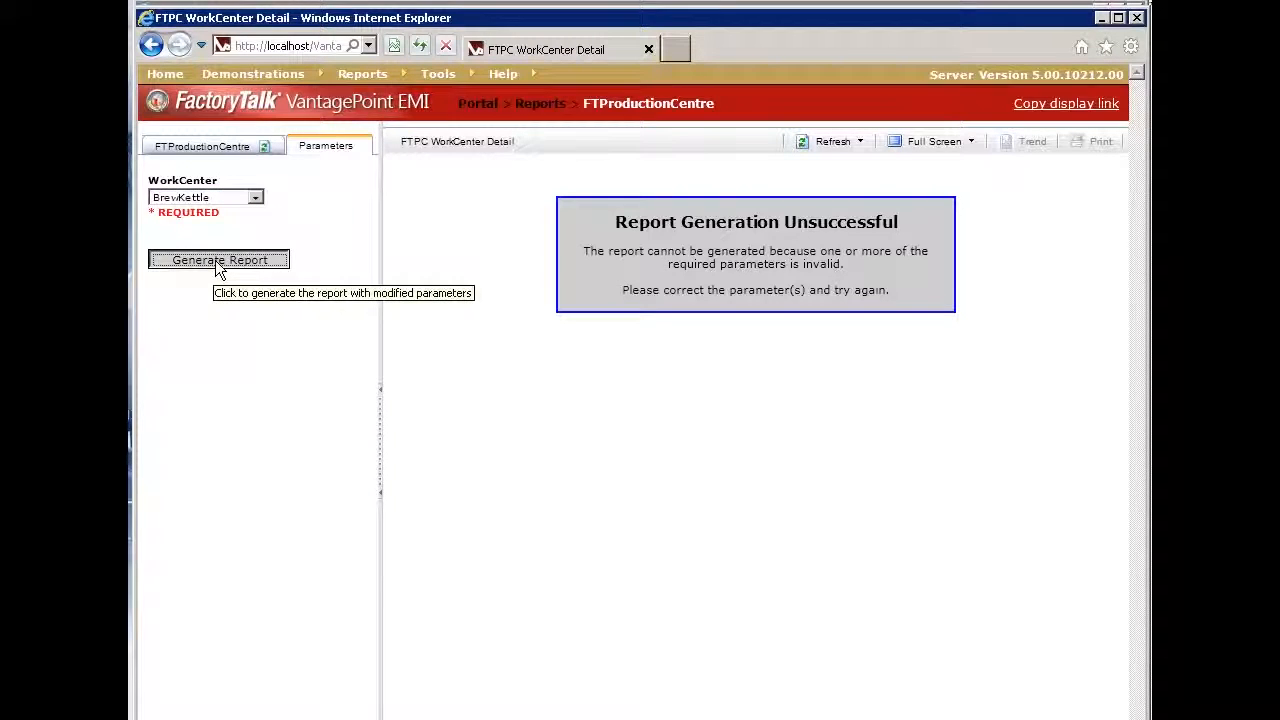
mouse_move(762, 533)
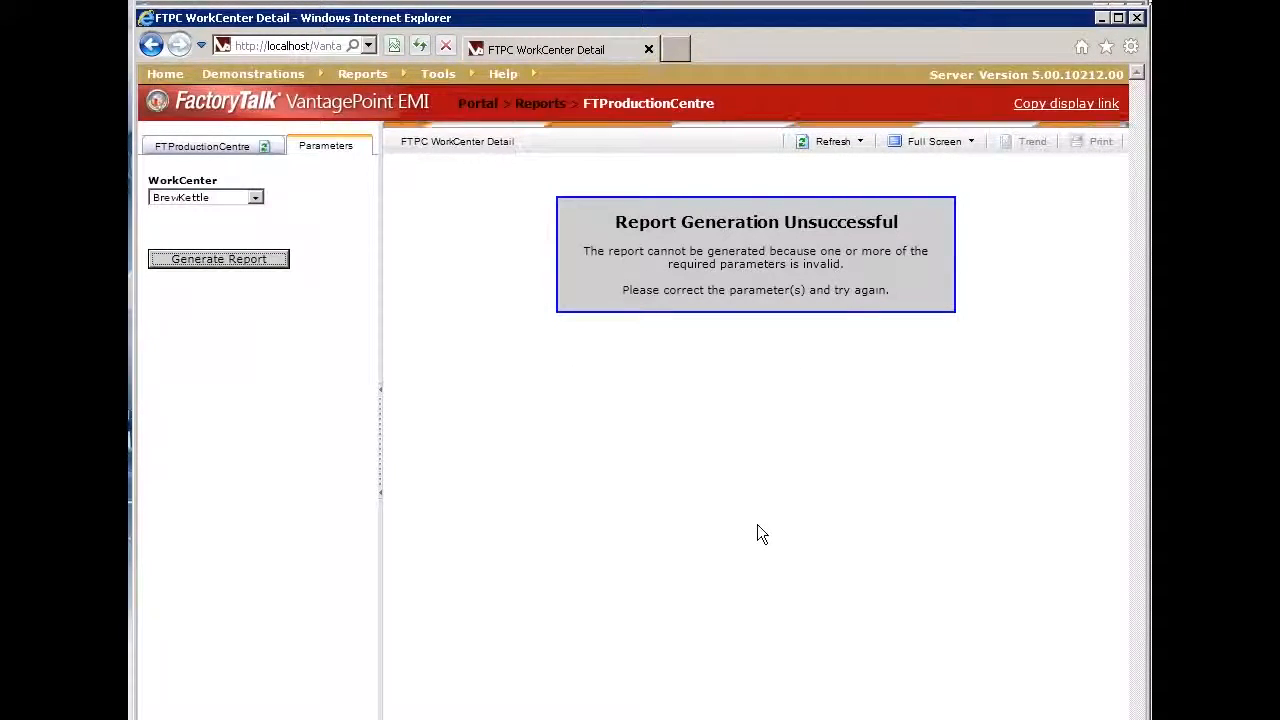
left_click(218, 259)
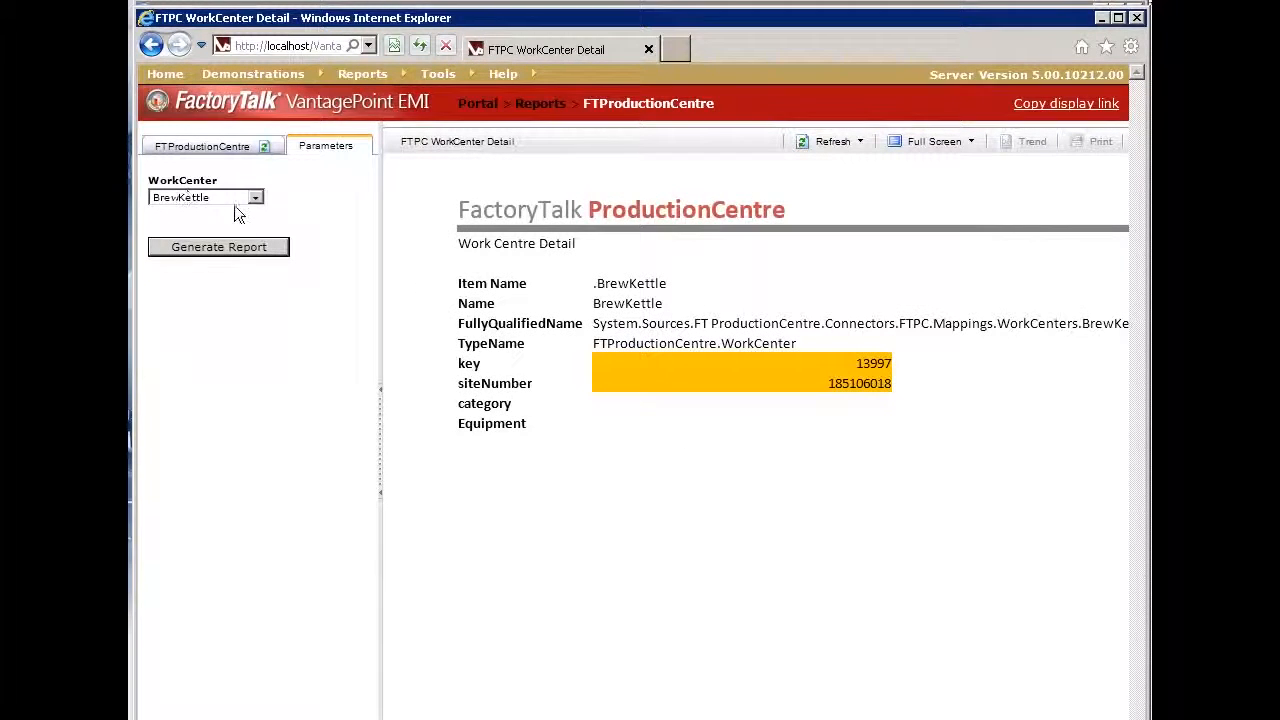
left_click(256, 197)
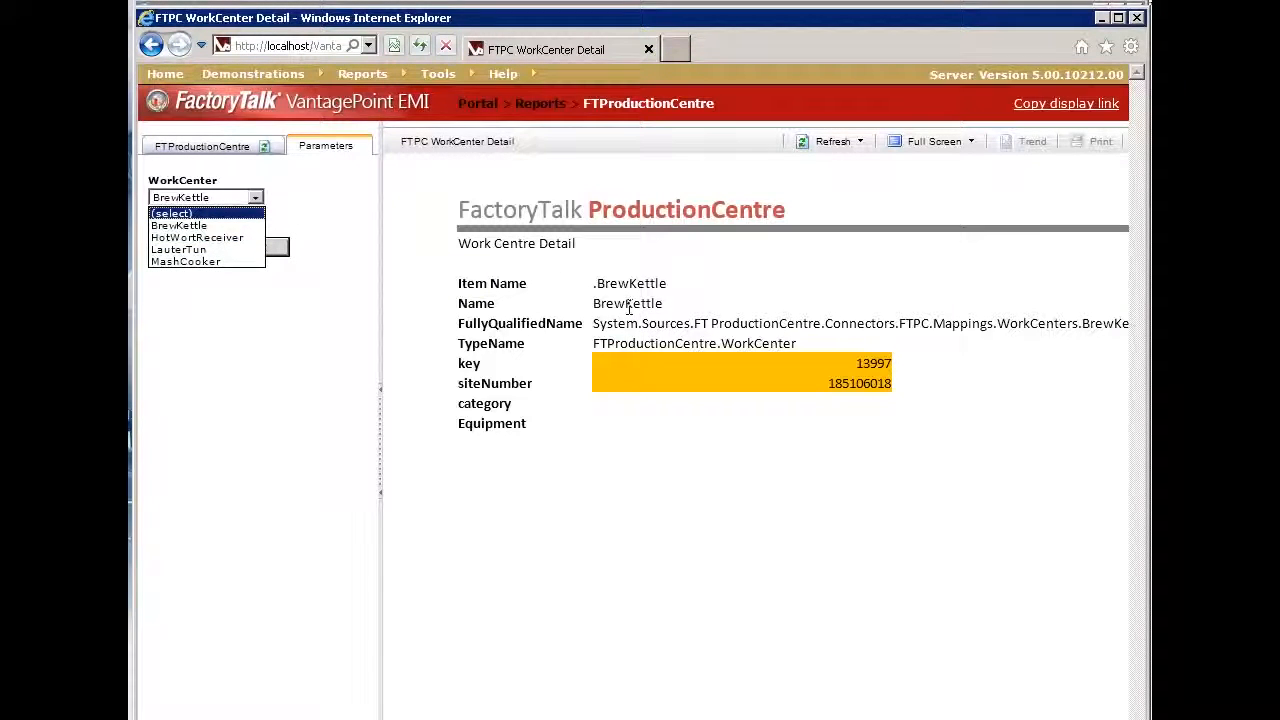
mouse_move(543, 313)
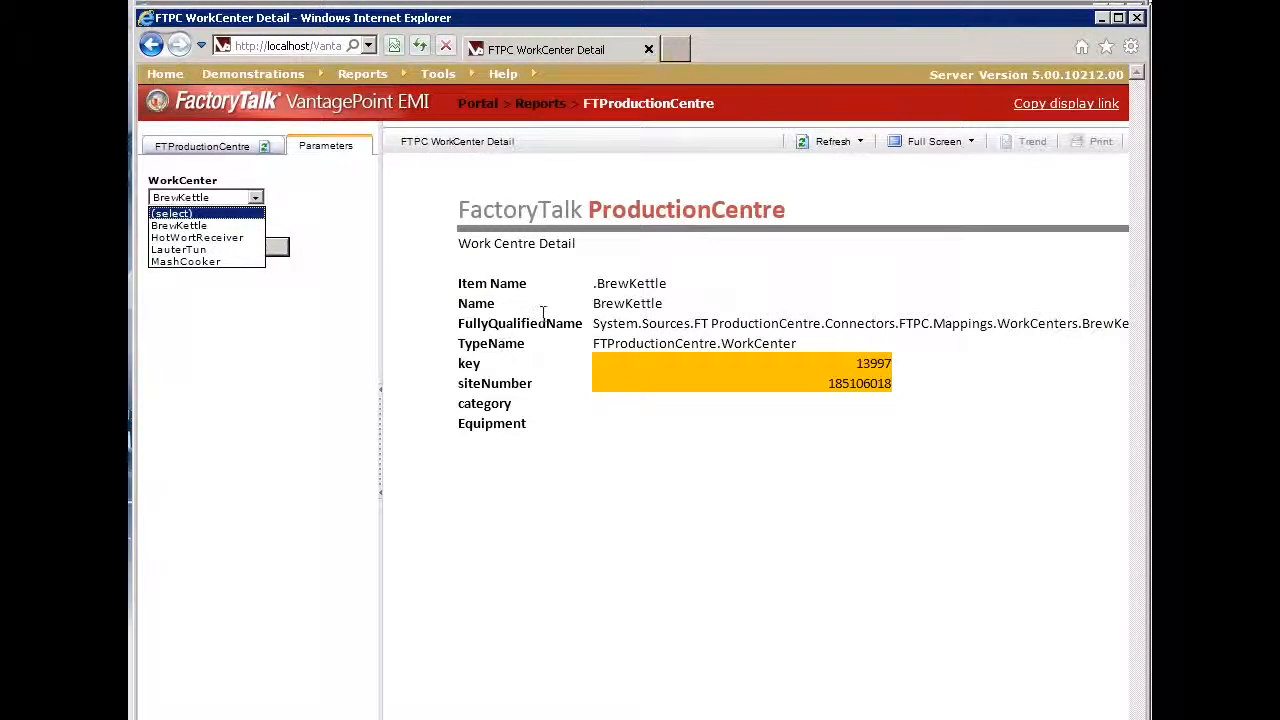
mouse_move(570, 305)
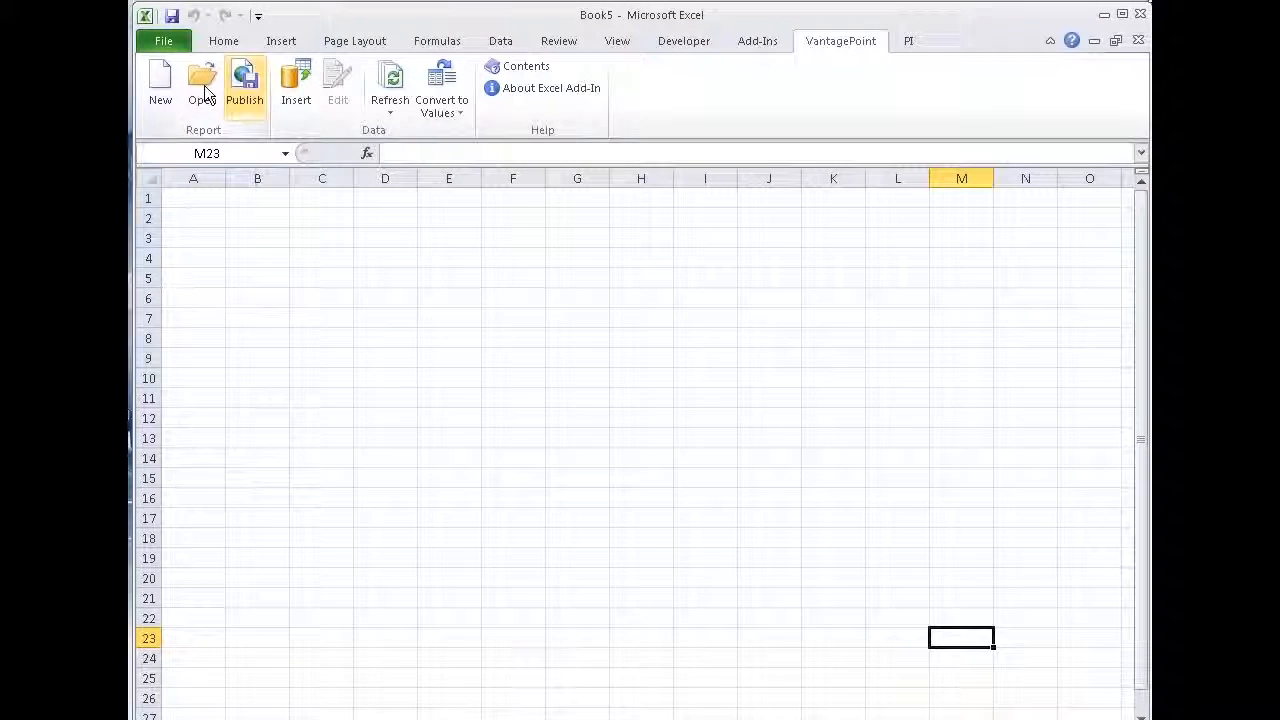
Step: Load the FTPC Report Template from the VantagePoint Reports folder into Excel
left_click(202, 85)
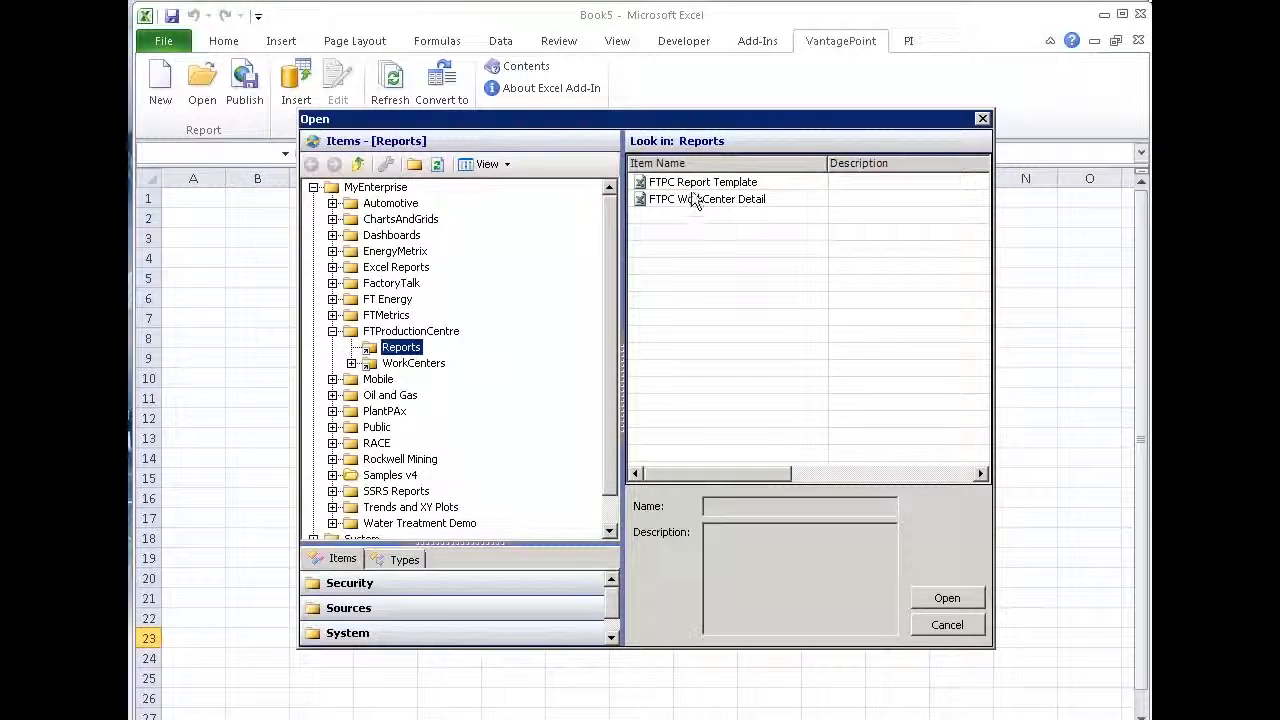
left_click(703, 181)
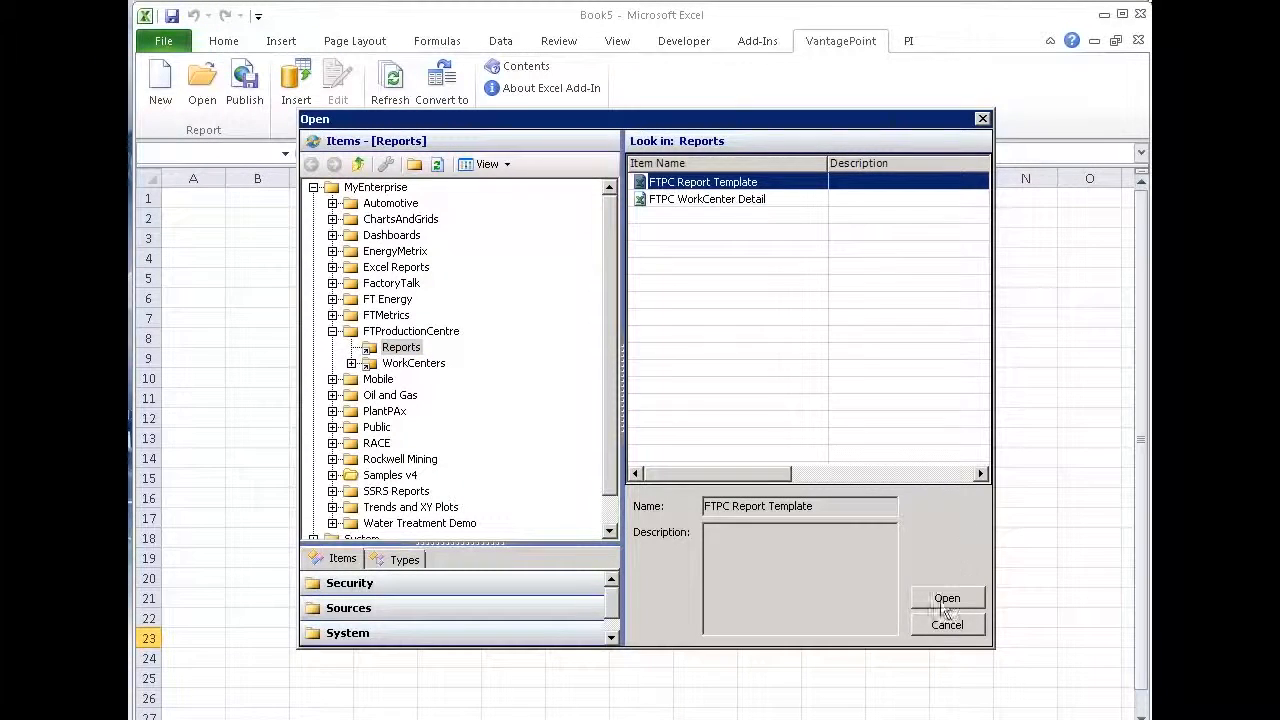
left_click(946, 598)
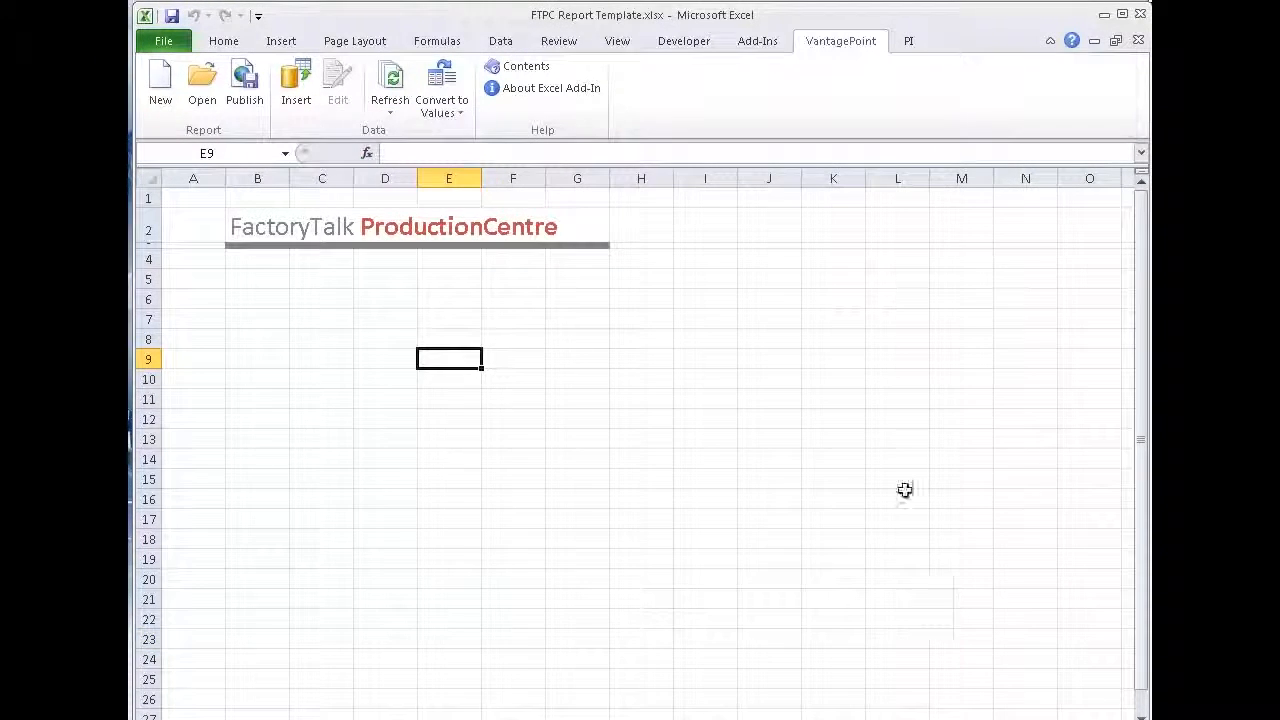
mouse_move(313, 358)
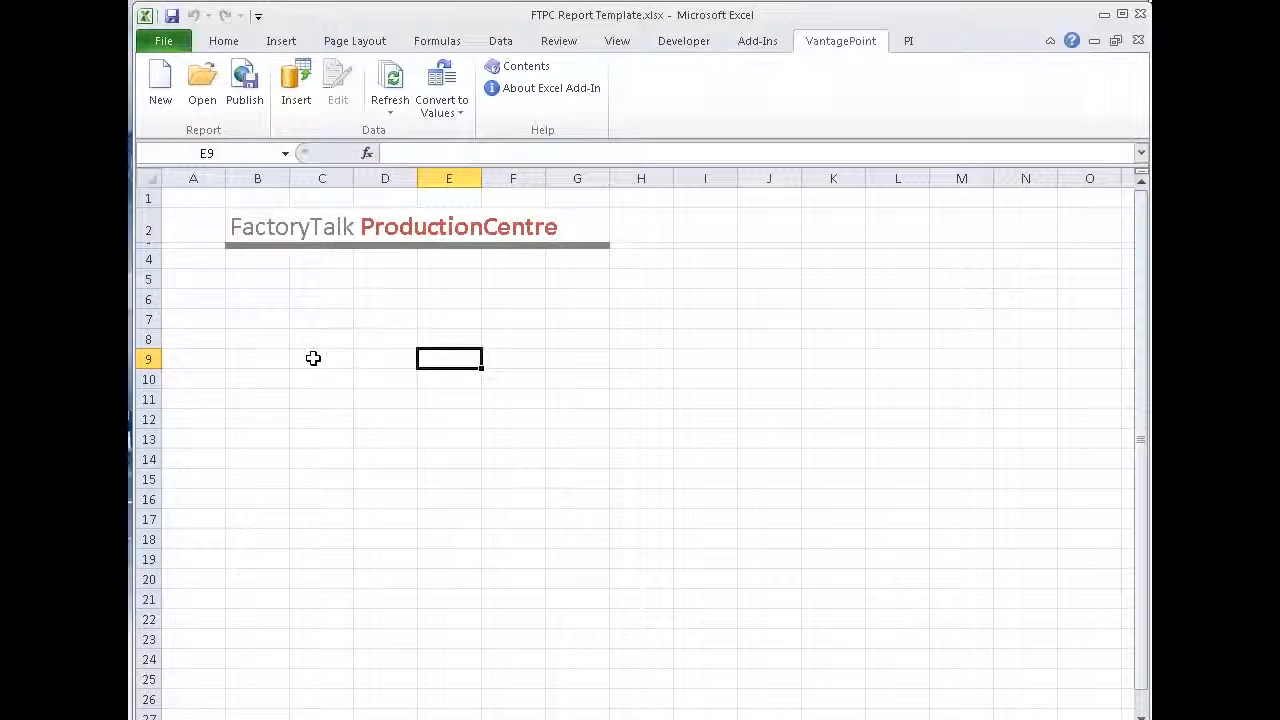
Step: Enter the title 'Production Line List' in cell B4 and select B7 for the query output
left_click(257, 258)
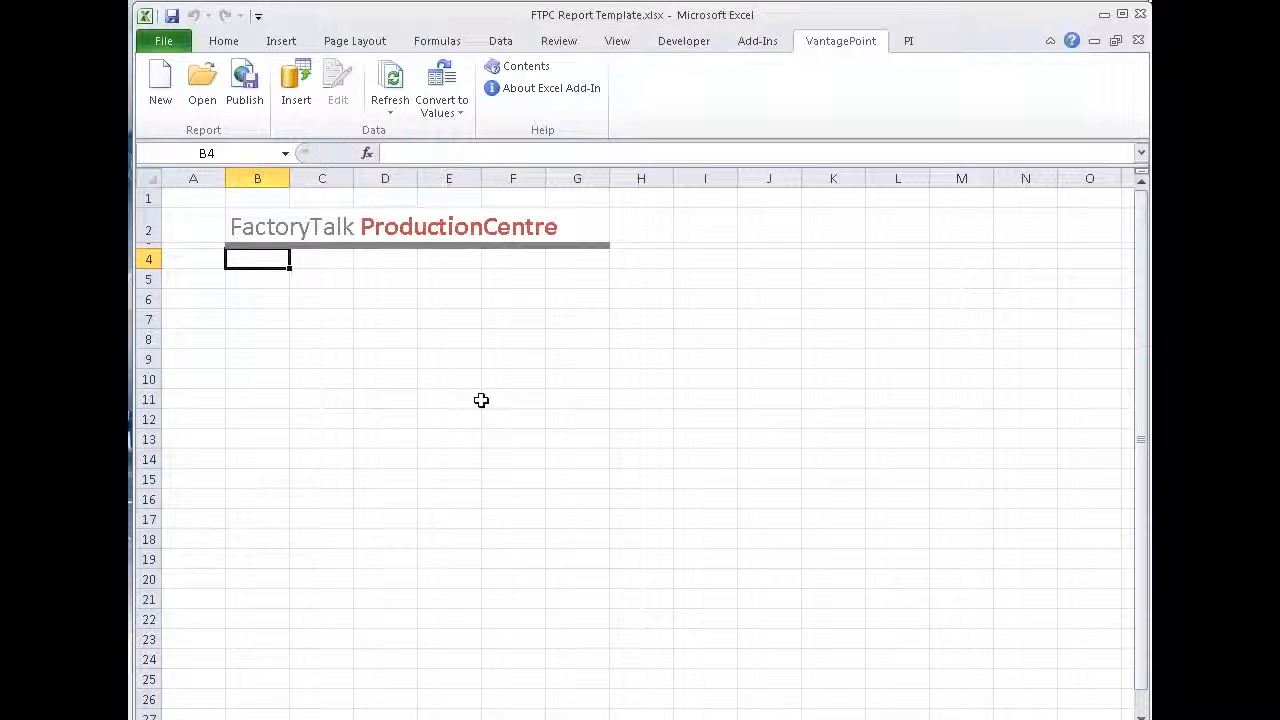
type("production")
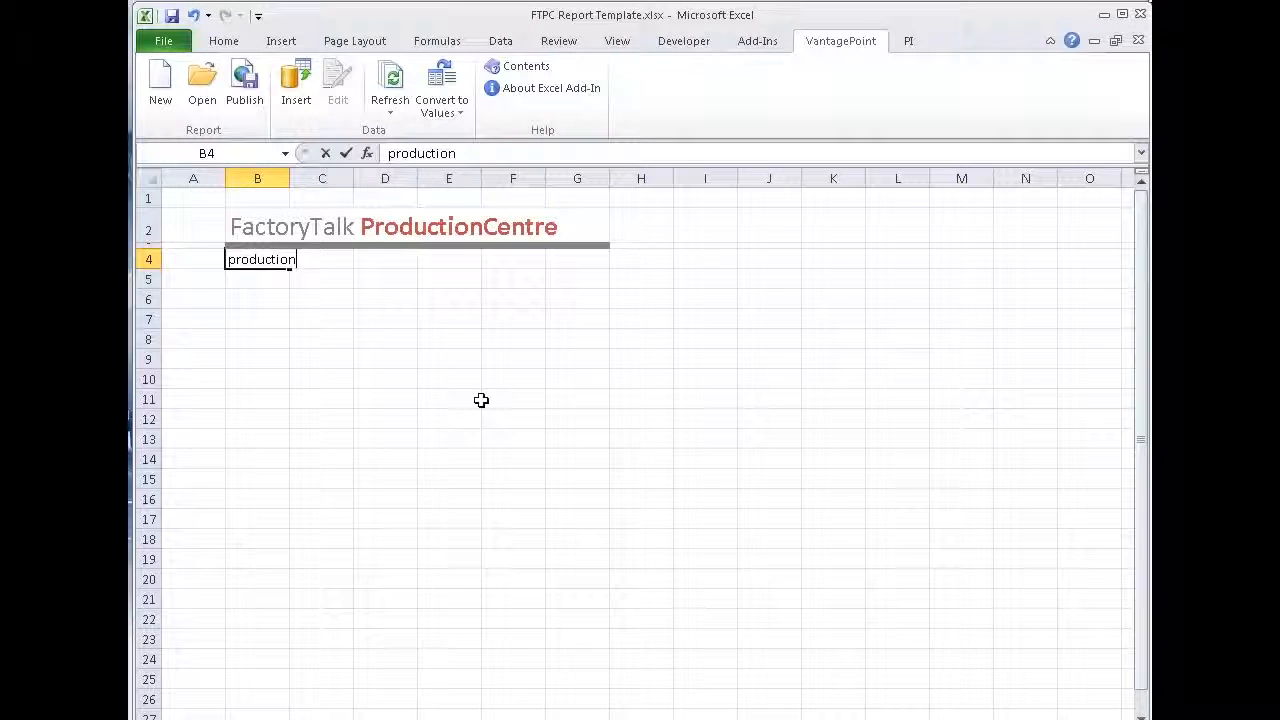
key("Delete")
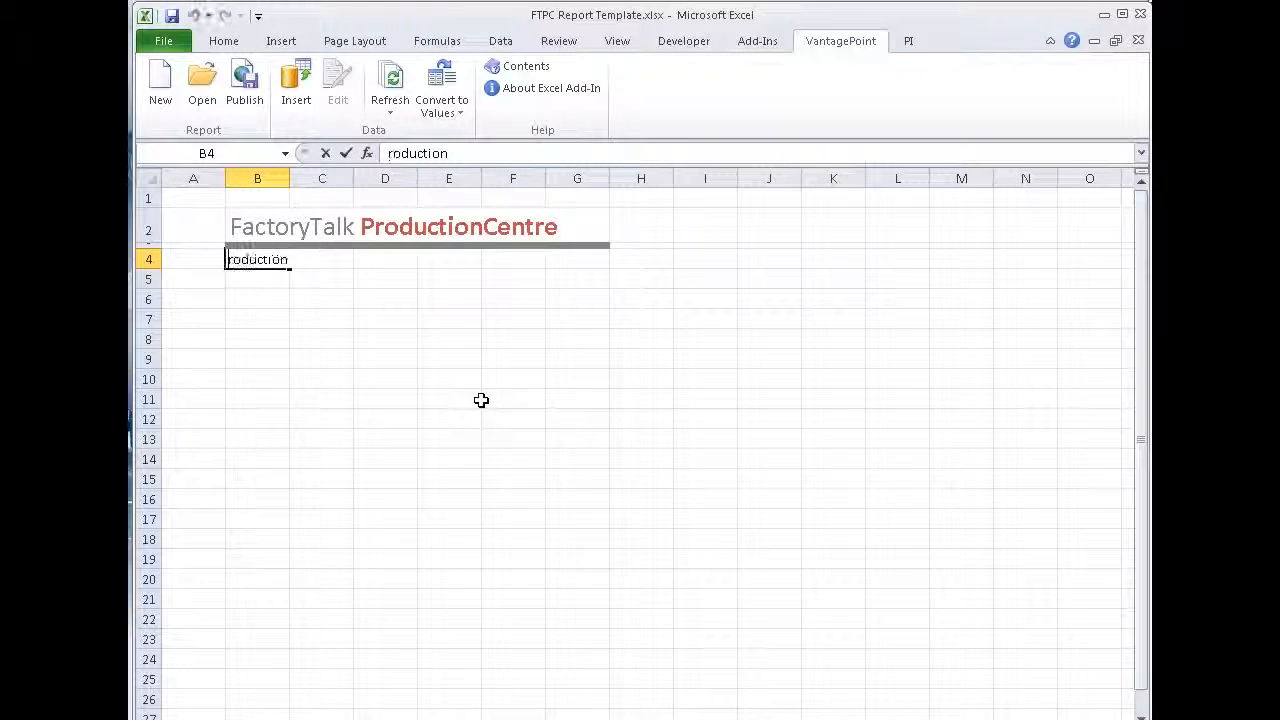
type("Production Li")
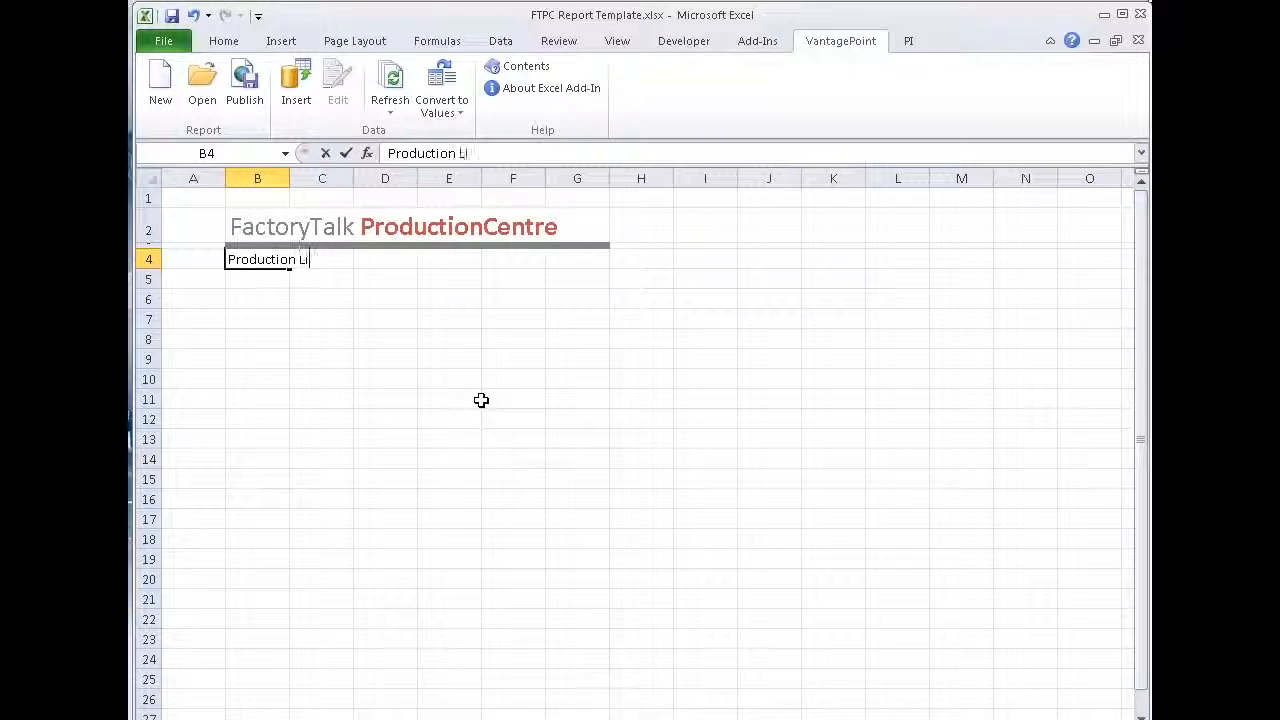
type("ne List")
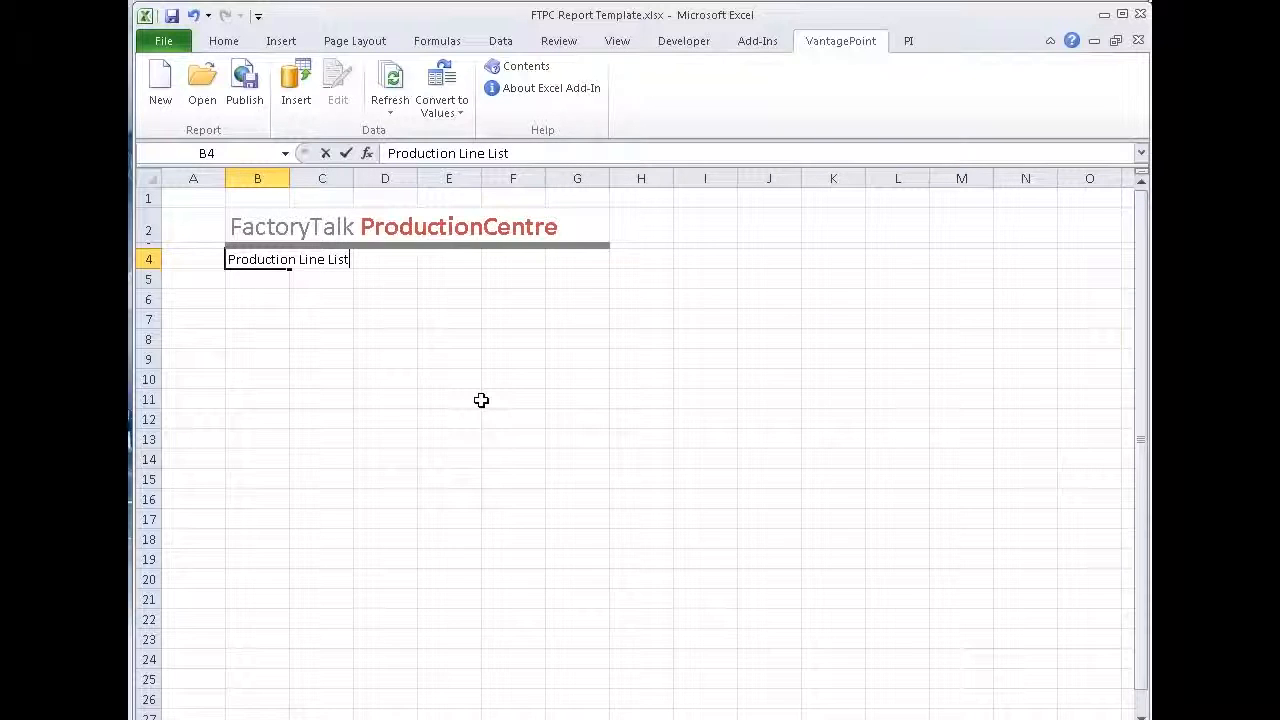
left_click(257, 318)
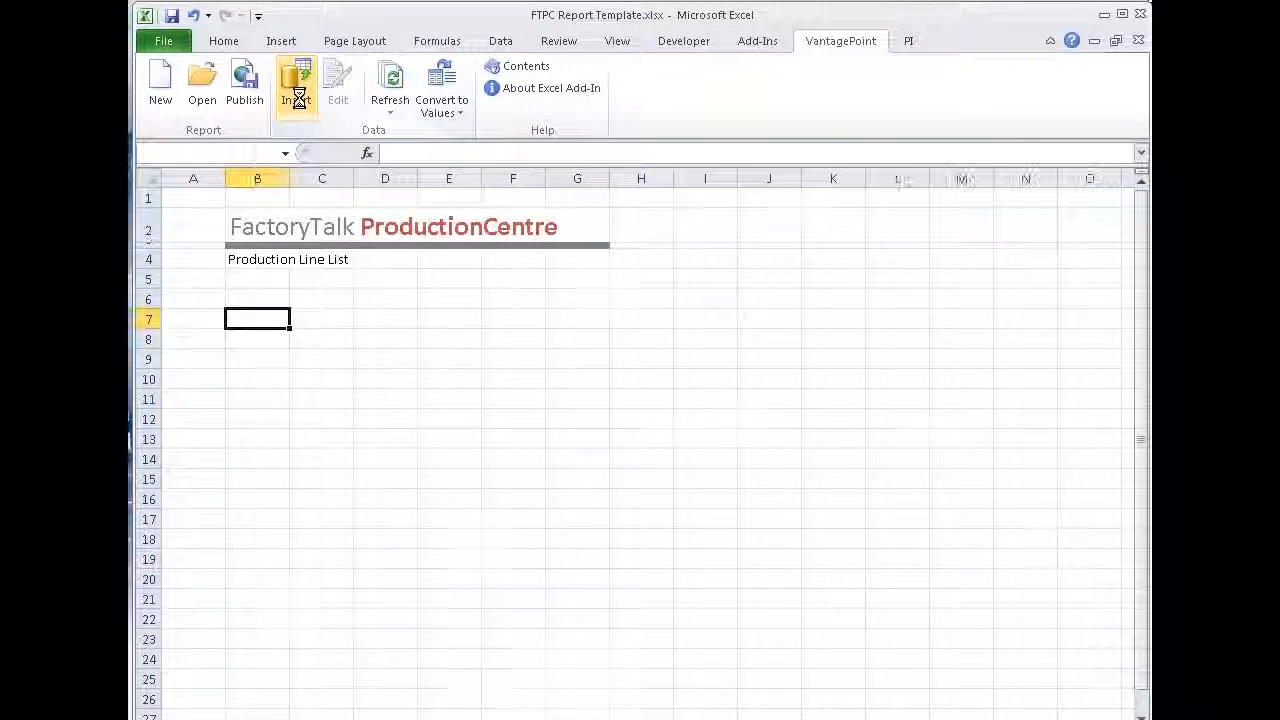
Step: Insert a database query and add the ProductionLines linked query for output at B7
left_click(296, 85)
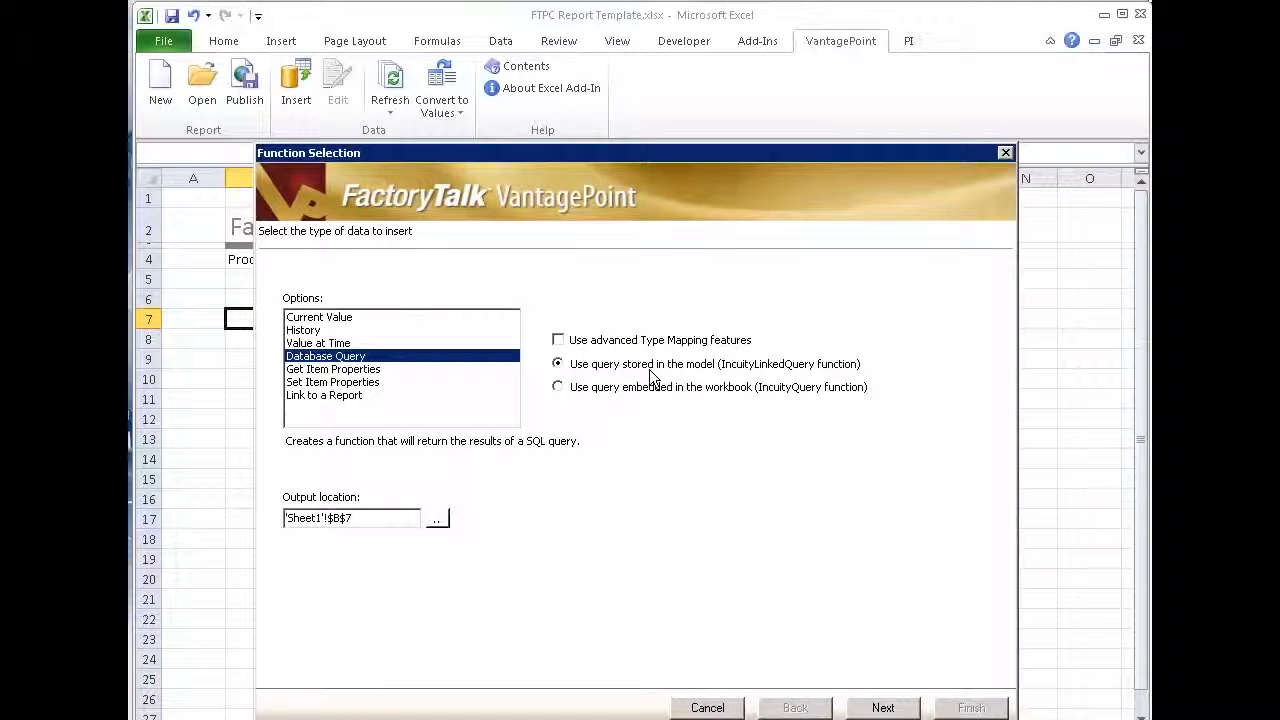
mouse_move(597, 398)
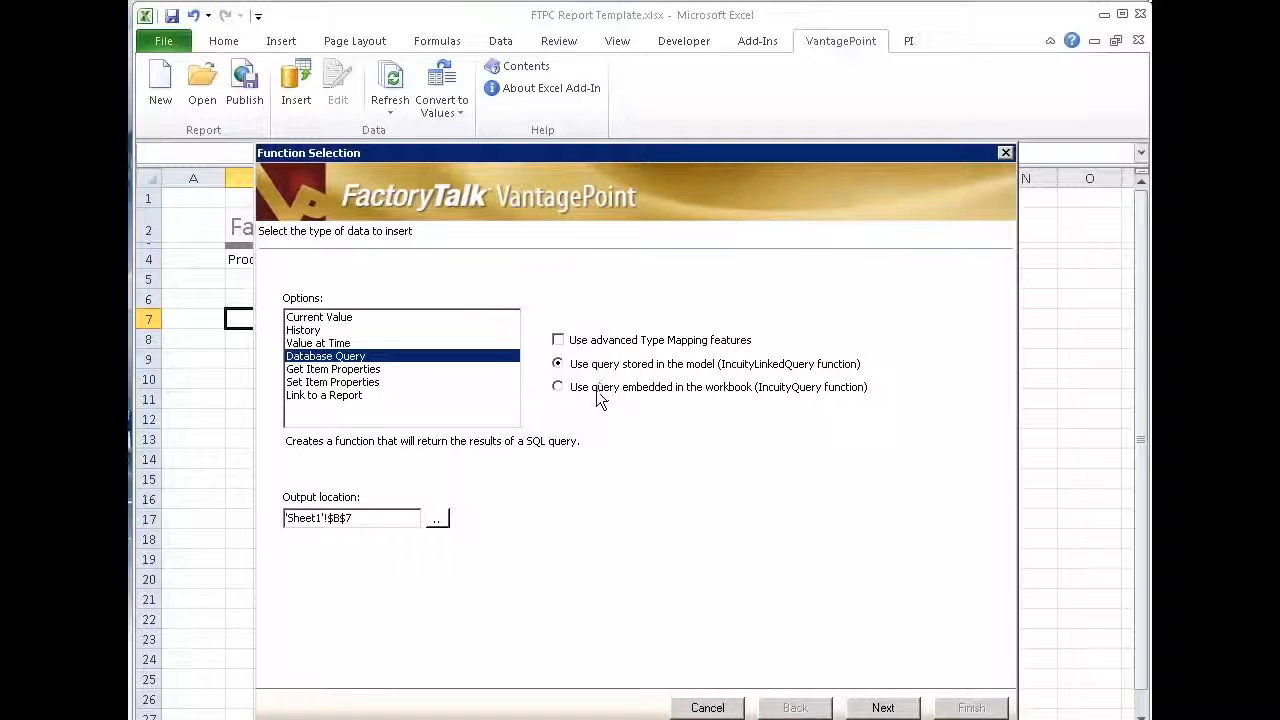
mouse_move(600, 365)
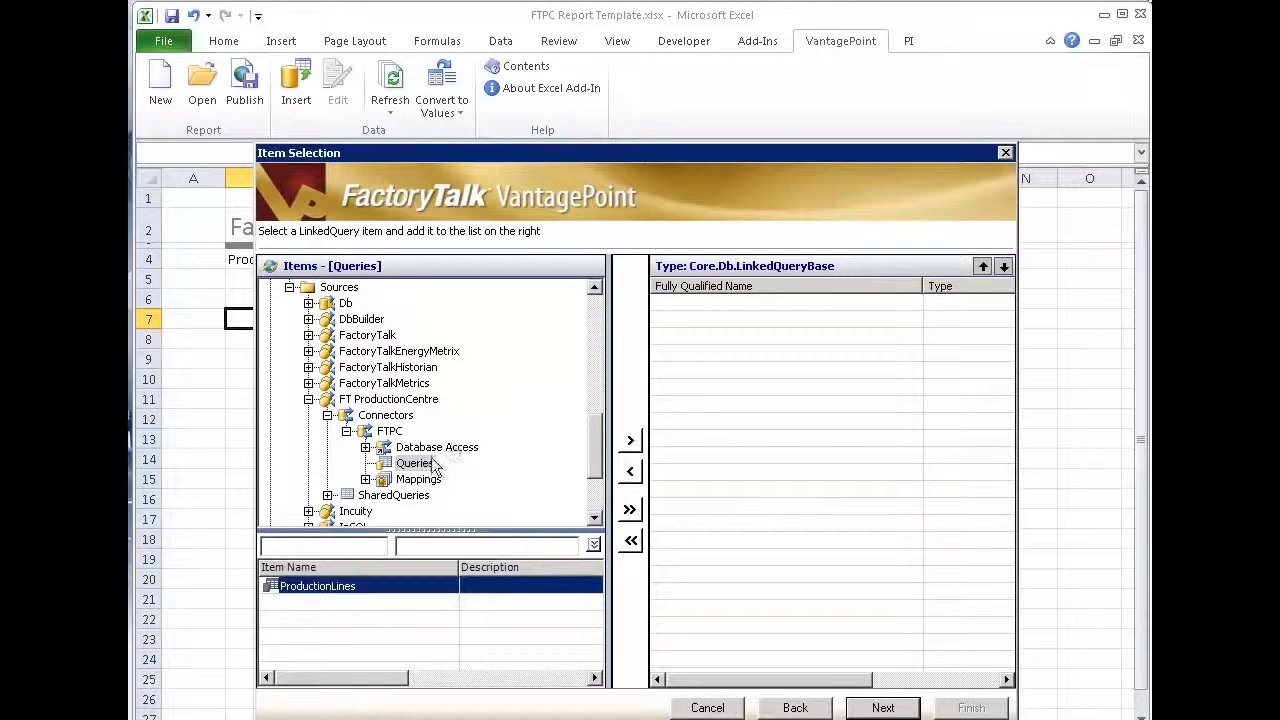
mouse_move(415, 464)
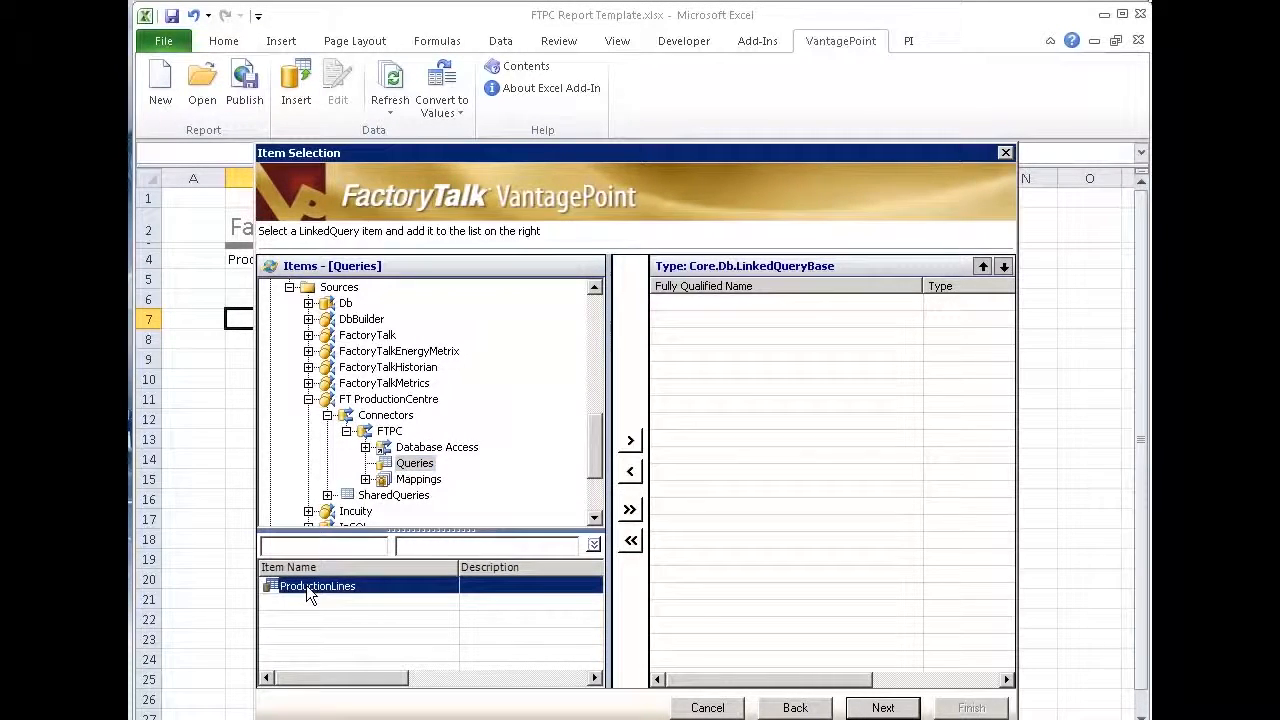
left_click(629, 440)
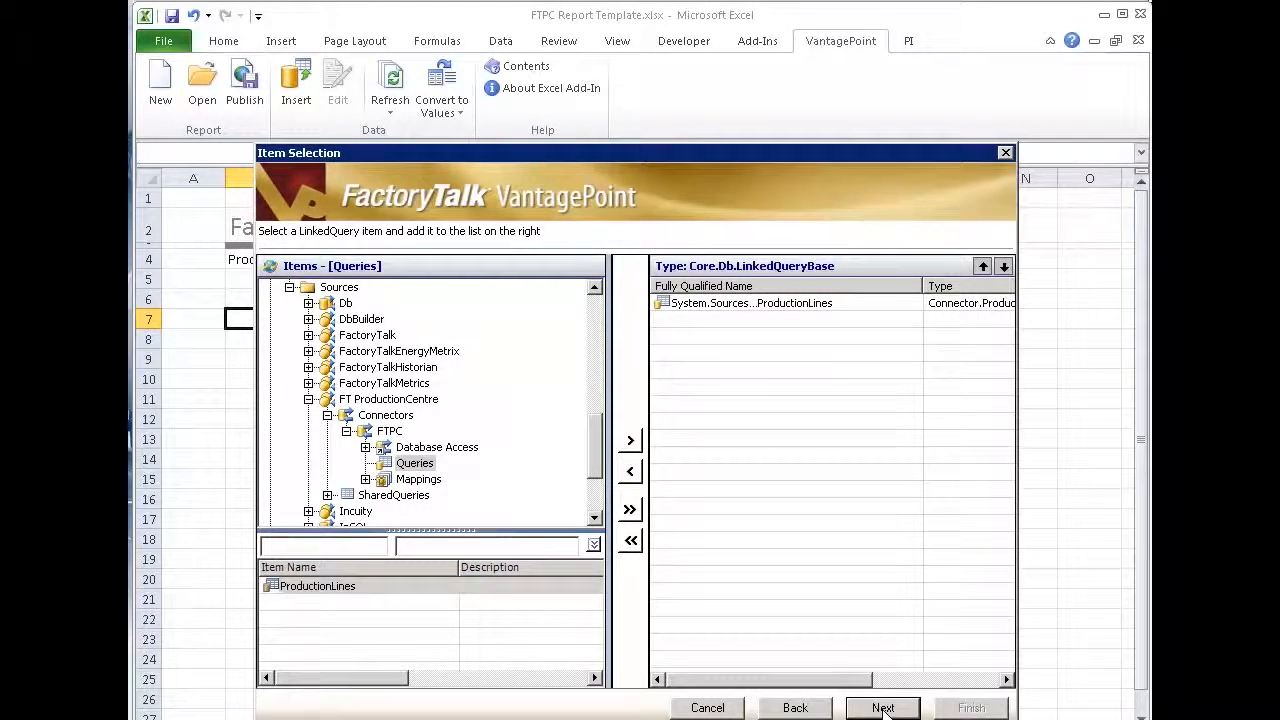
Step: Test the ProductionLines query, returning BrewLine and StartingCellar, and close the results
left_click(882, 708)
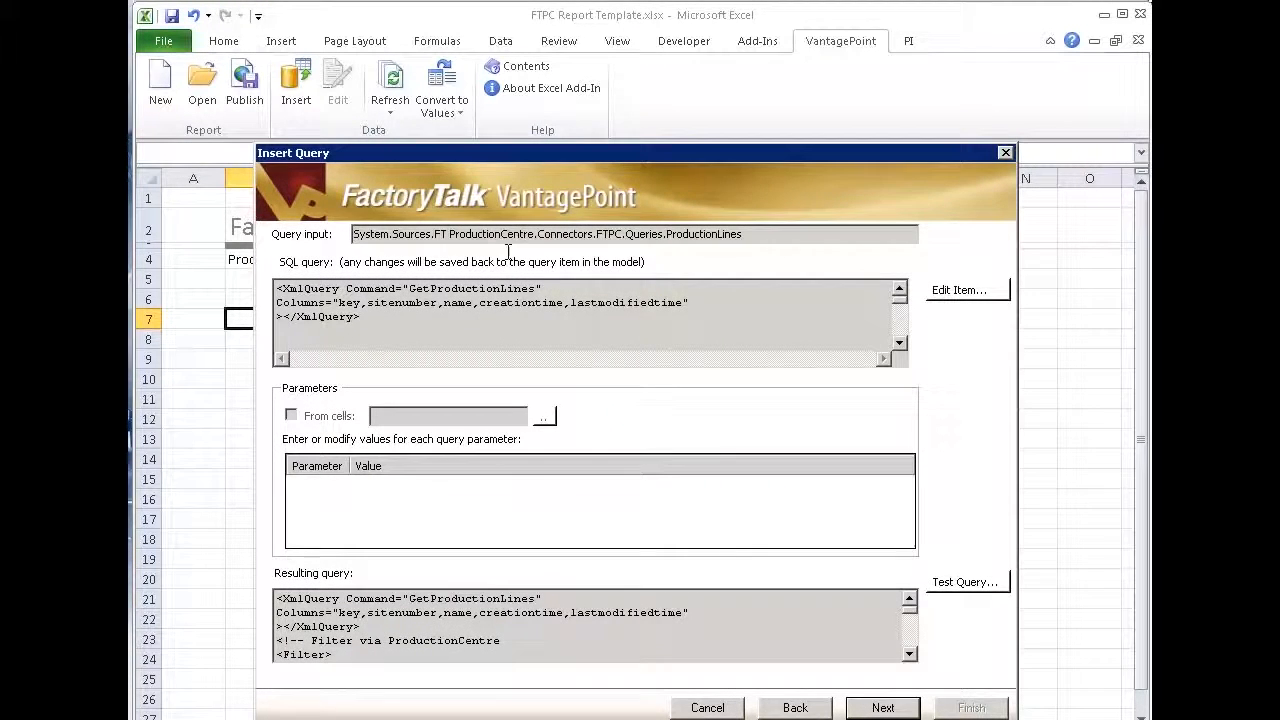
mouse_move(503, 417)
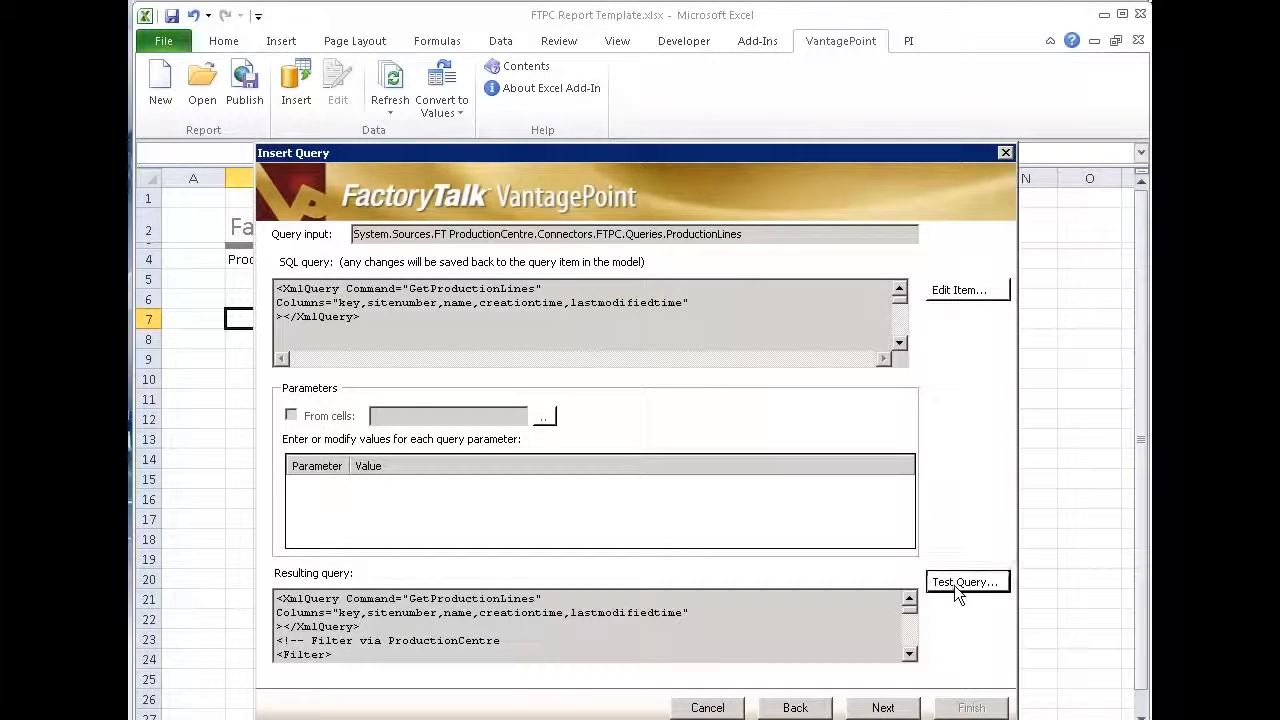
left_click(966, 581)
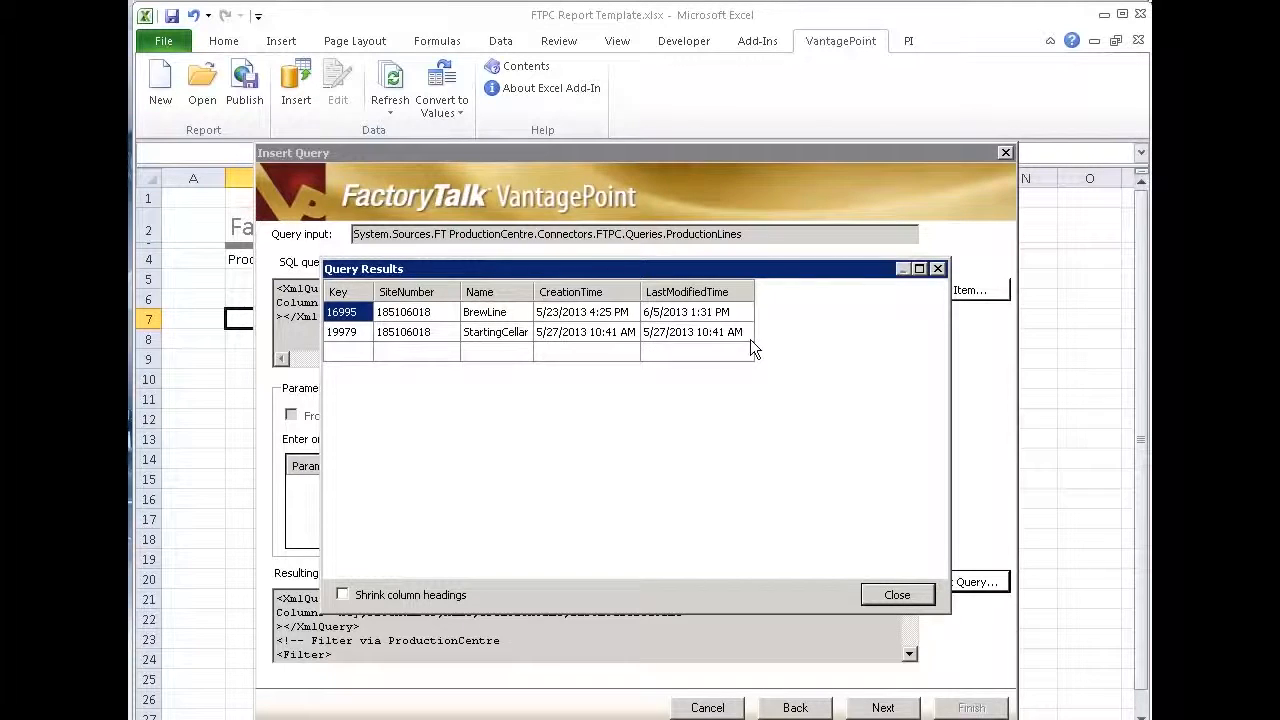
mouse_move(897, 595)
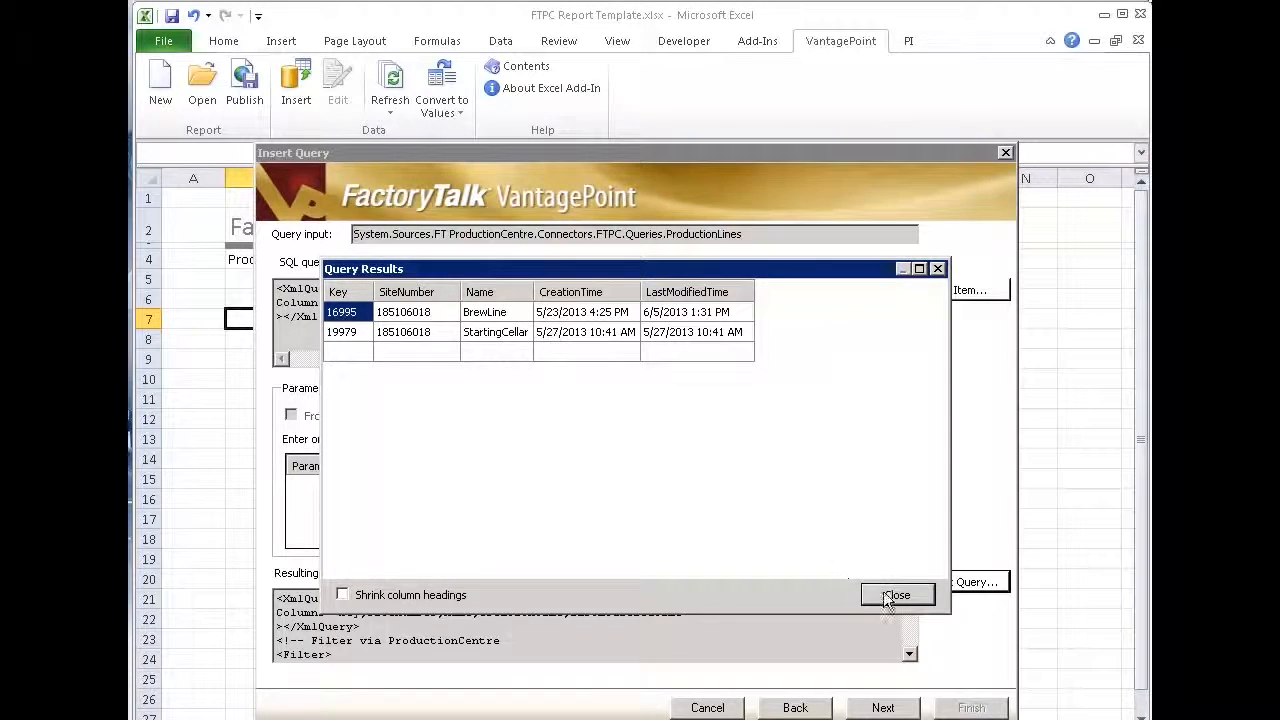
left_click(896, 595)
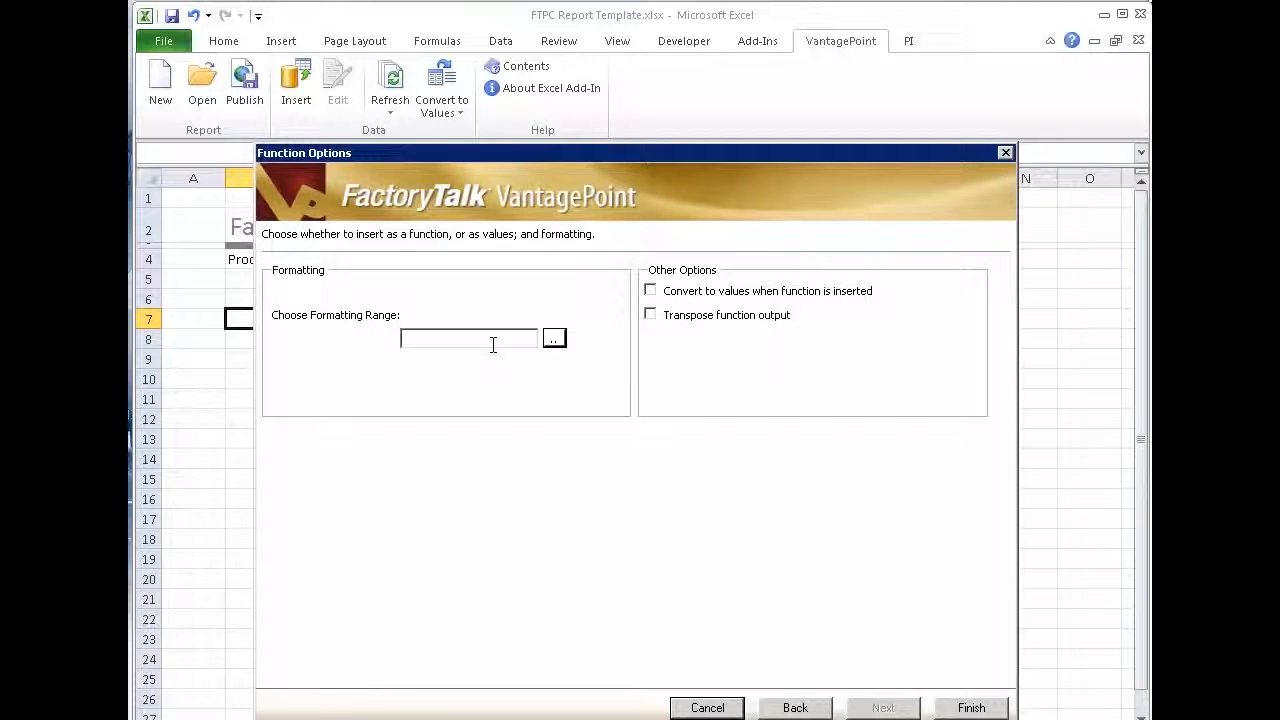
mouse_move(970, 708)
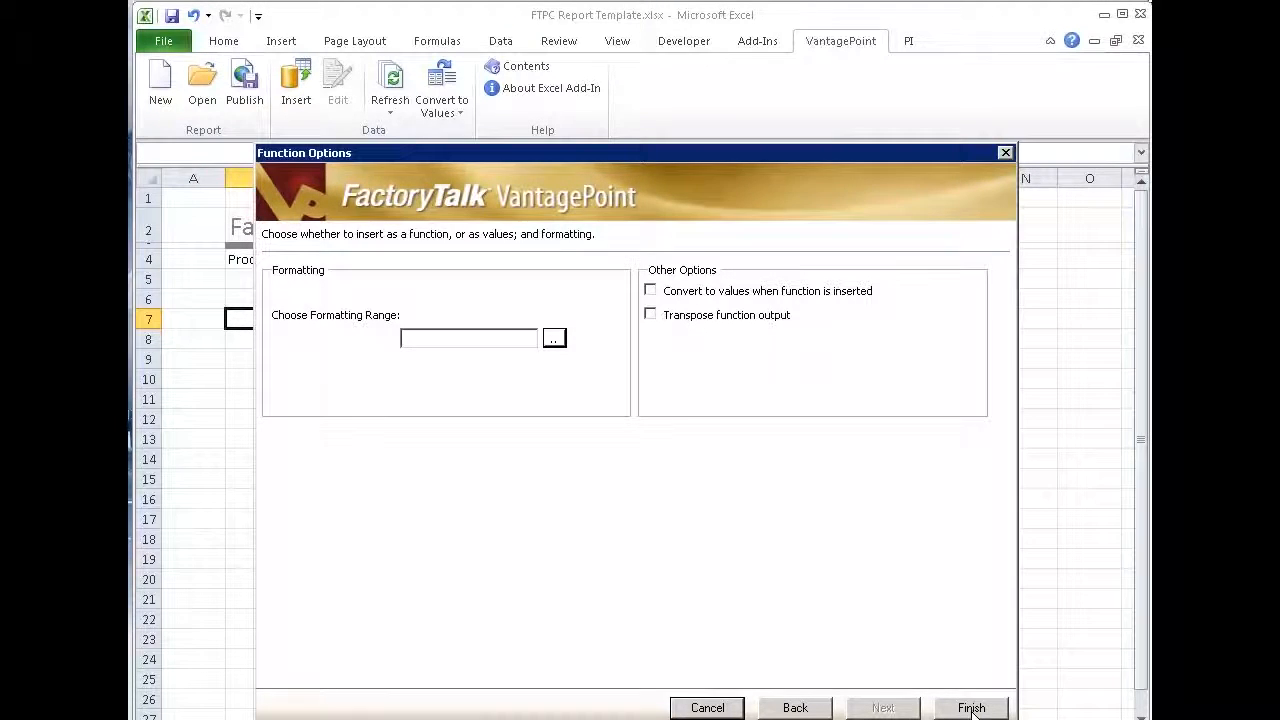
Step: Finish the wizard so the query results fill B7:F9
left_click(969, 707)
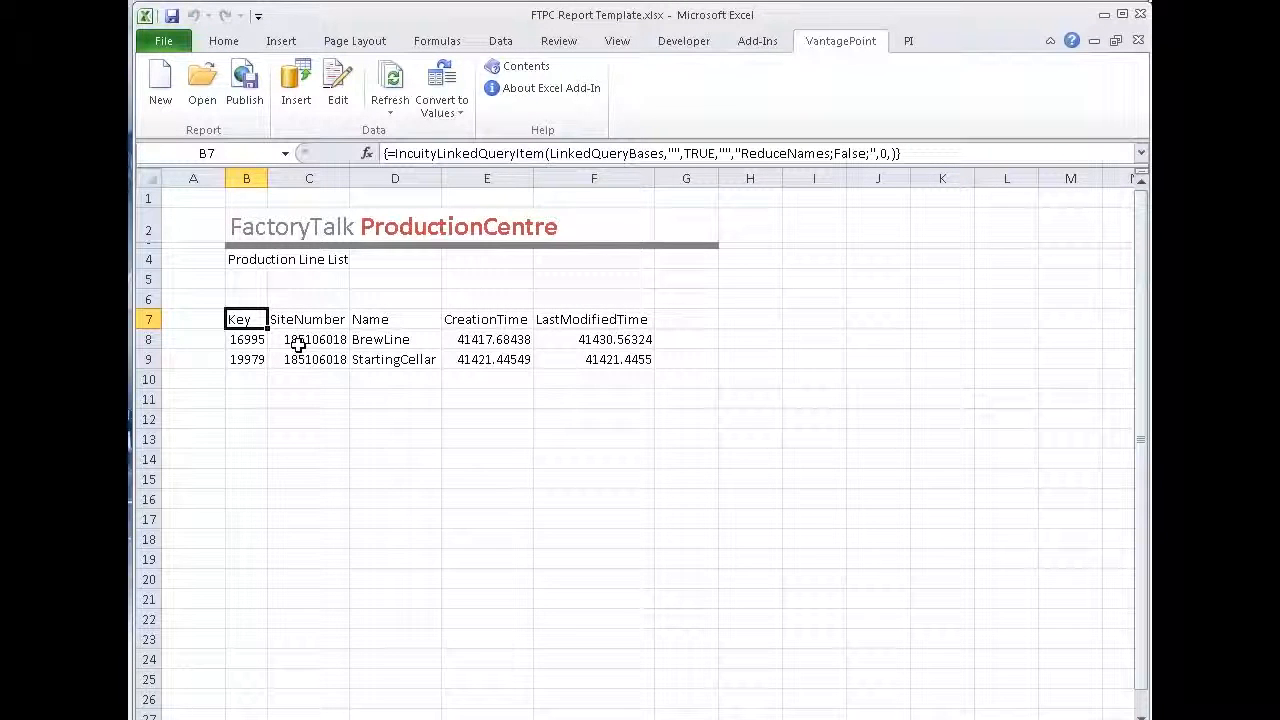
mouse_move(518, 378)
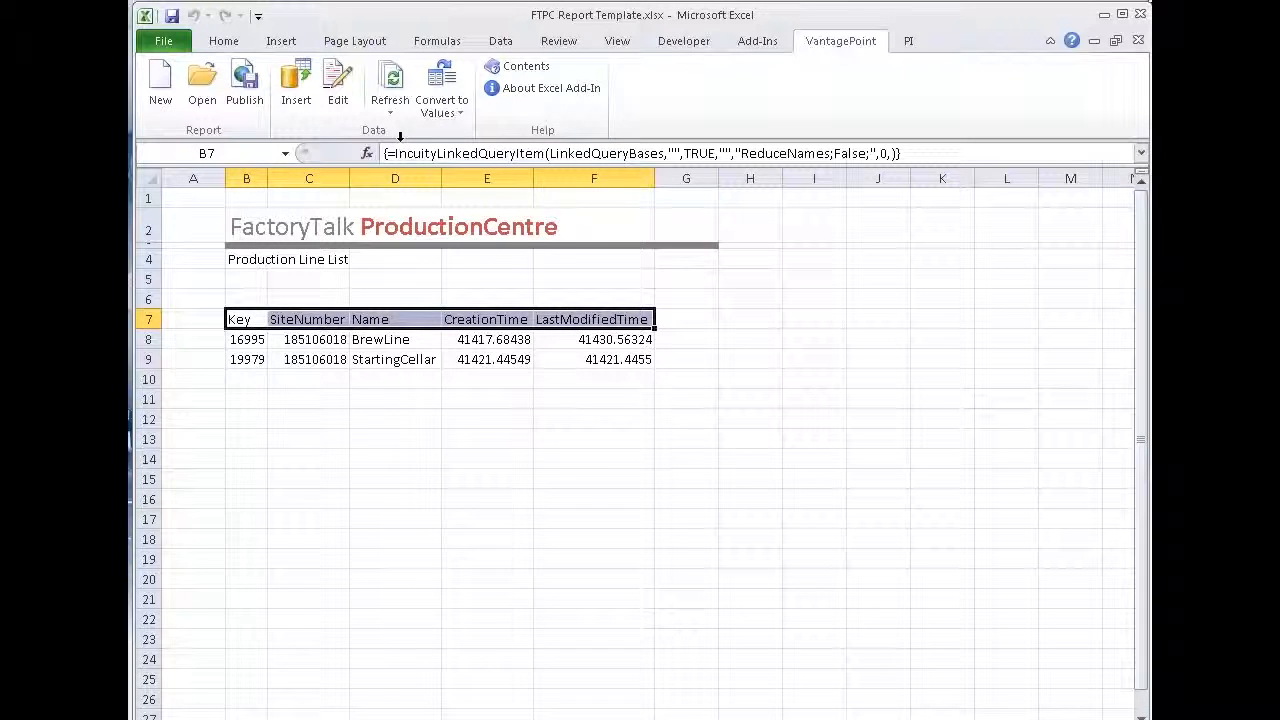
Step: Bold the header row 7 and format E8:F9 dates as Long Date
left_click(223, 41)
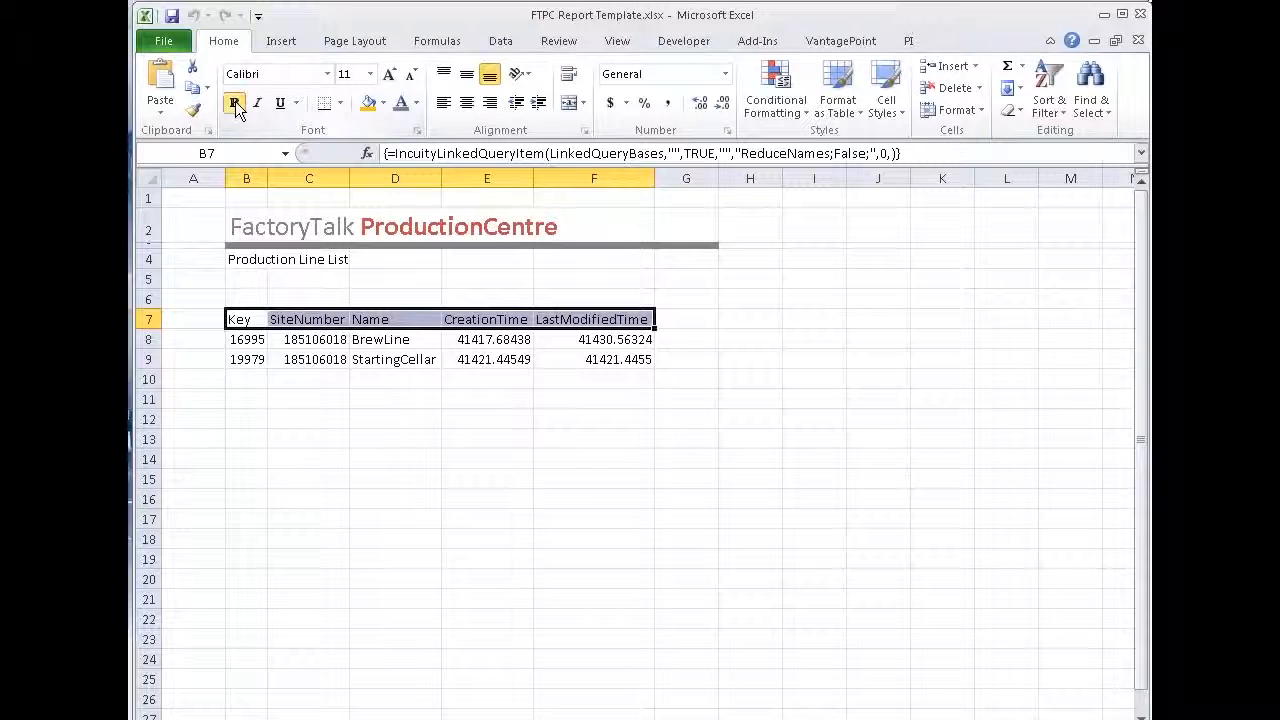
left_click(234, 103)
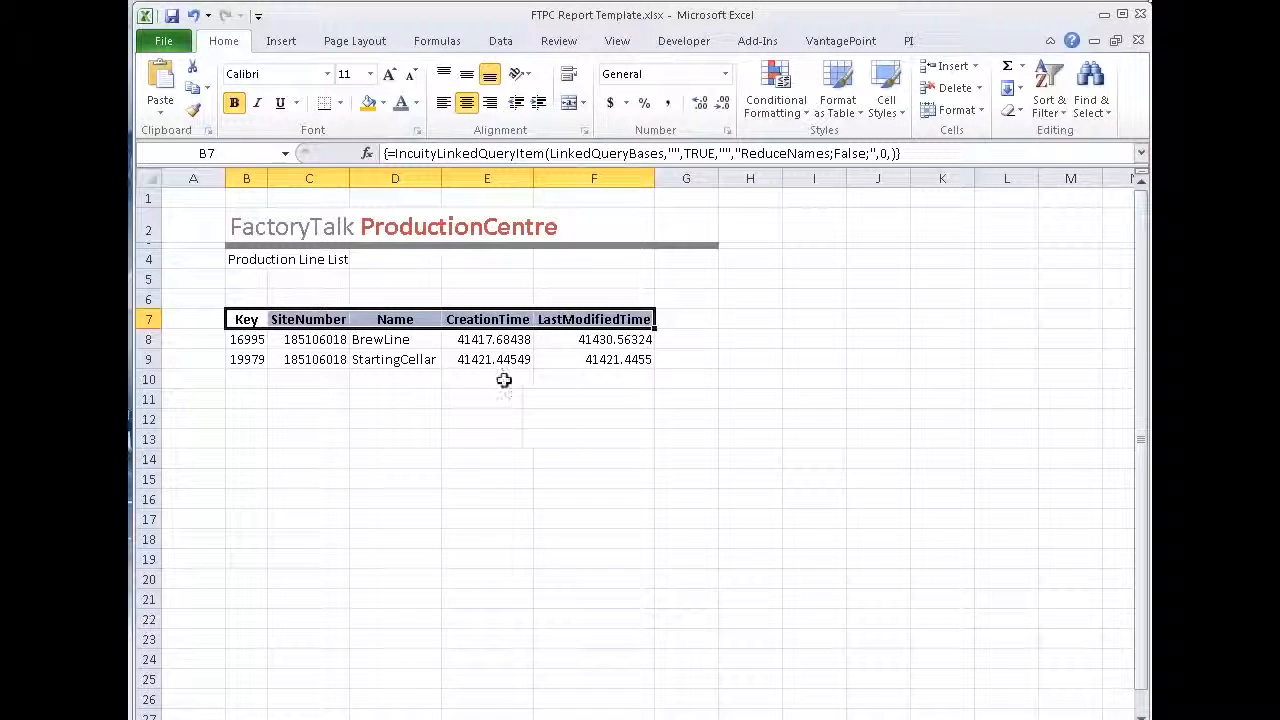
left_click_drag(487, 339, 620, 359)
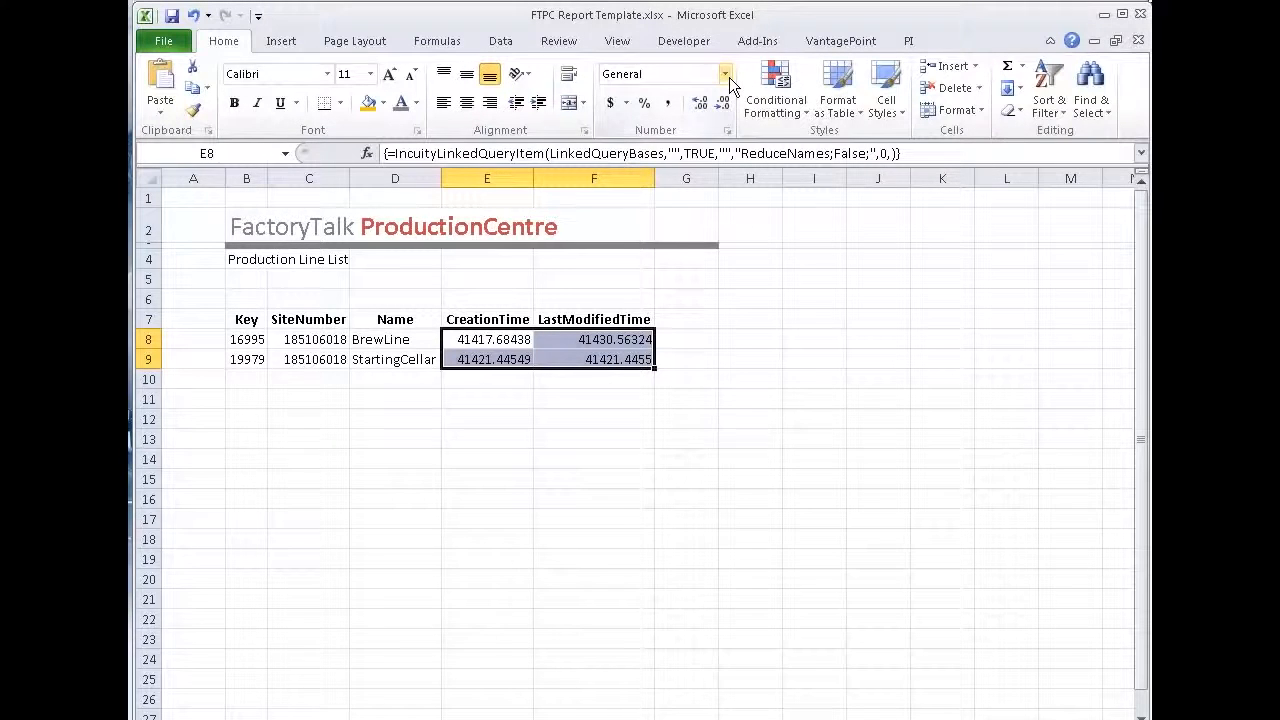
left_click(725, 73)
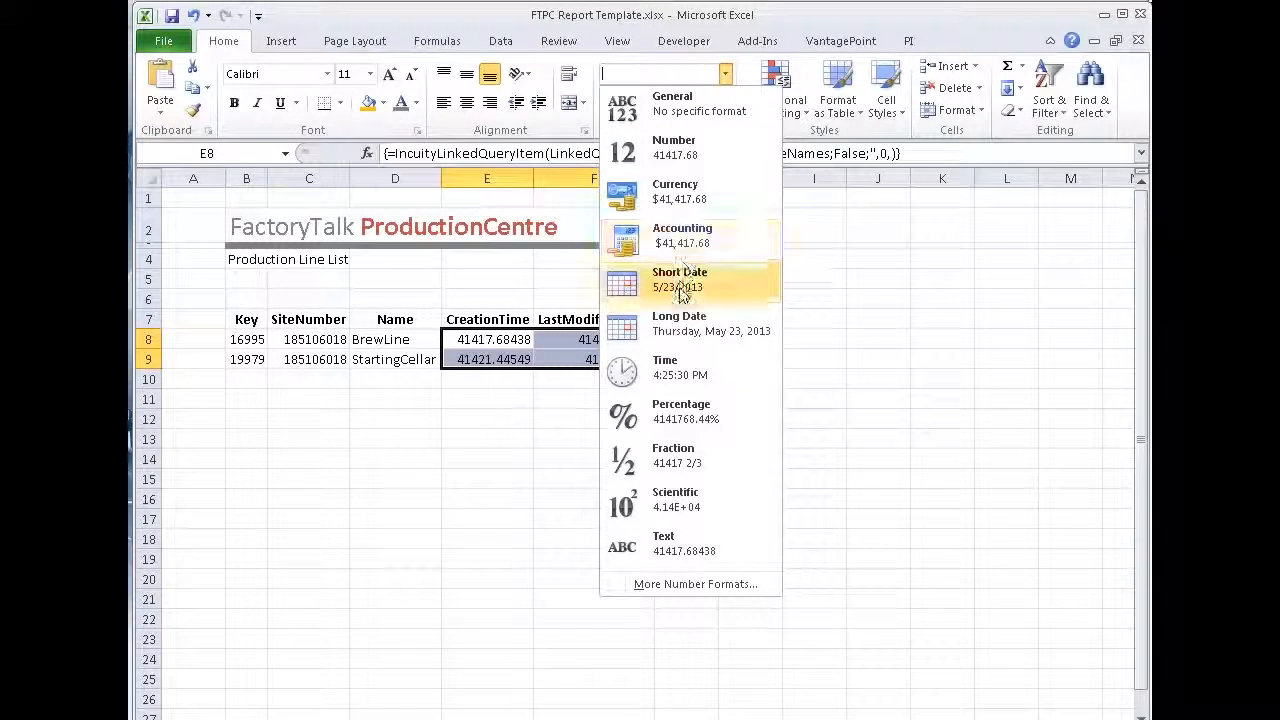
left_click(679, 323)
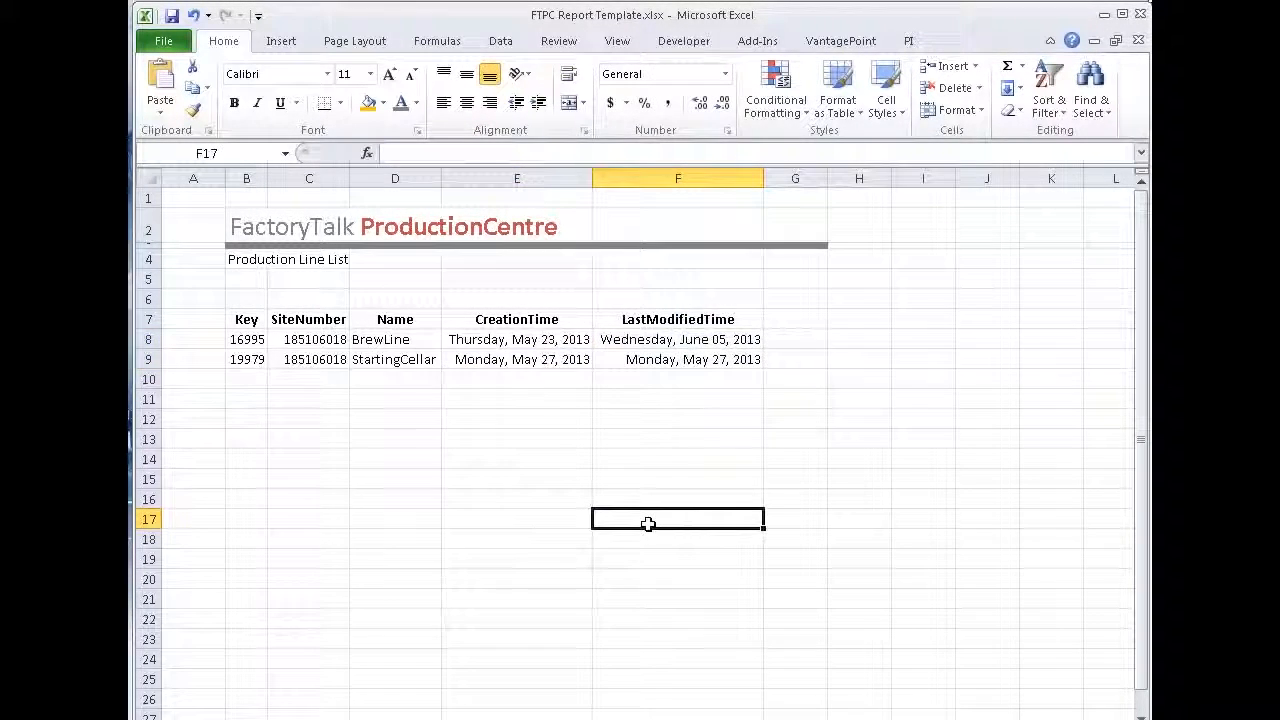
left_click(309, 339)
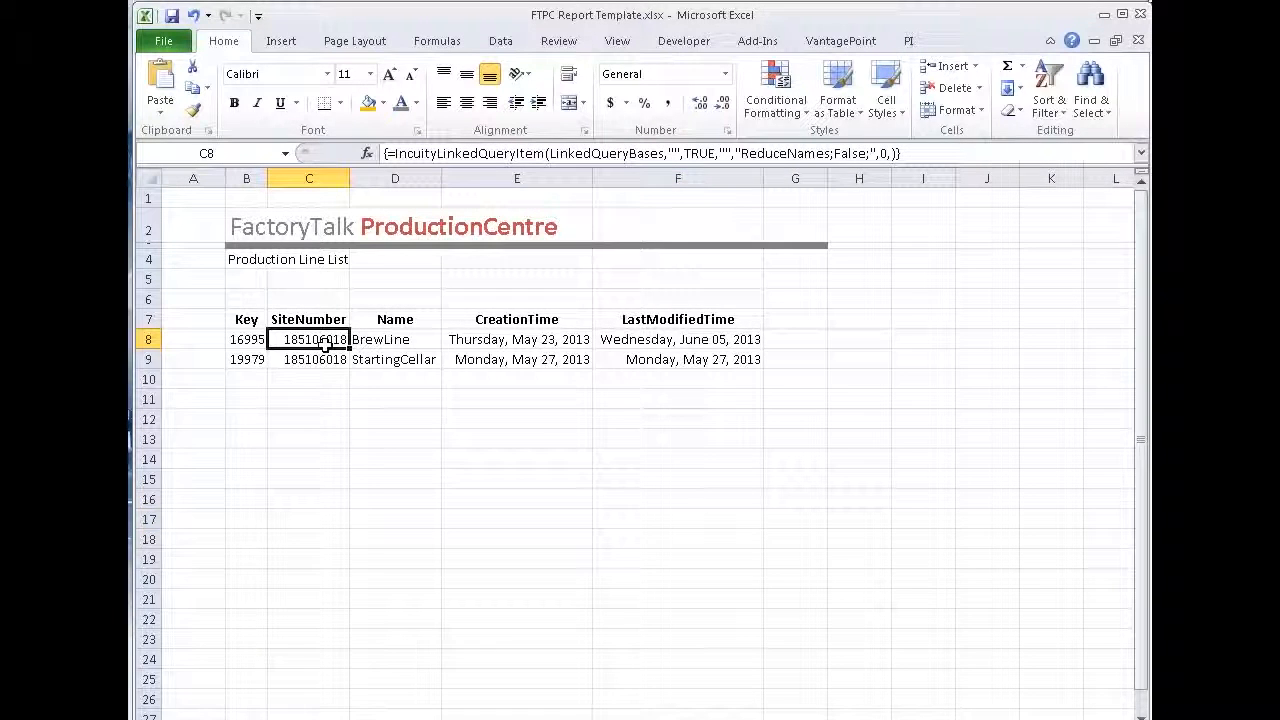
left_click(840, 40)
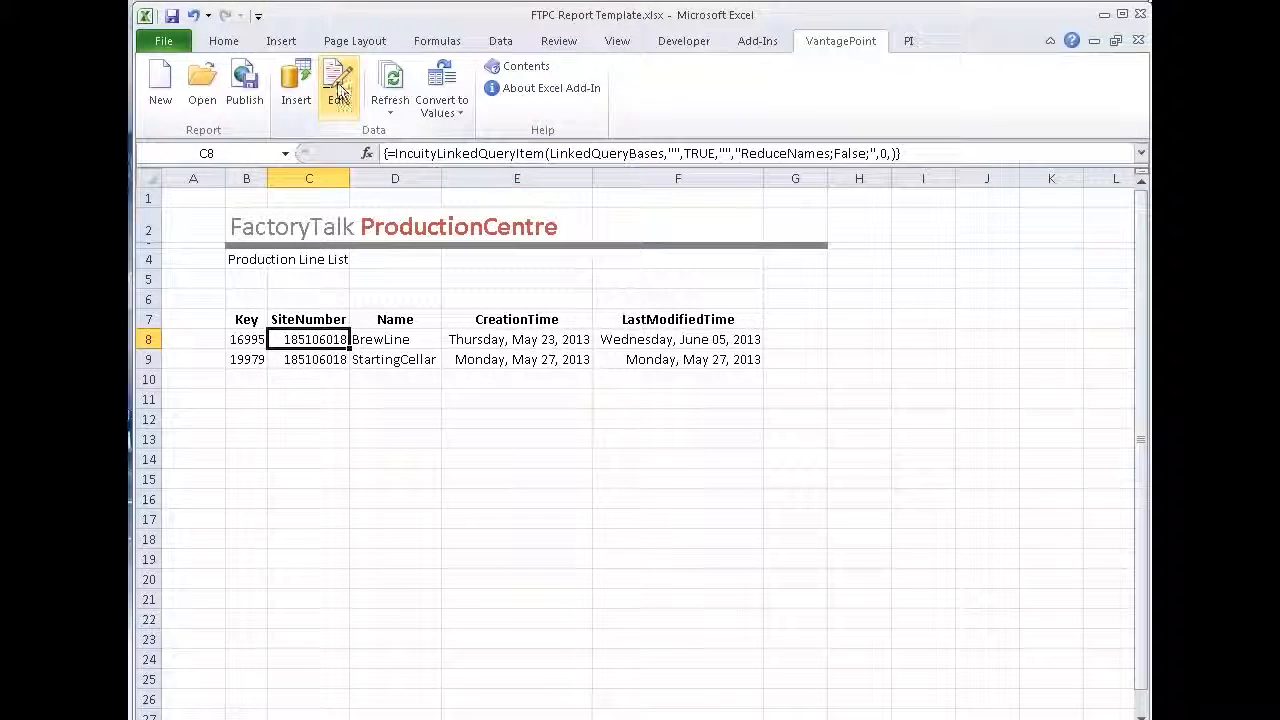
Step: Edit the query function to use Sheet1 B7:F9 as its formatting range
left_click(338, 85)
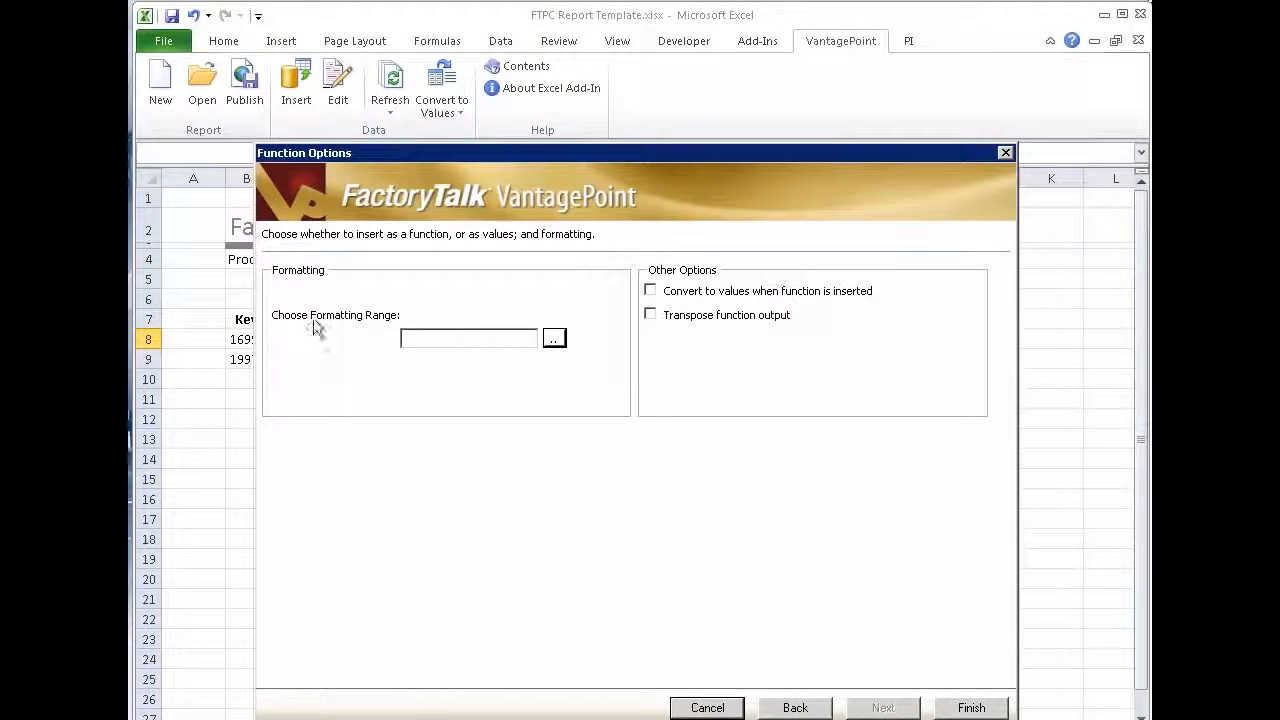
left_click(554, 338)
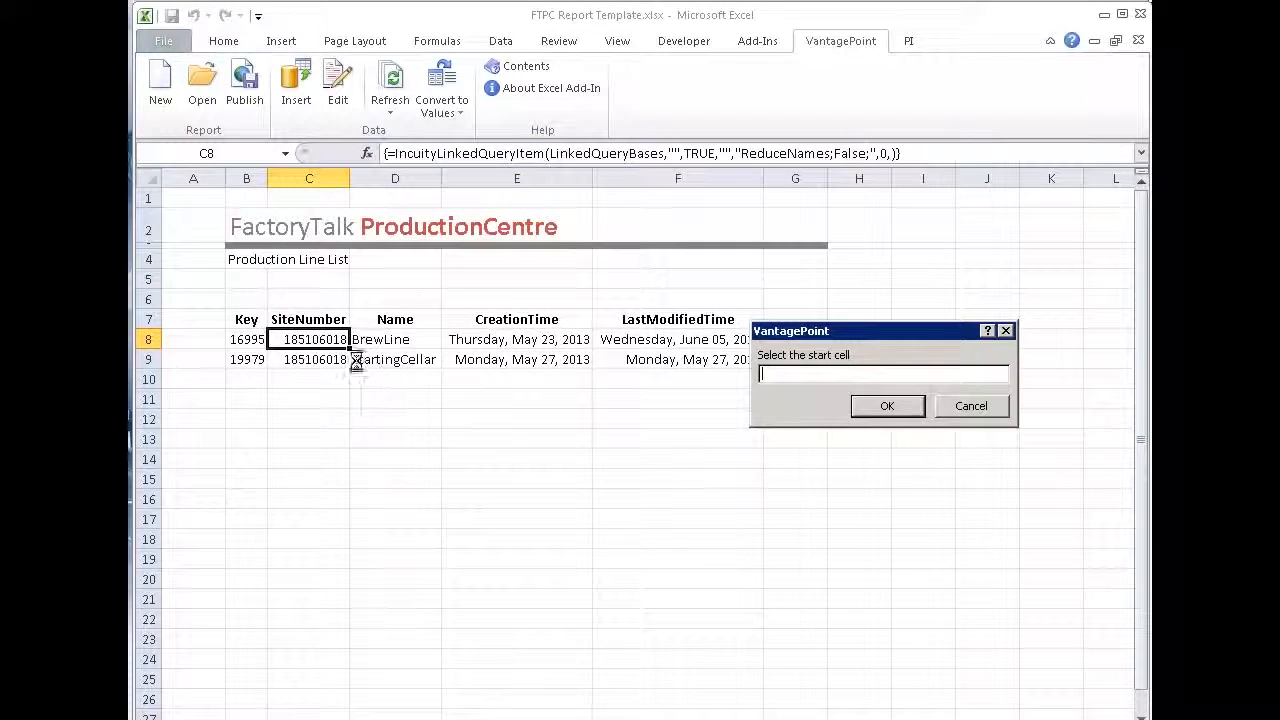
left_click(246, 319)
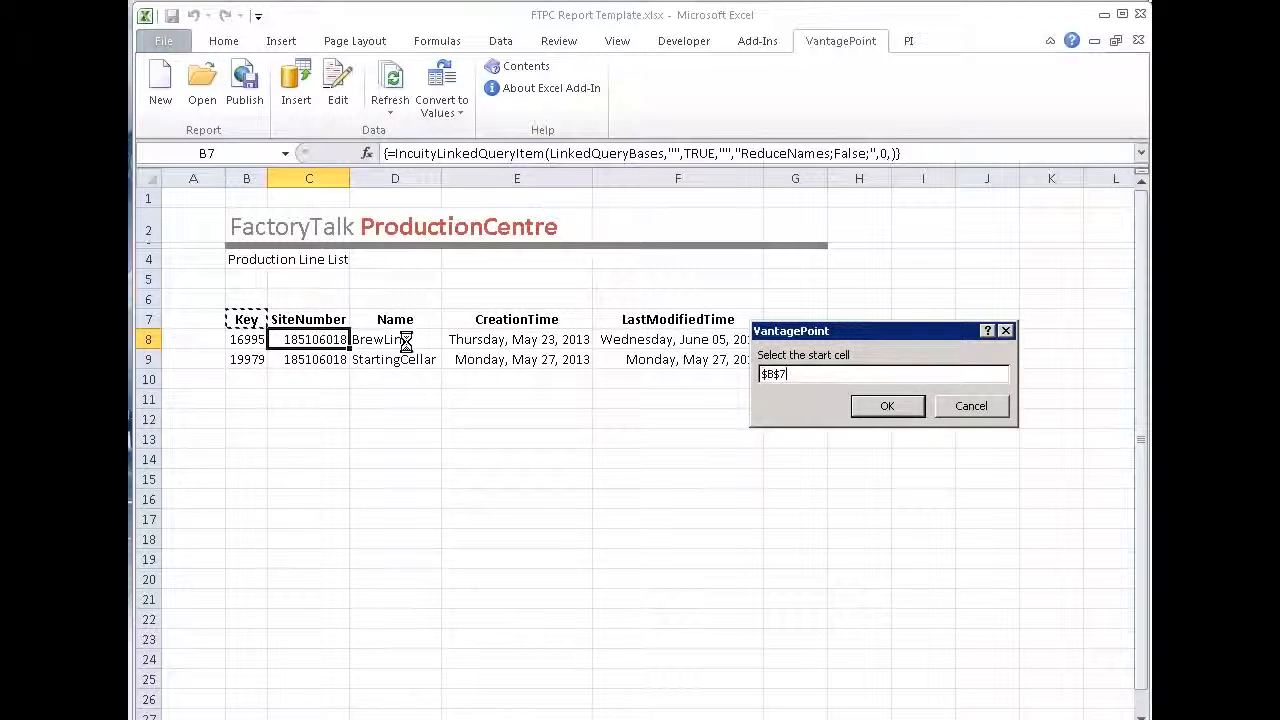
left_click_drag(246, 320, 678, 359)
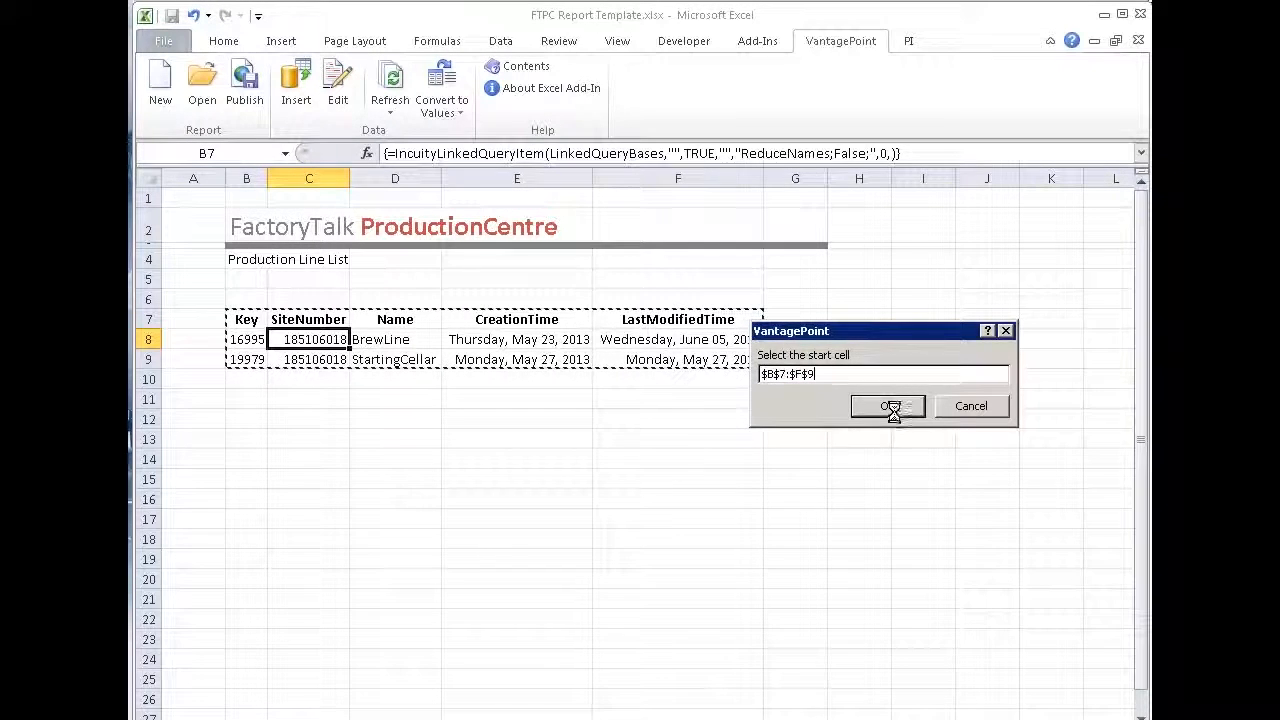
left_click(888, 406)
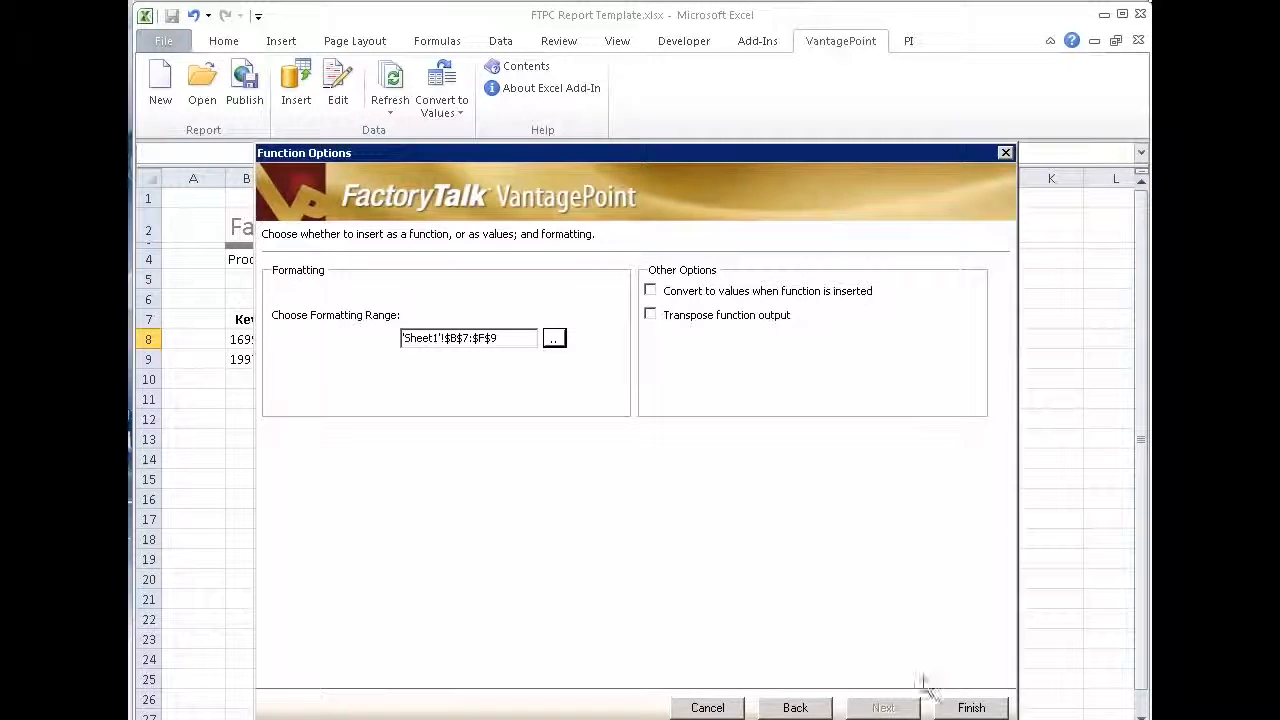
left_click(970, 707)
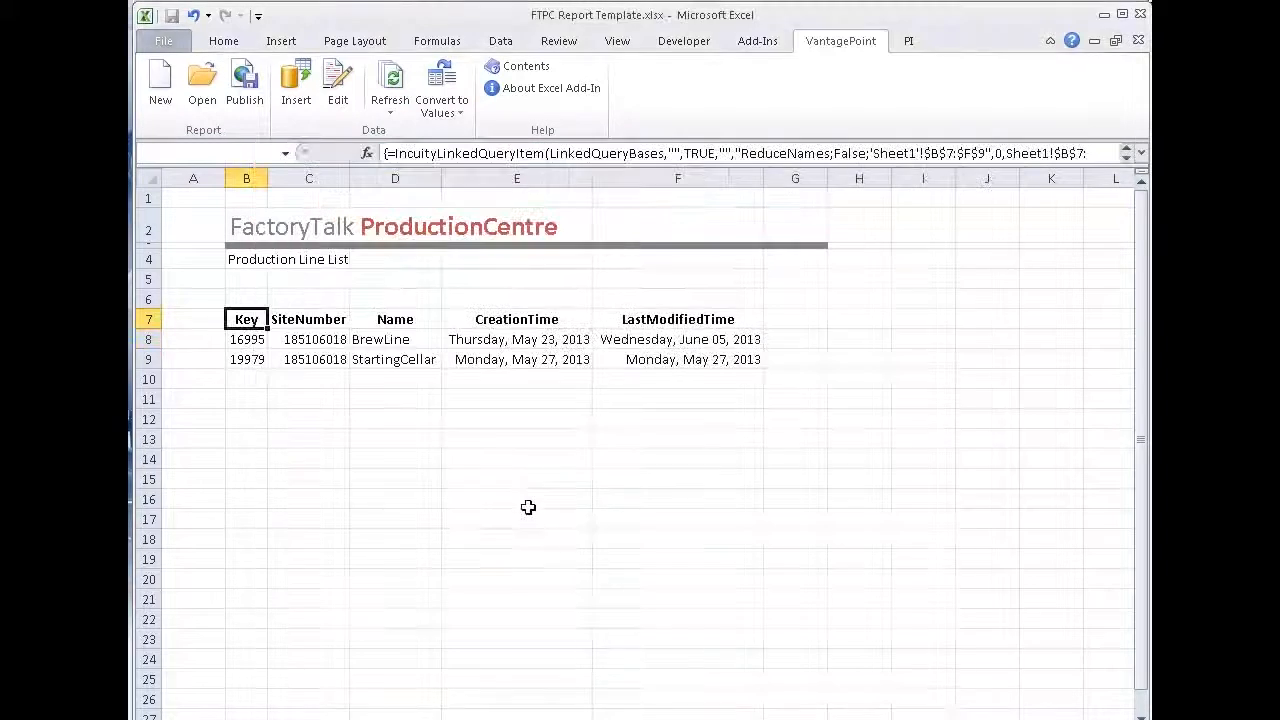
left_click(516, 478)
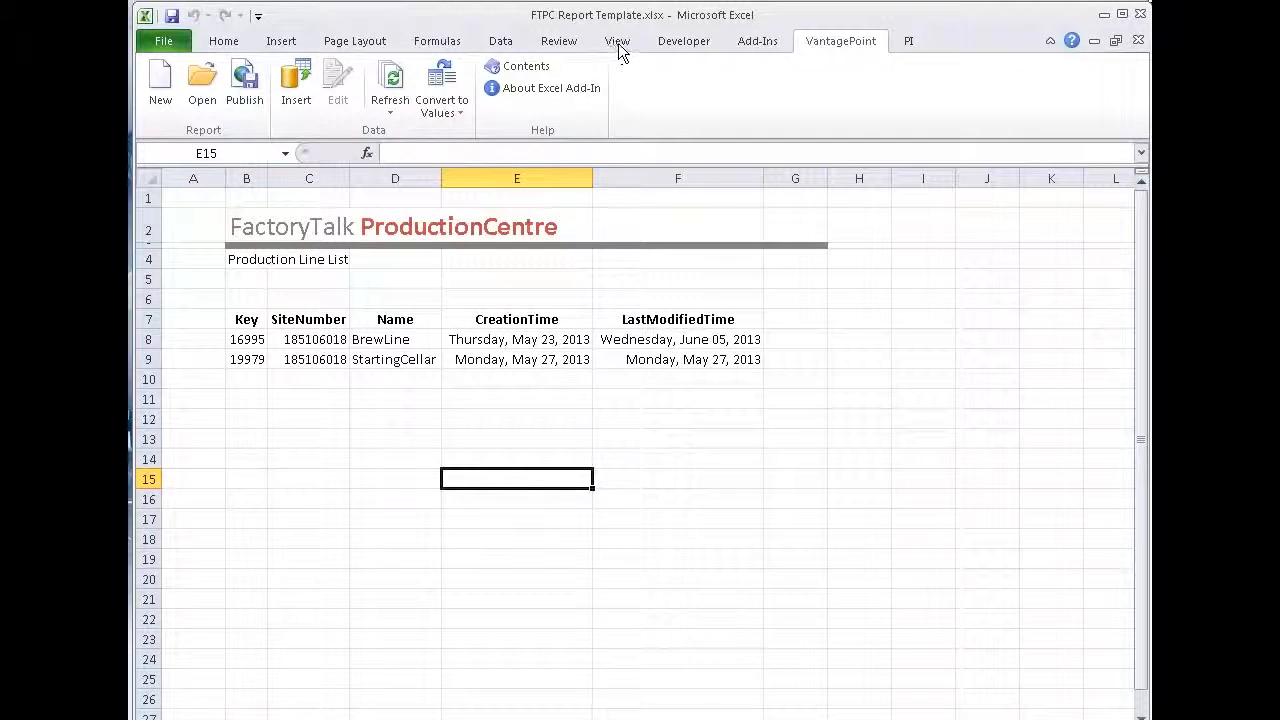
left_click(617, 41)
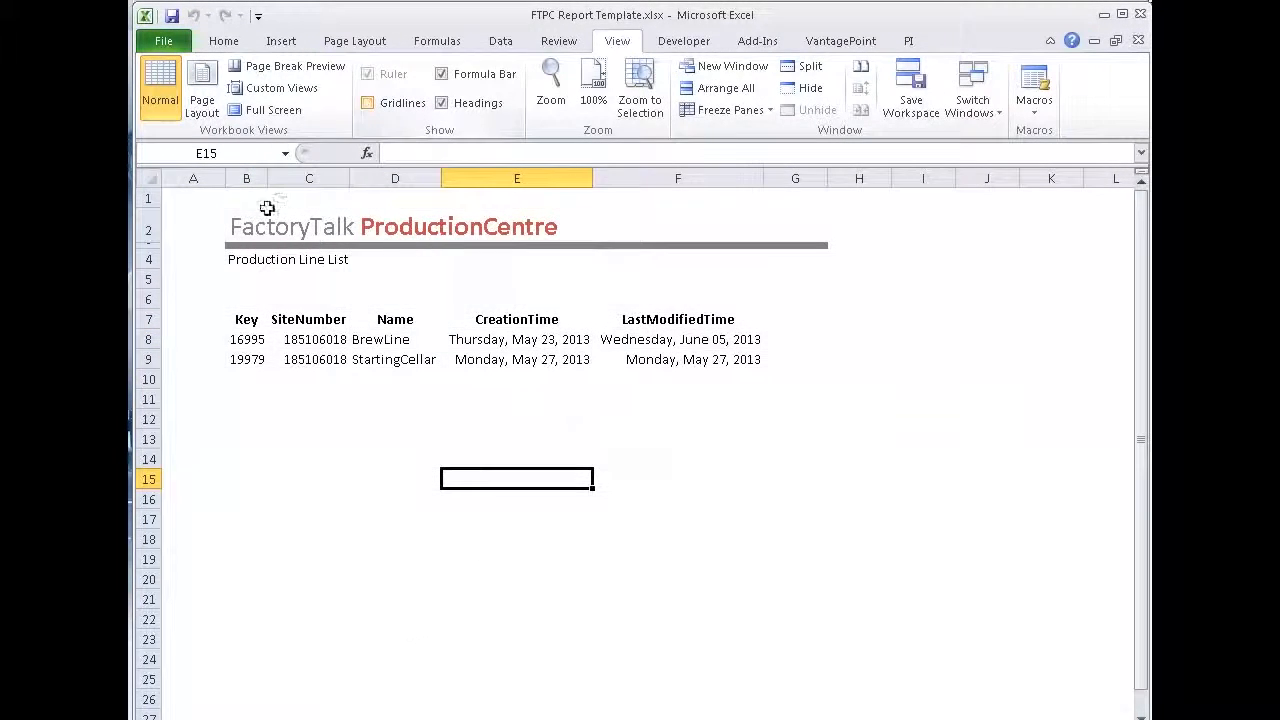
mouse_move(297, 571)
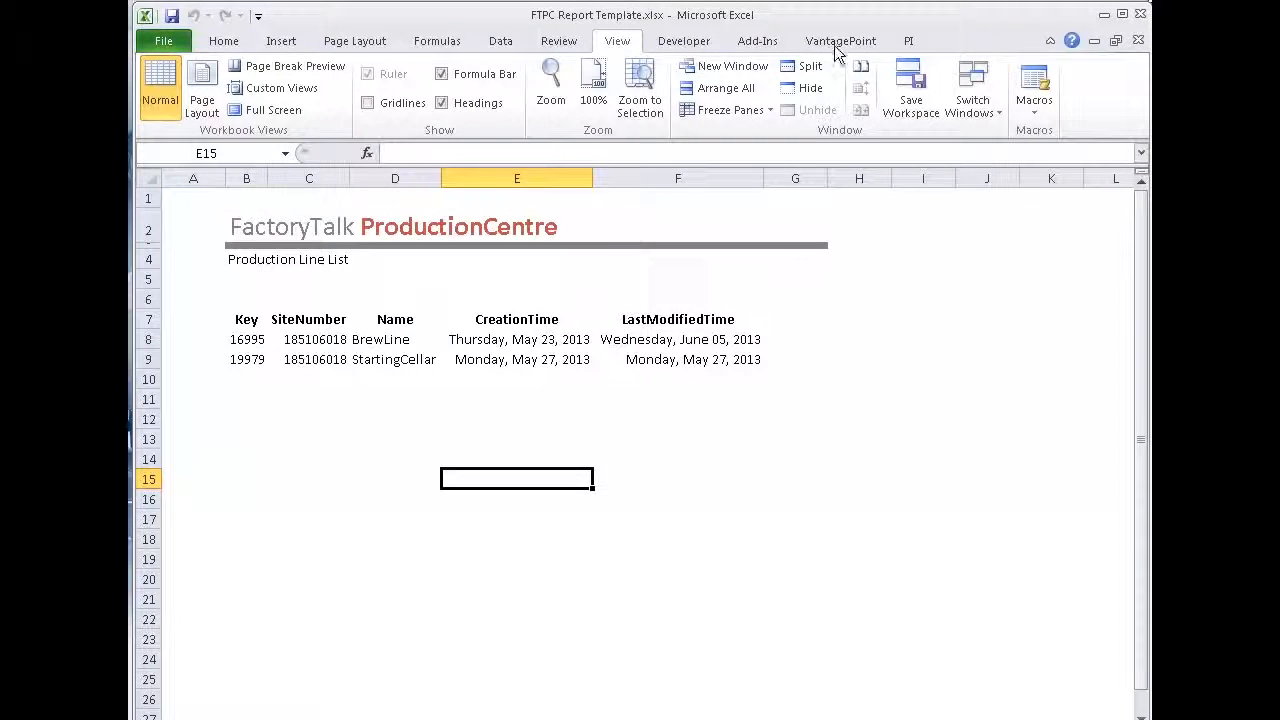
left_click(840, 41)
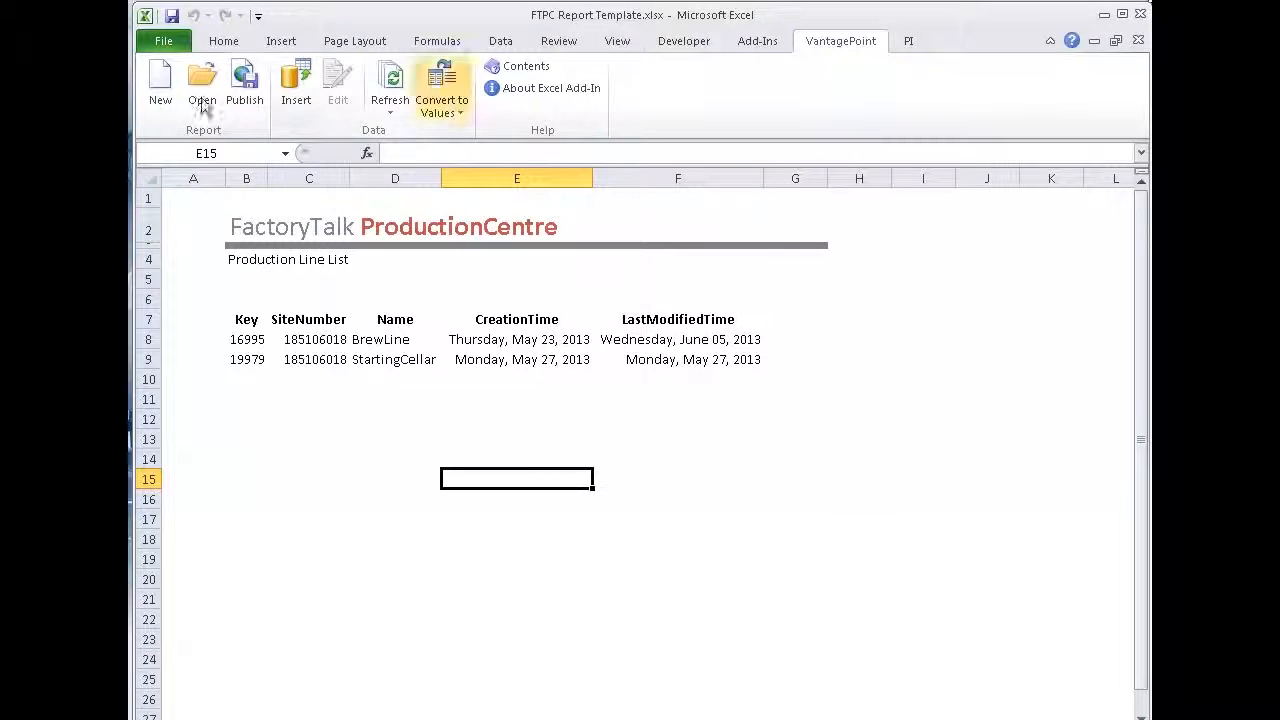
Step: Start publishing the workbook as a report with no parameters
left_click(245, 85)
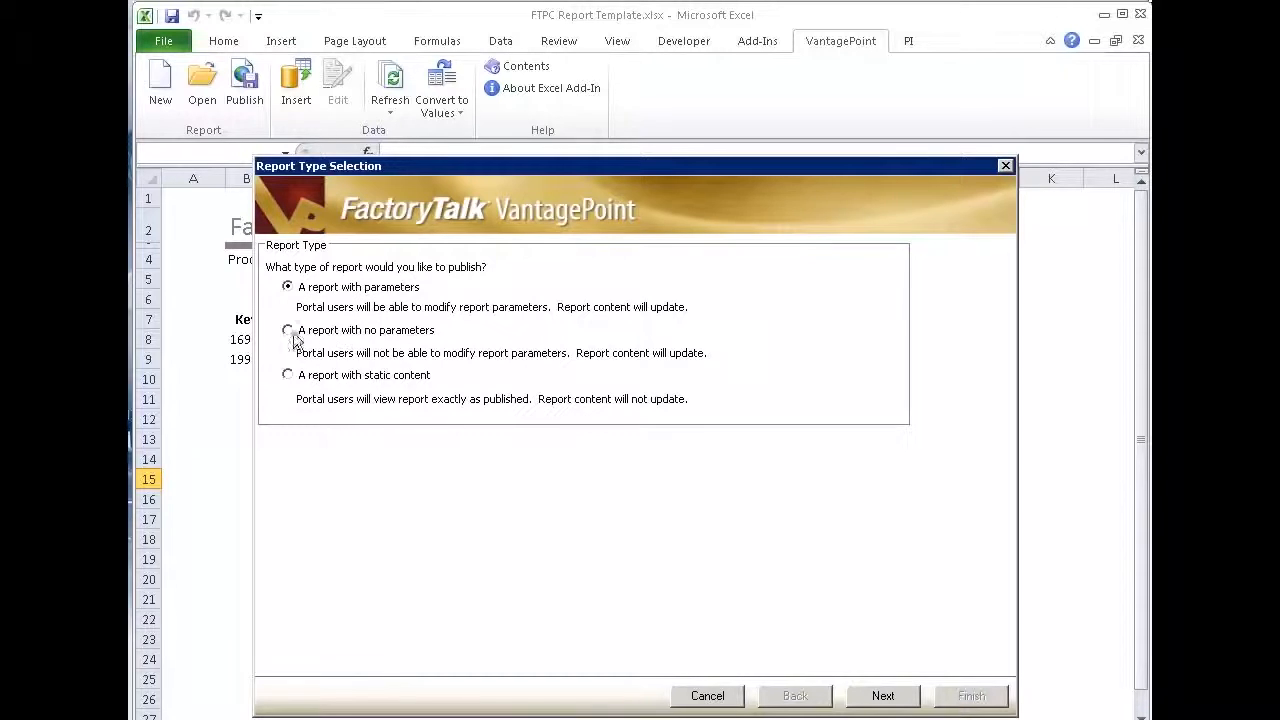
left_click(288, 330)
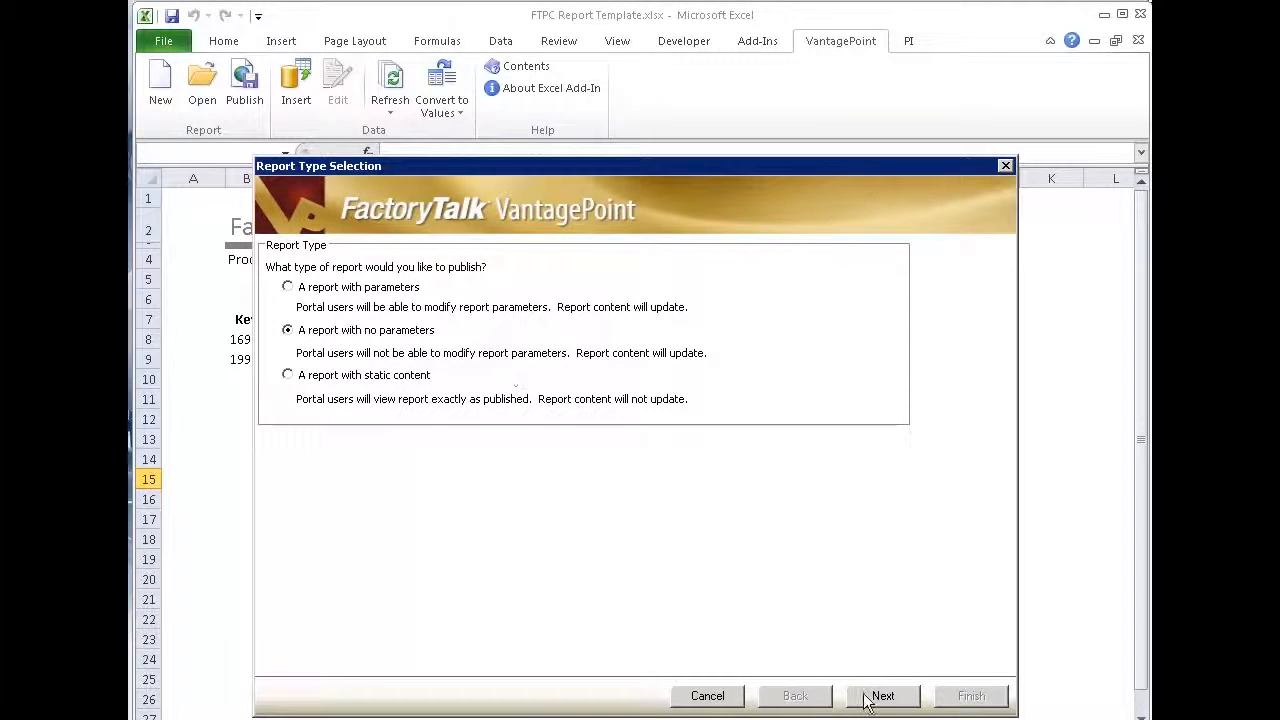
left_click(882, 695)
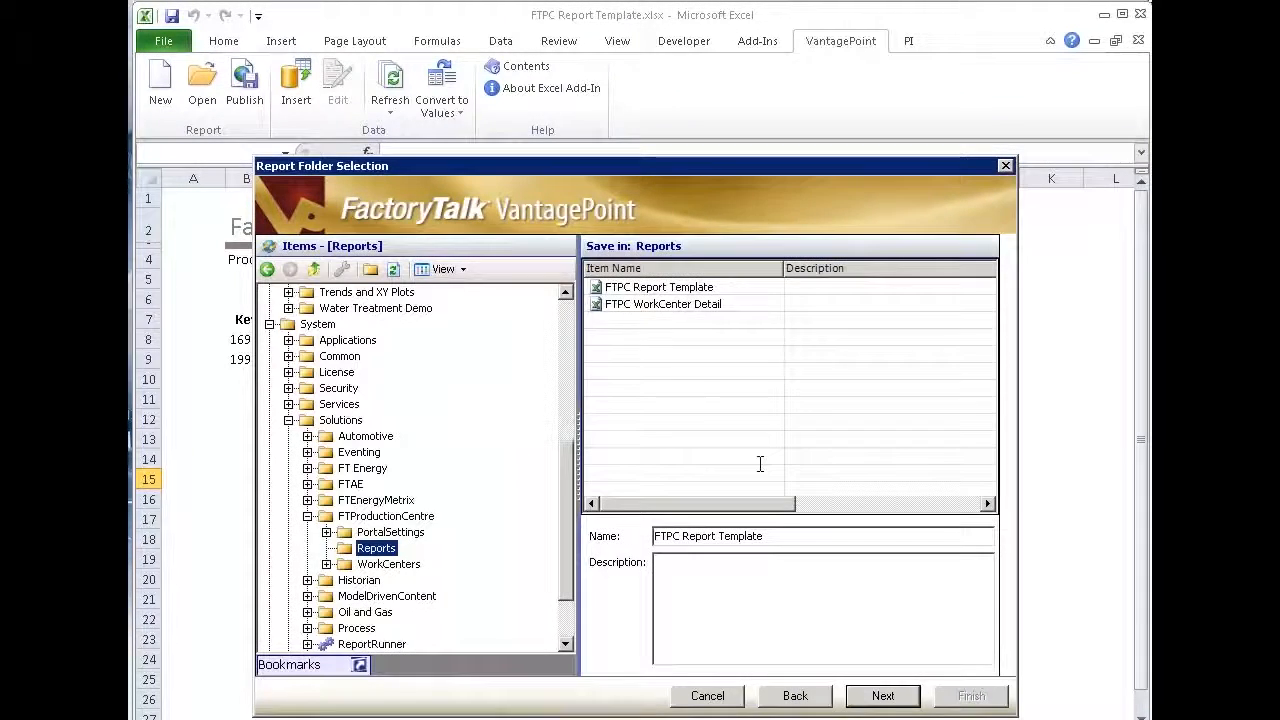
mouse_move(380, 510)
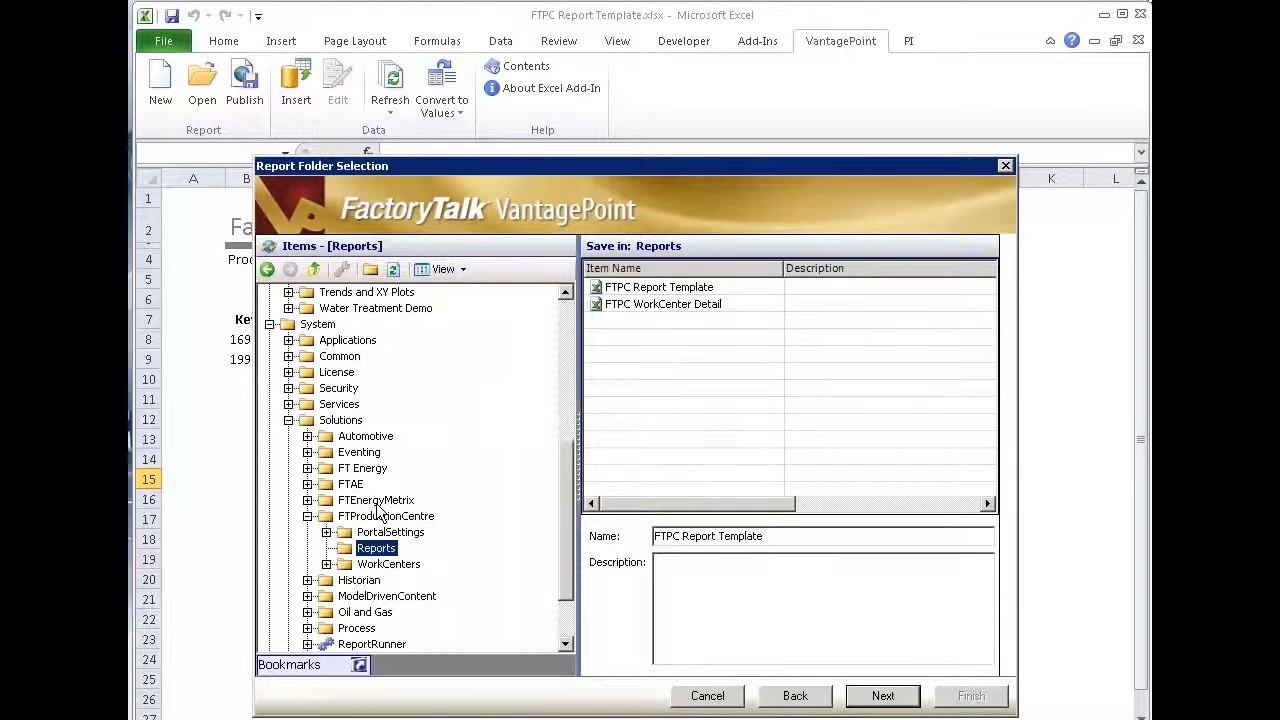
mouse_move(435, 471)
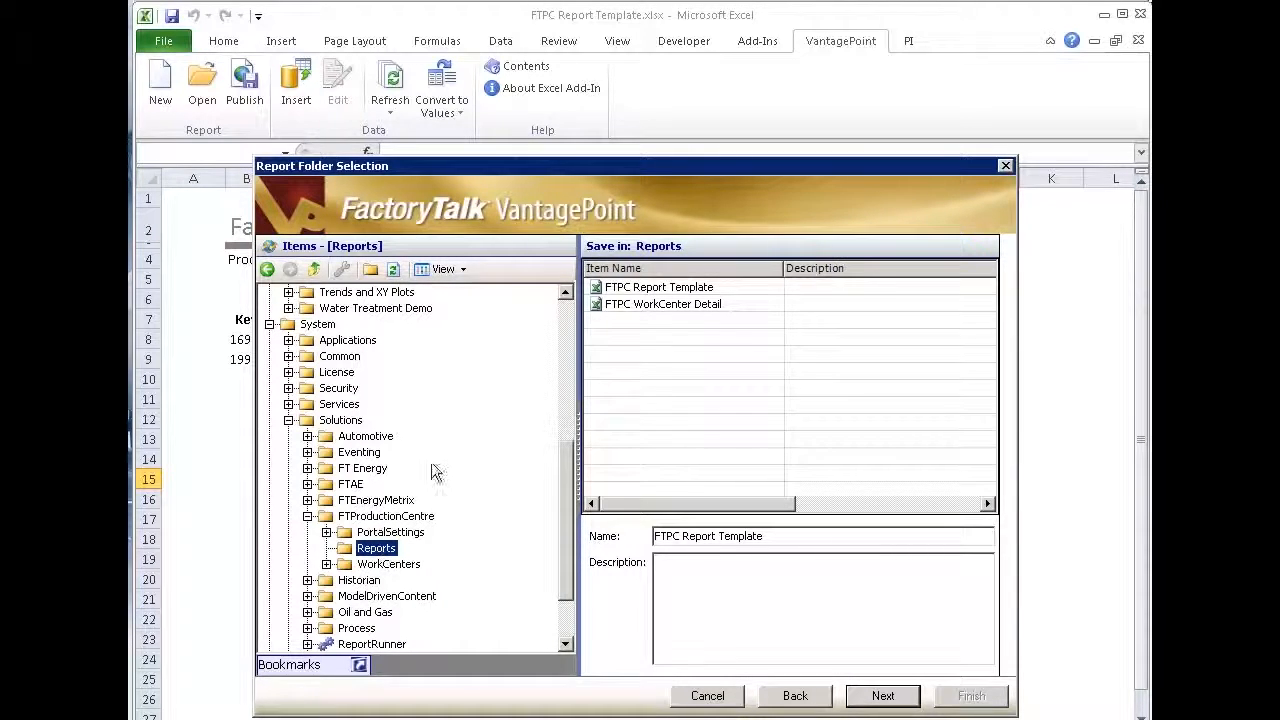
Step: Name the report 'FTPC Production Line List' in the Reports folder and finish publishing
left_click(659, 287)
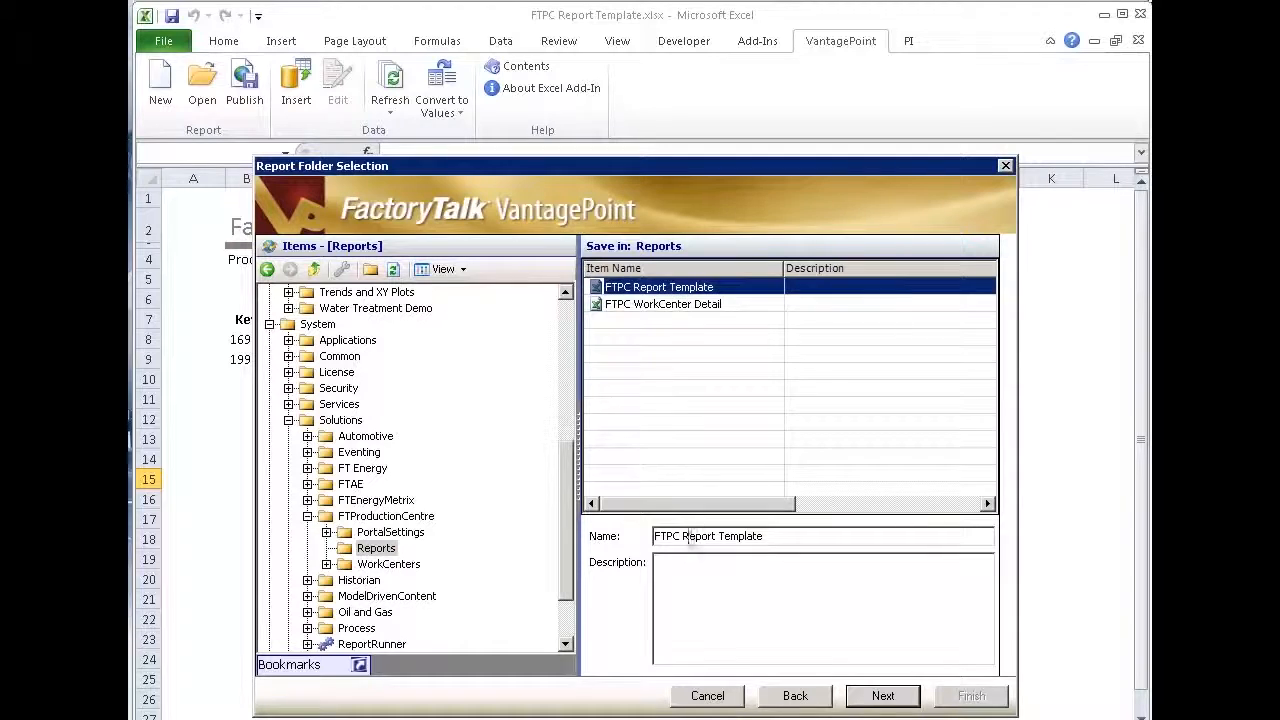
type("FTPCP")
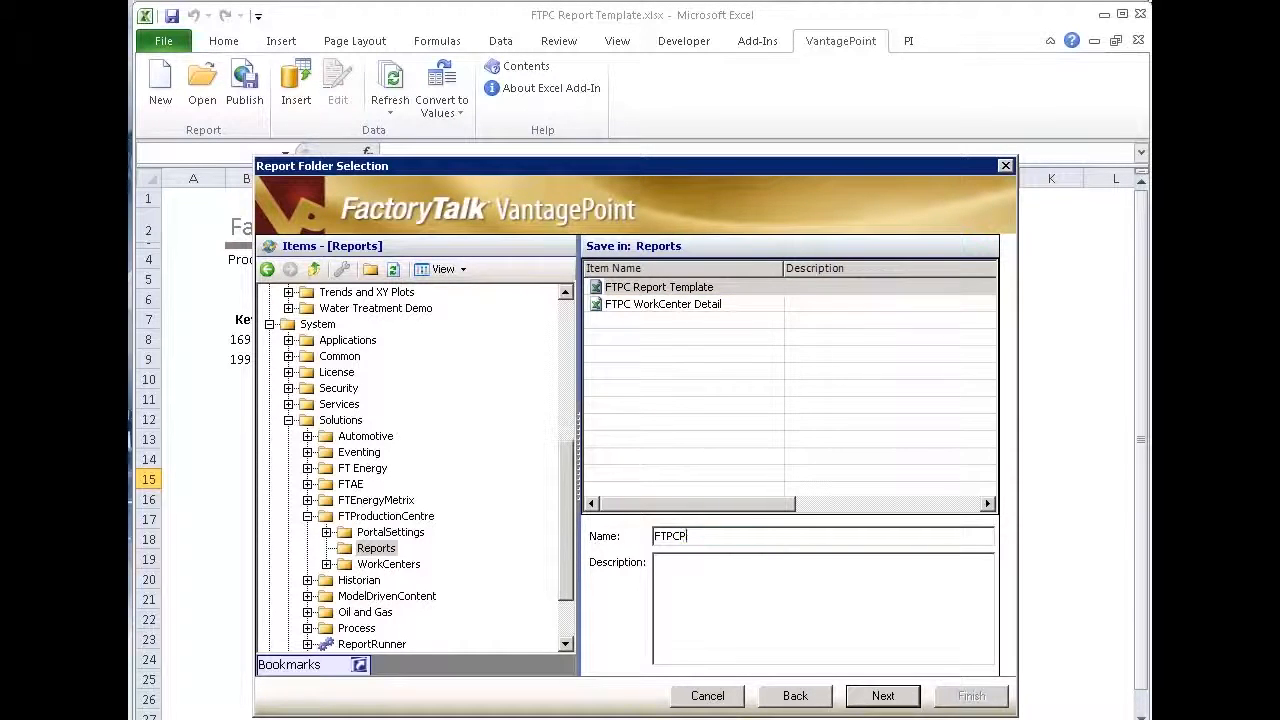
type("roduction Lin")
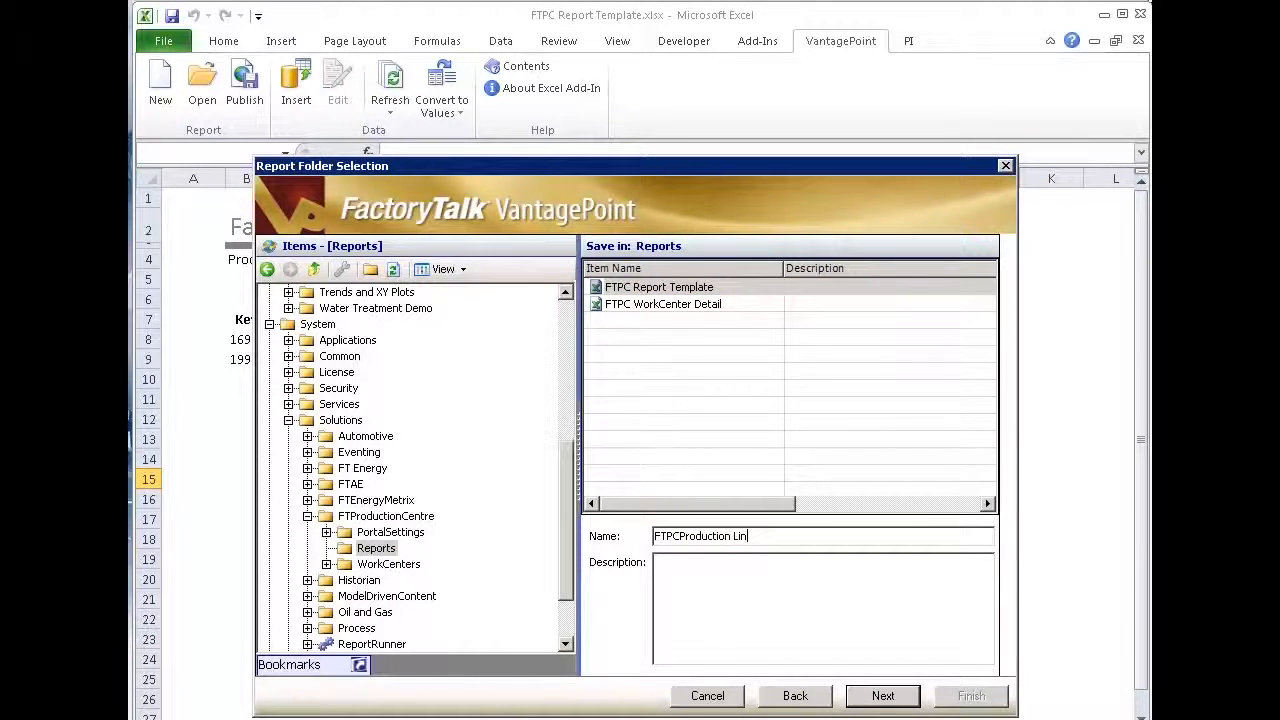
type("e List")
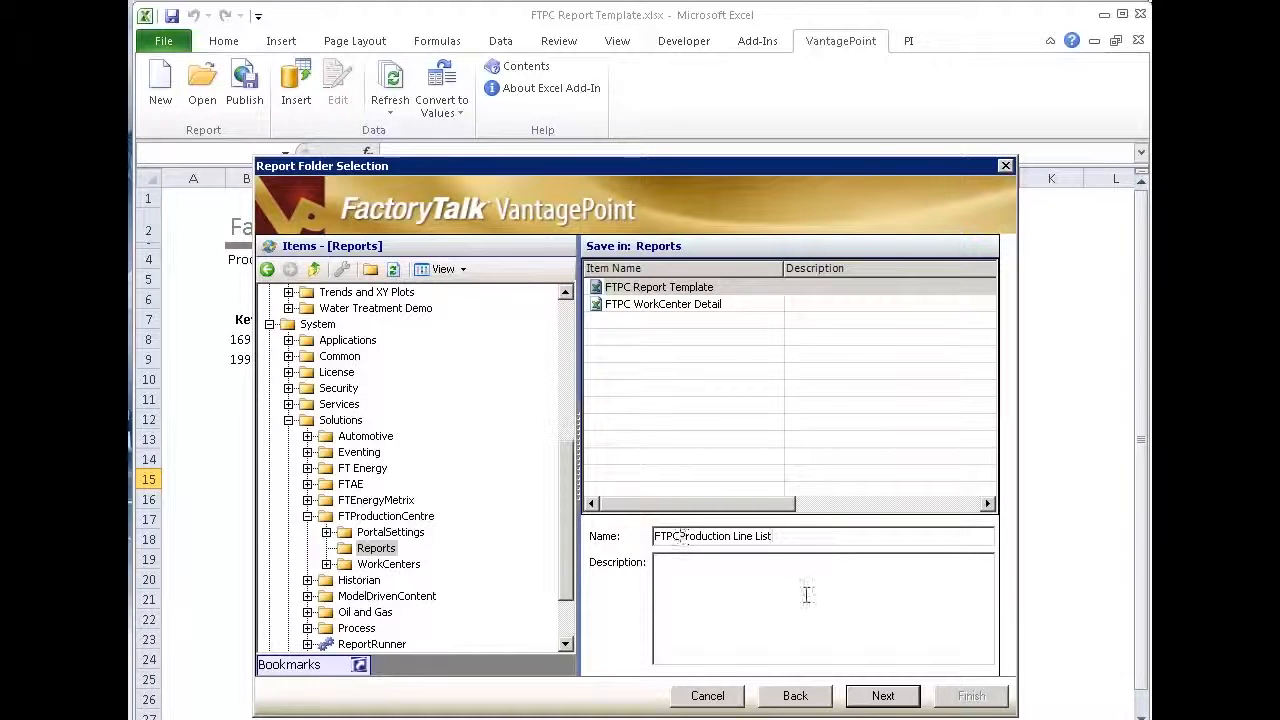
left_click(881, 695)
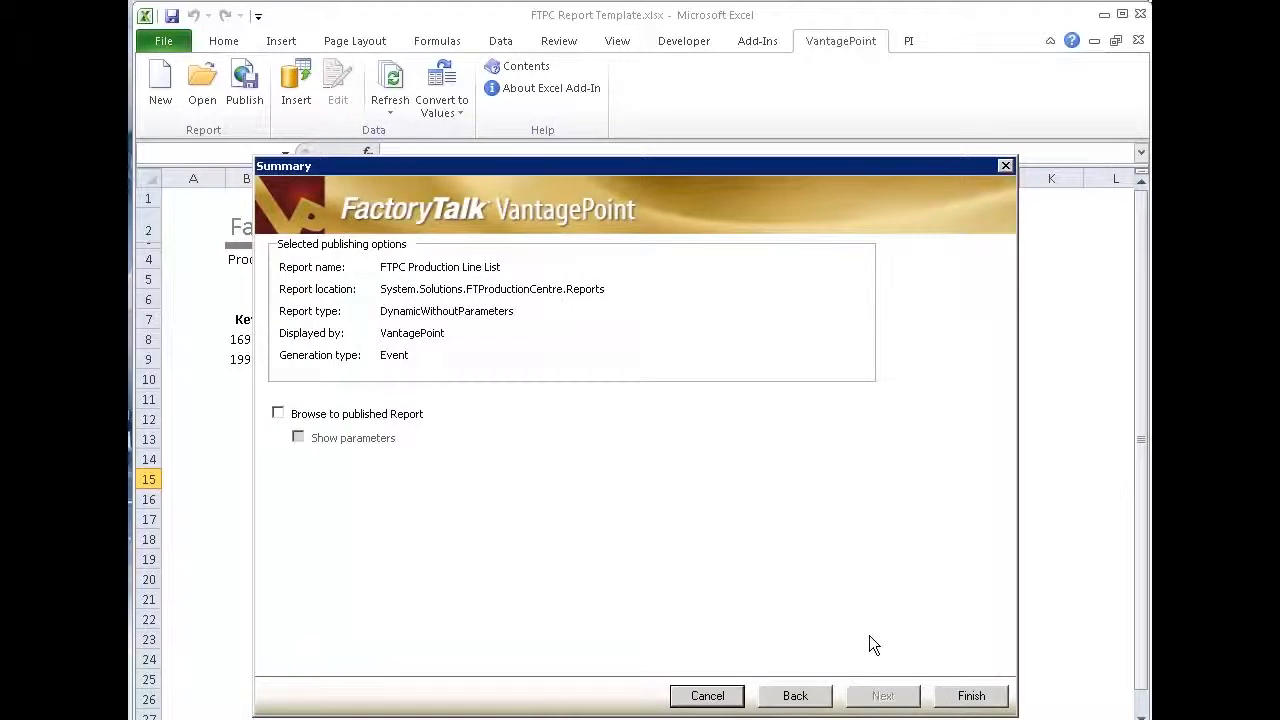
left_click(970, 695)
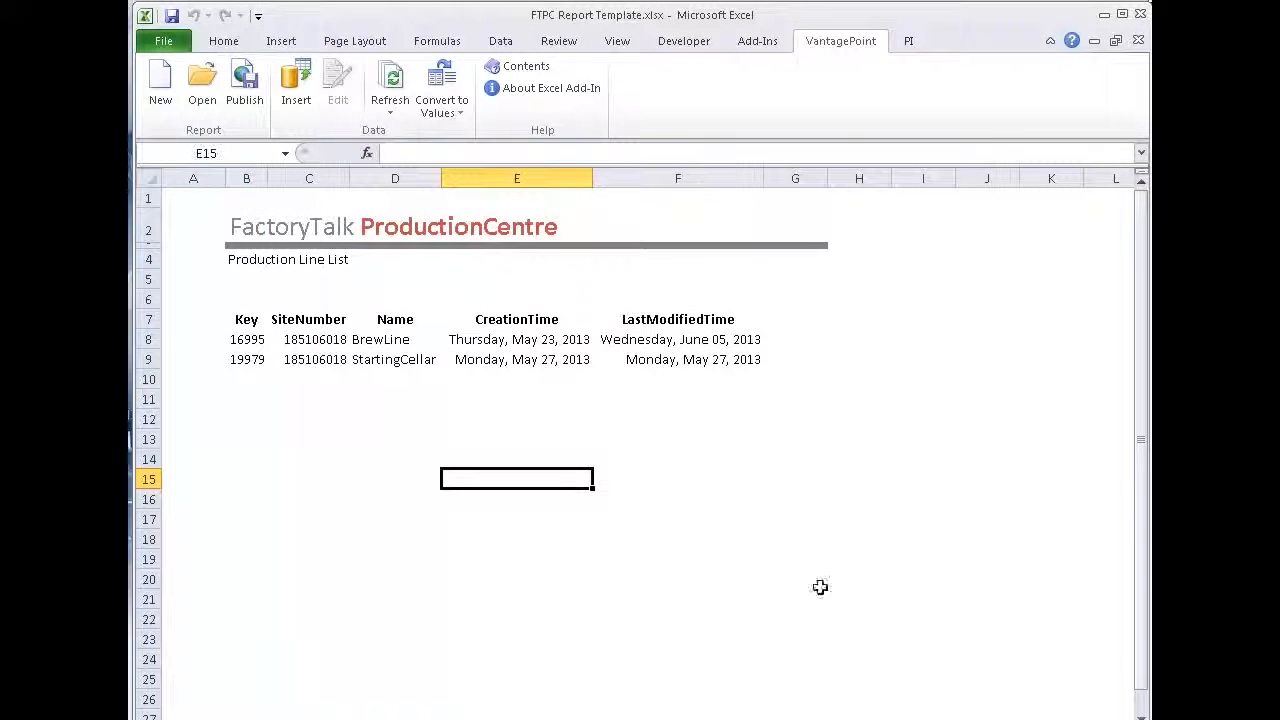
mouse_move(500, 567)
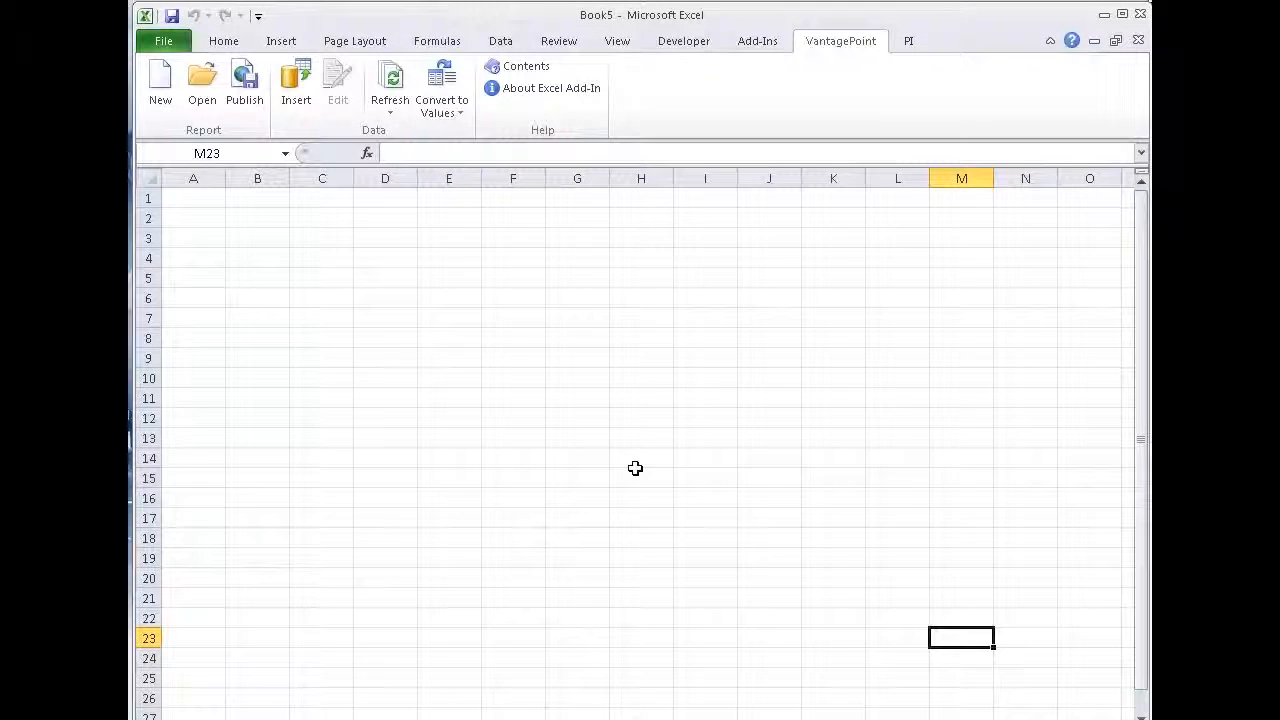
mouse_move(201, 80)
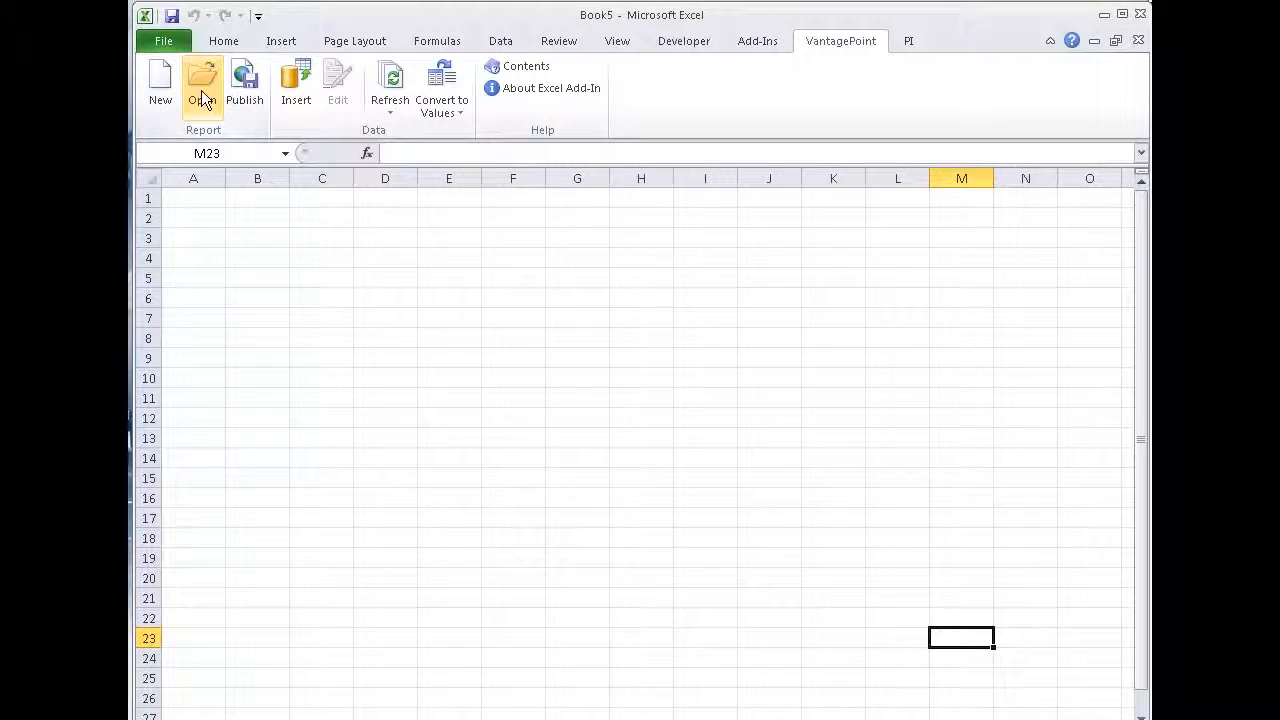
Step: Open the FTPC Production Line List report from the VantagePoint Reports folder
left_click(201, 83)
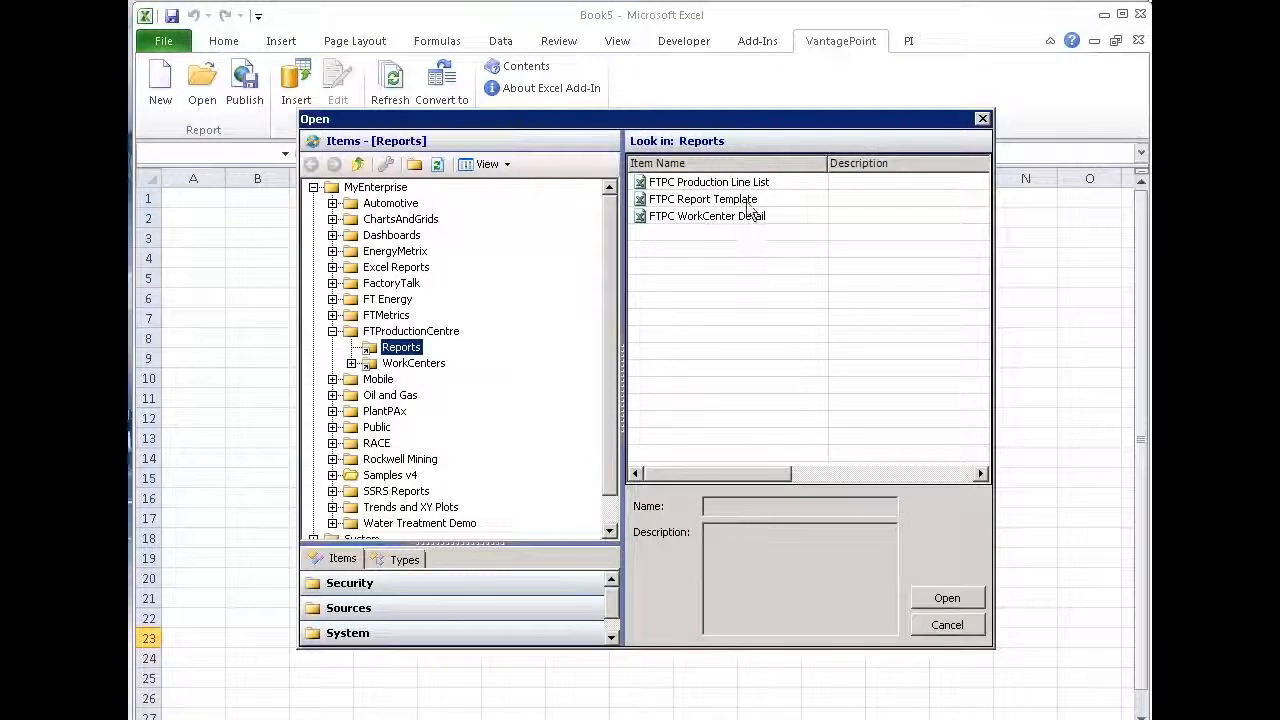
left_click(708, 181)
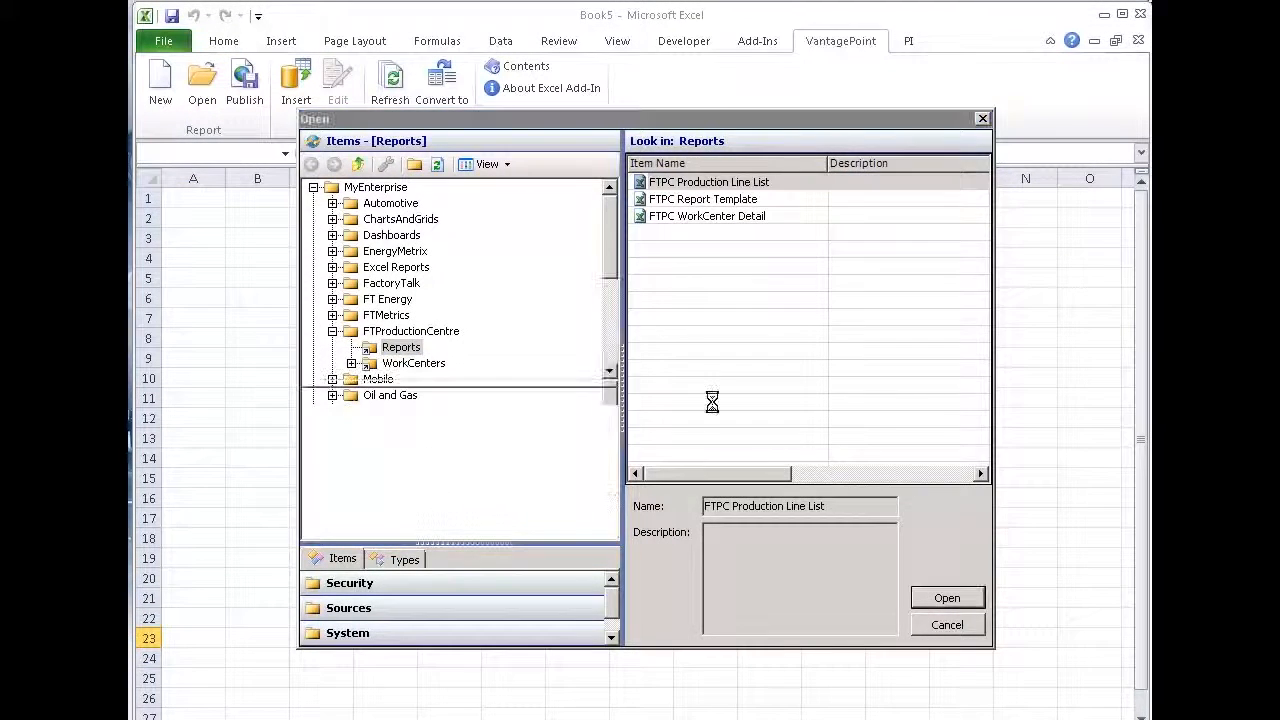
left_click(946, 597)
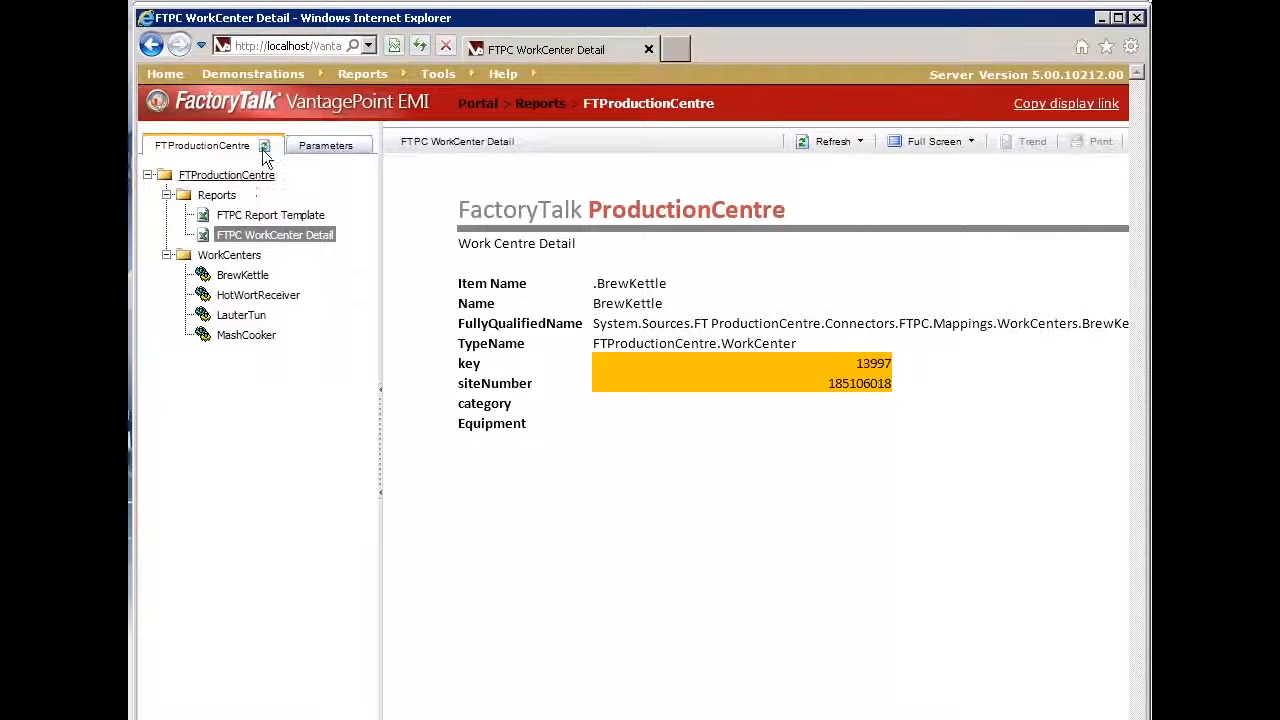
mouse_move(245, 210)
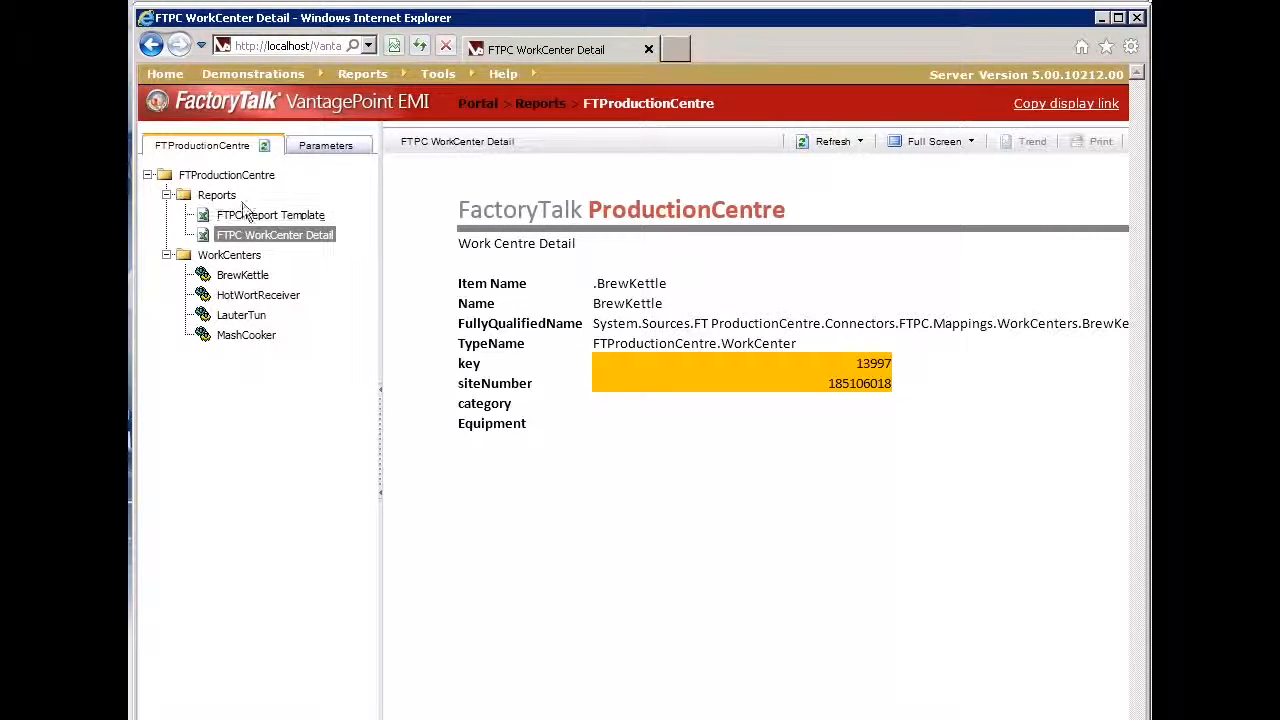
mouse_move(265, 148)
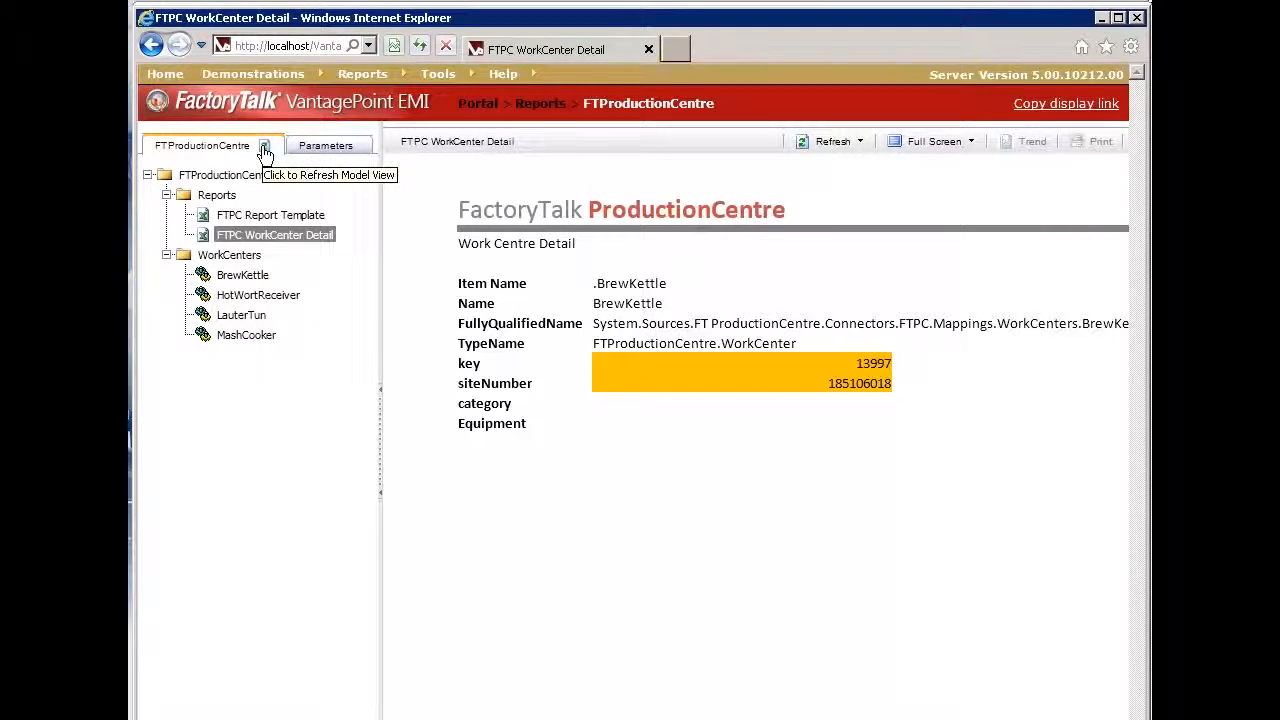
mouse_move(240, 335)
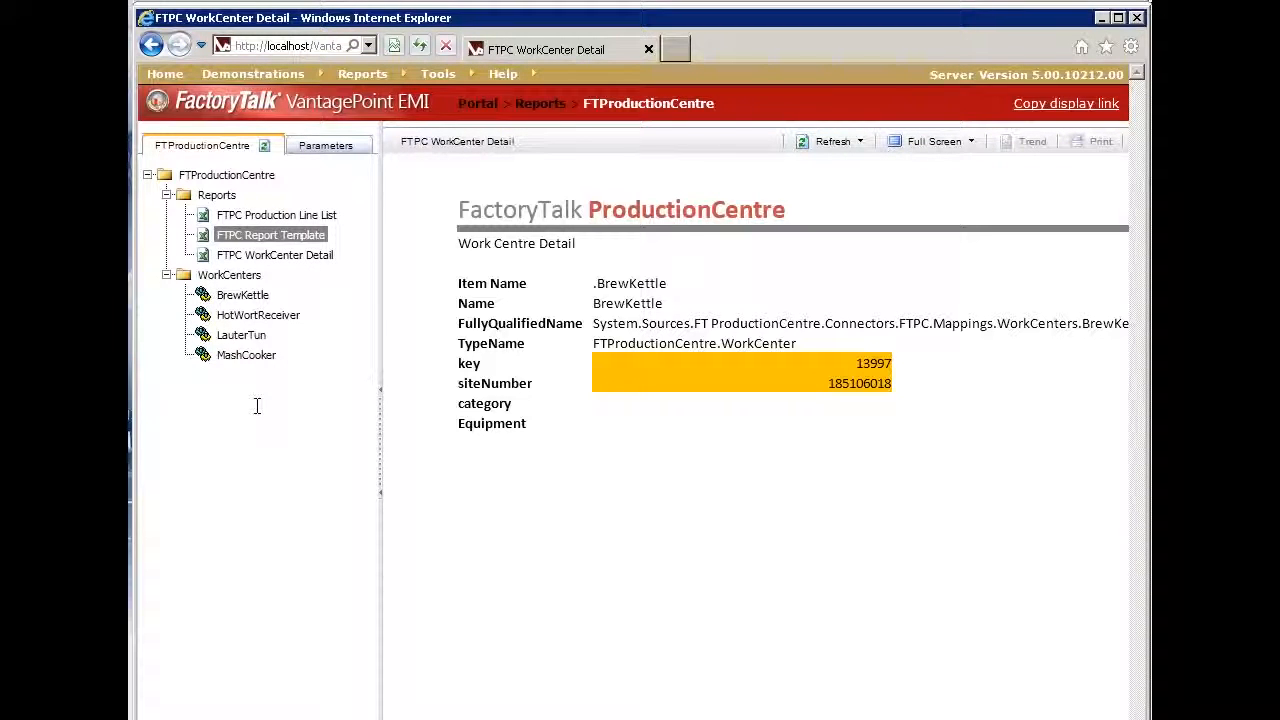
mouse_move(276, 215)
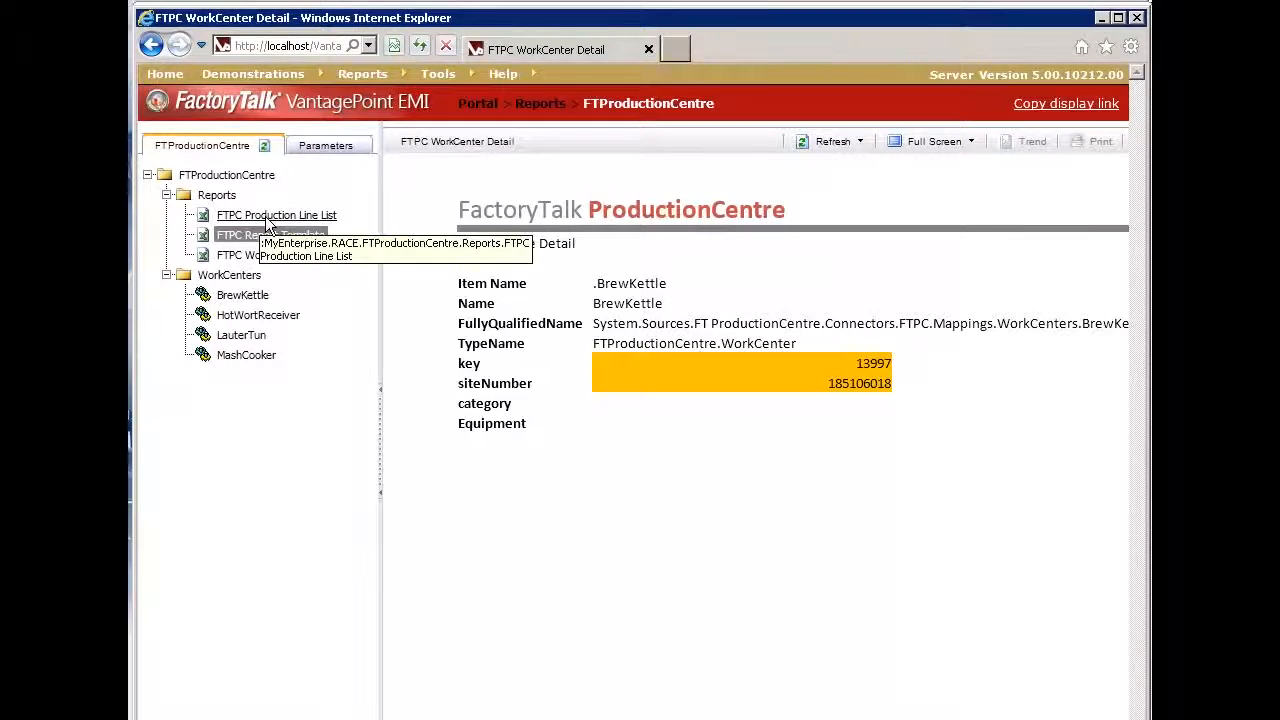
Step: Display the FTPC Production Line List web report showing BrewLine and StartingCellar with keys and dates
left_click(276, 215)
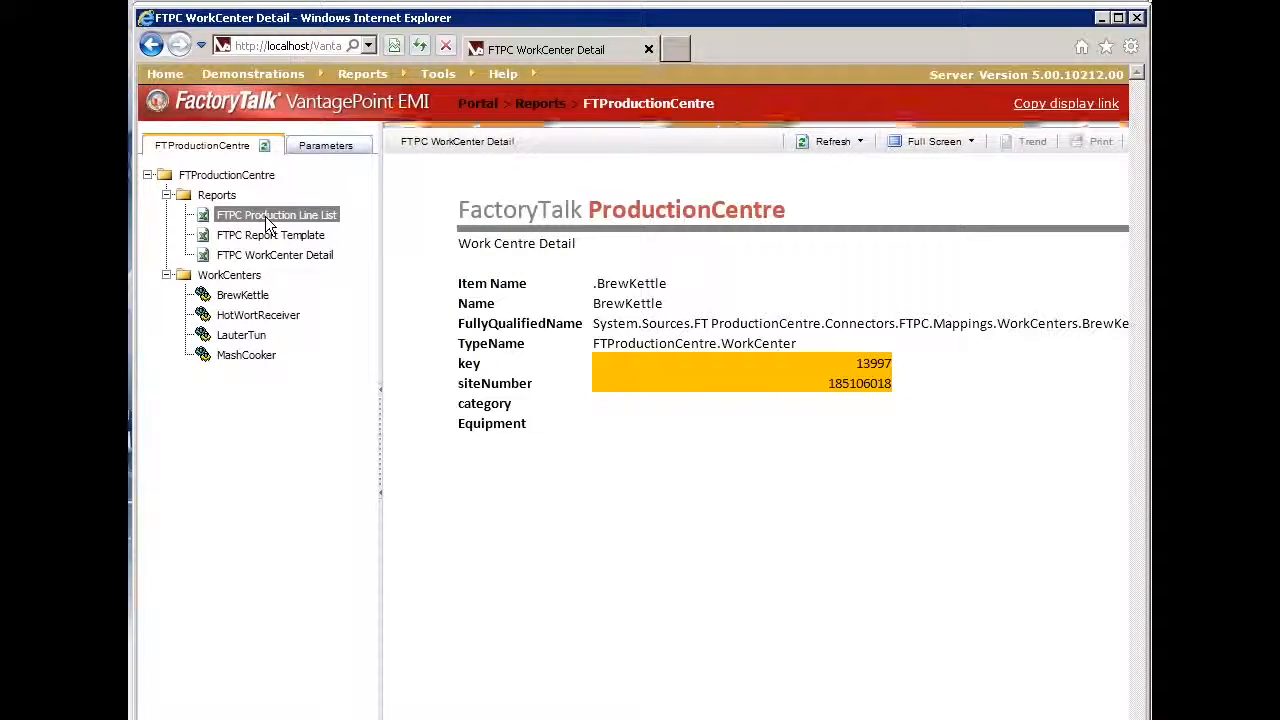
left_click(276, 214)
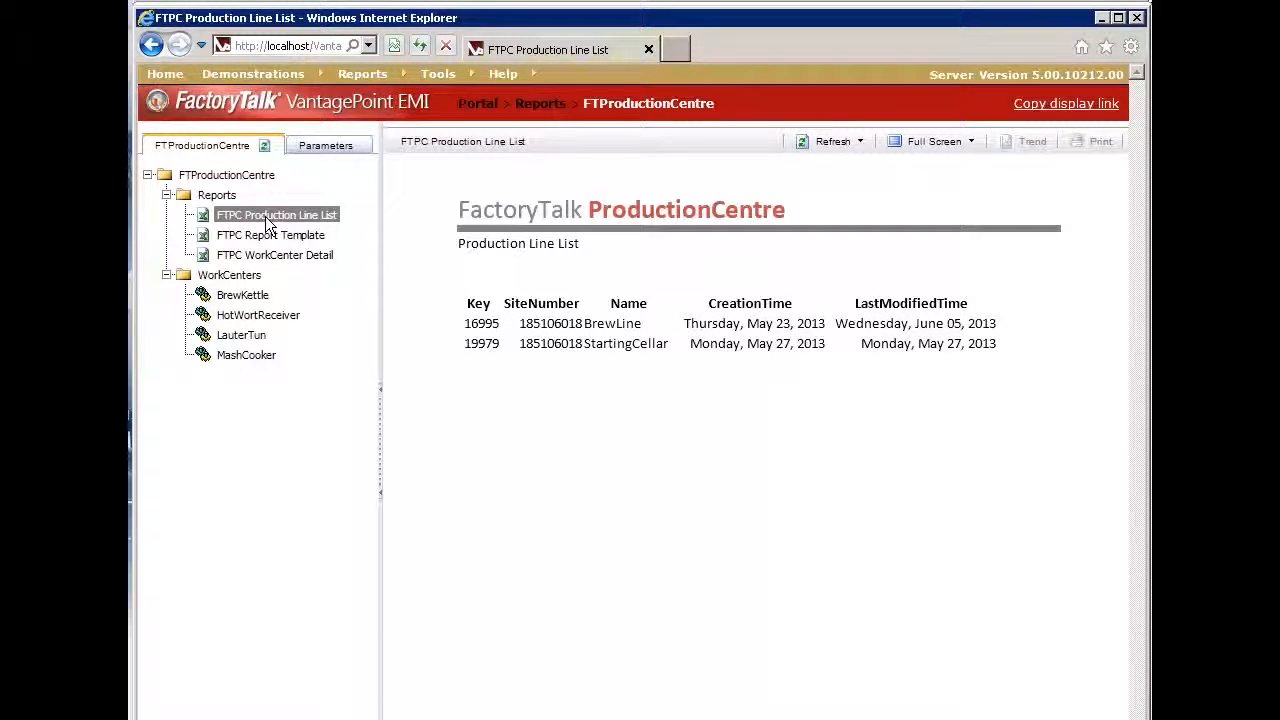
mouse_move(365, 248)
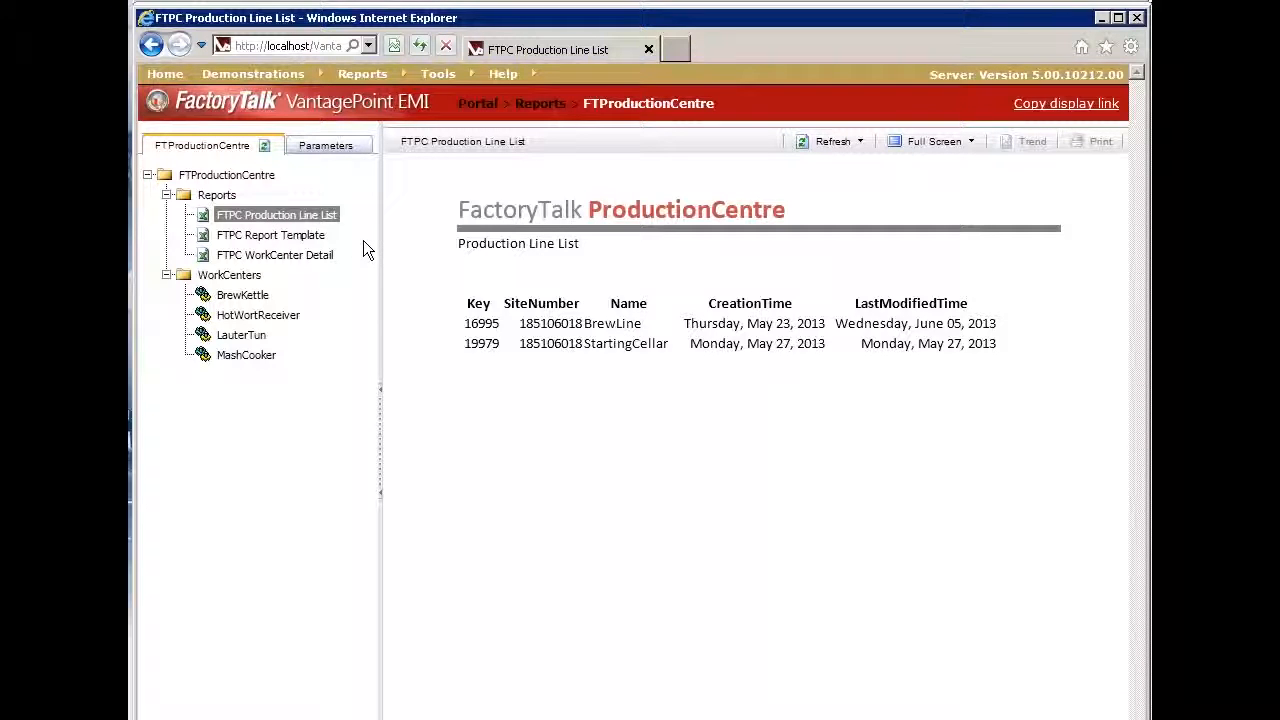